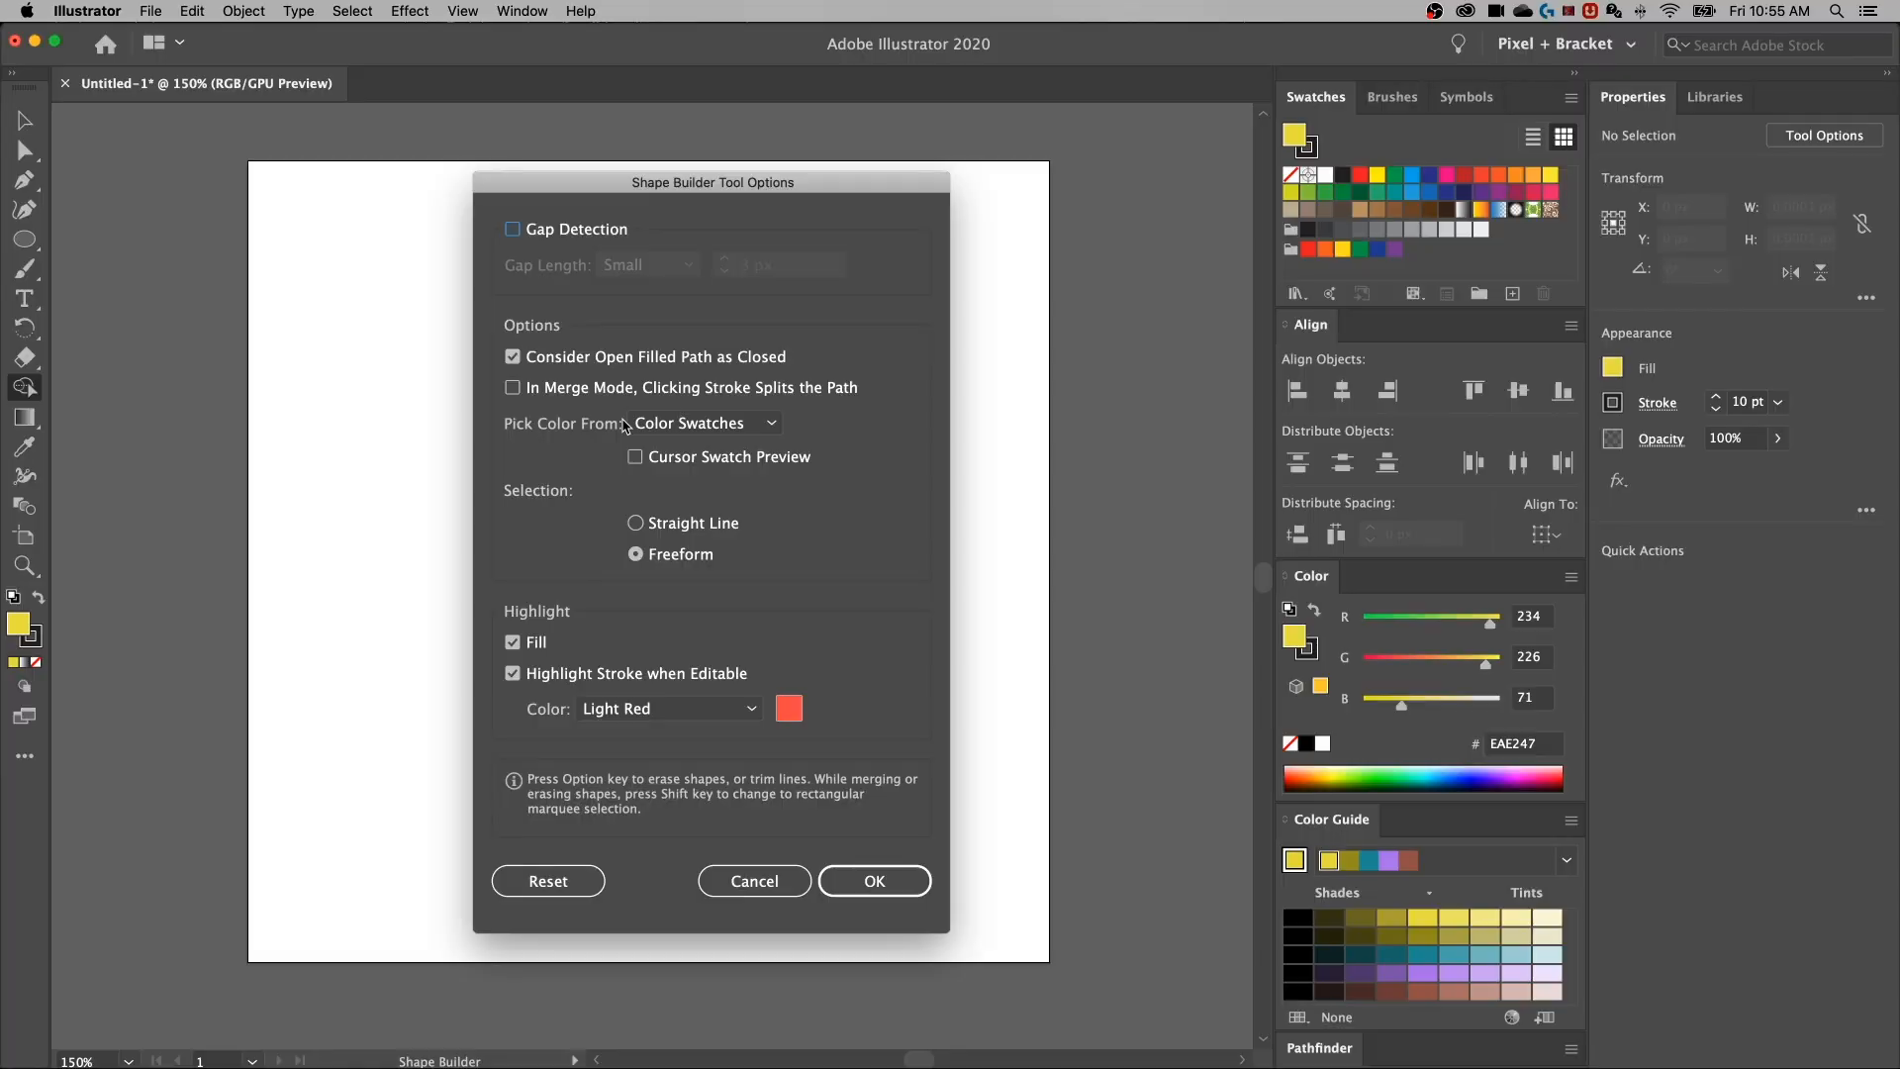
Keep Pick Color From on Color Swatches and enable Cursor Swatch Preview
{"action": "left_click", "coordinate": [702, 423]}
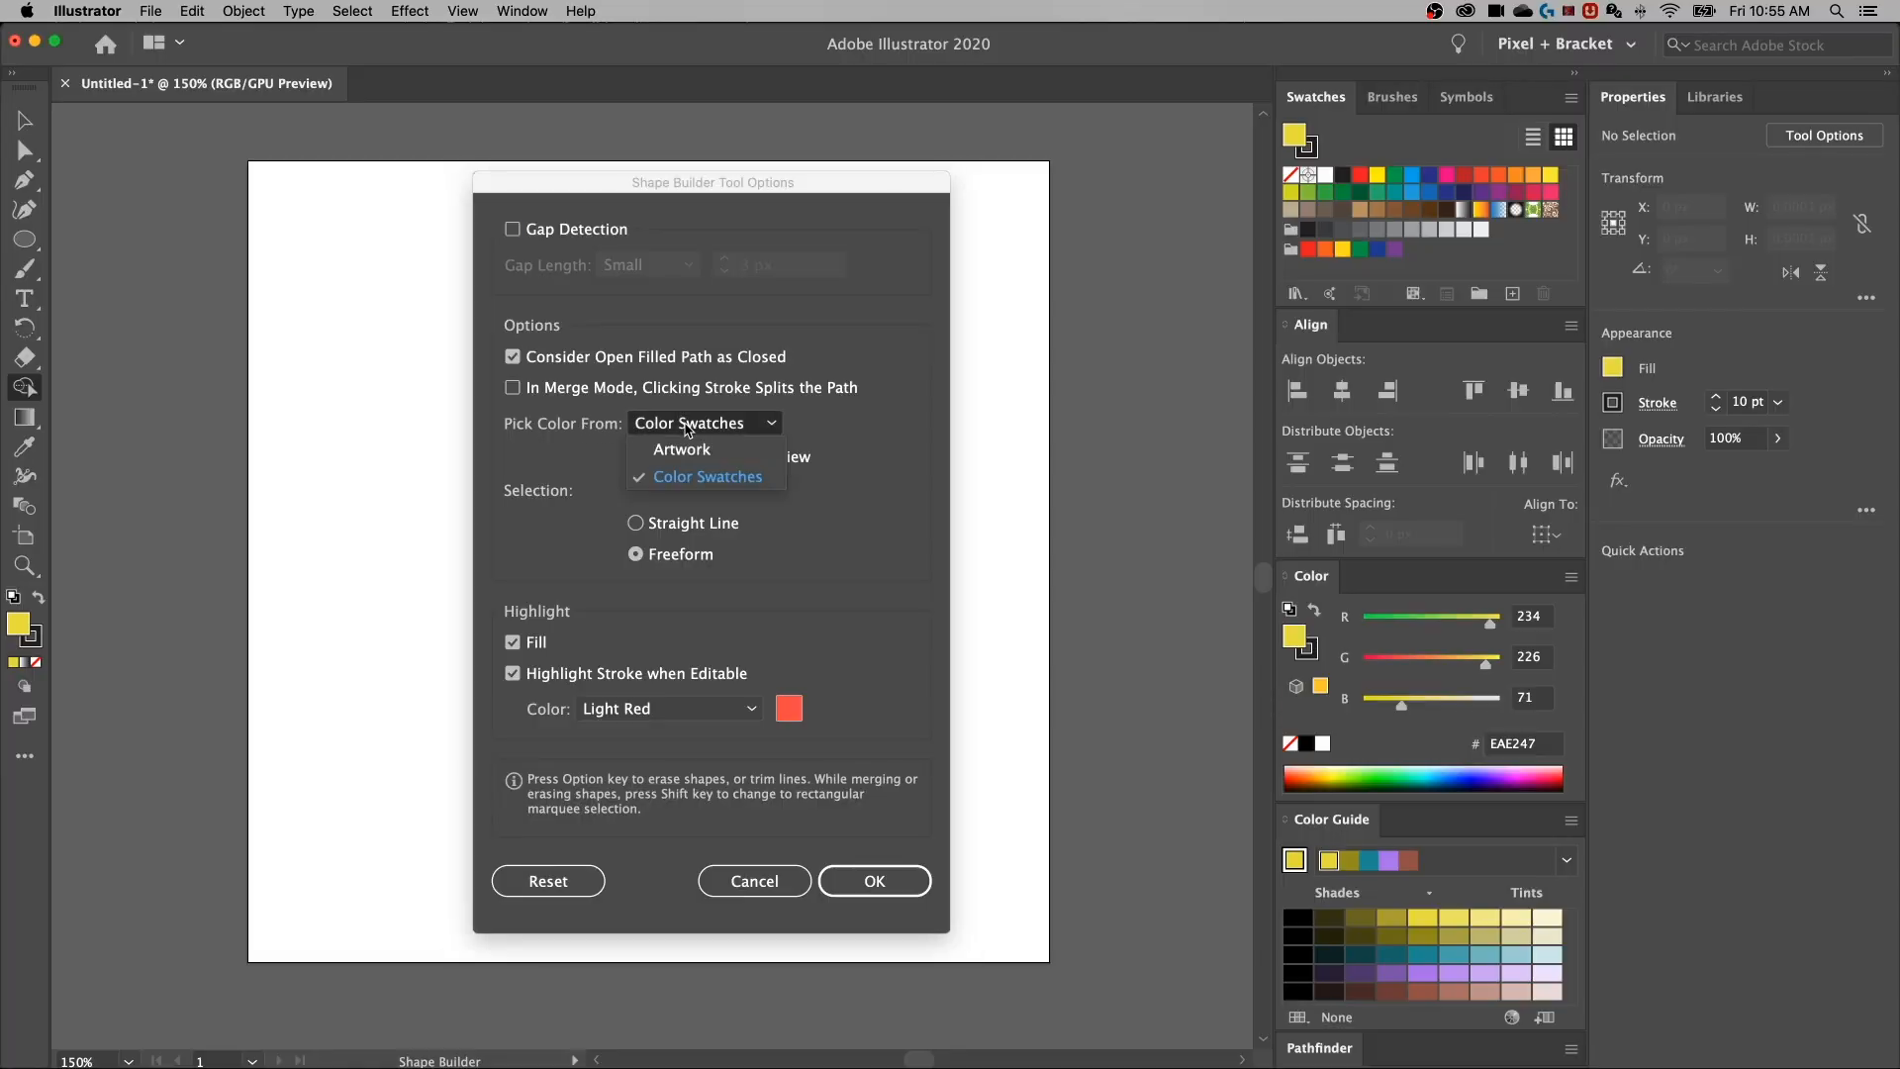
{"action": "left_click", "coordinate": [706, 476]}
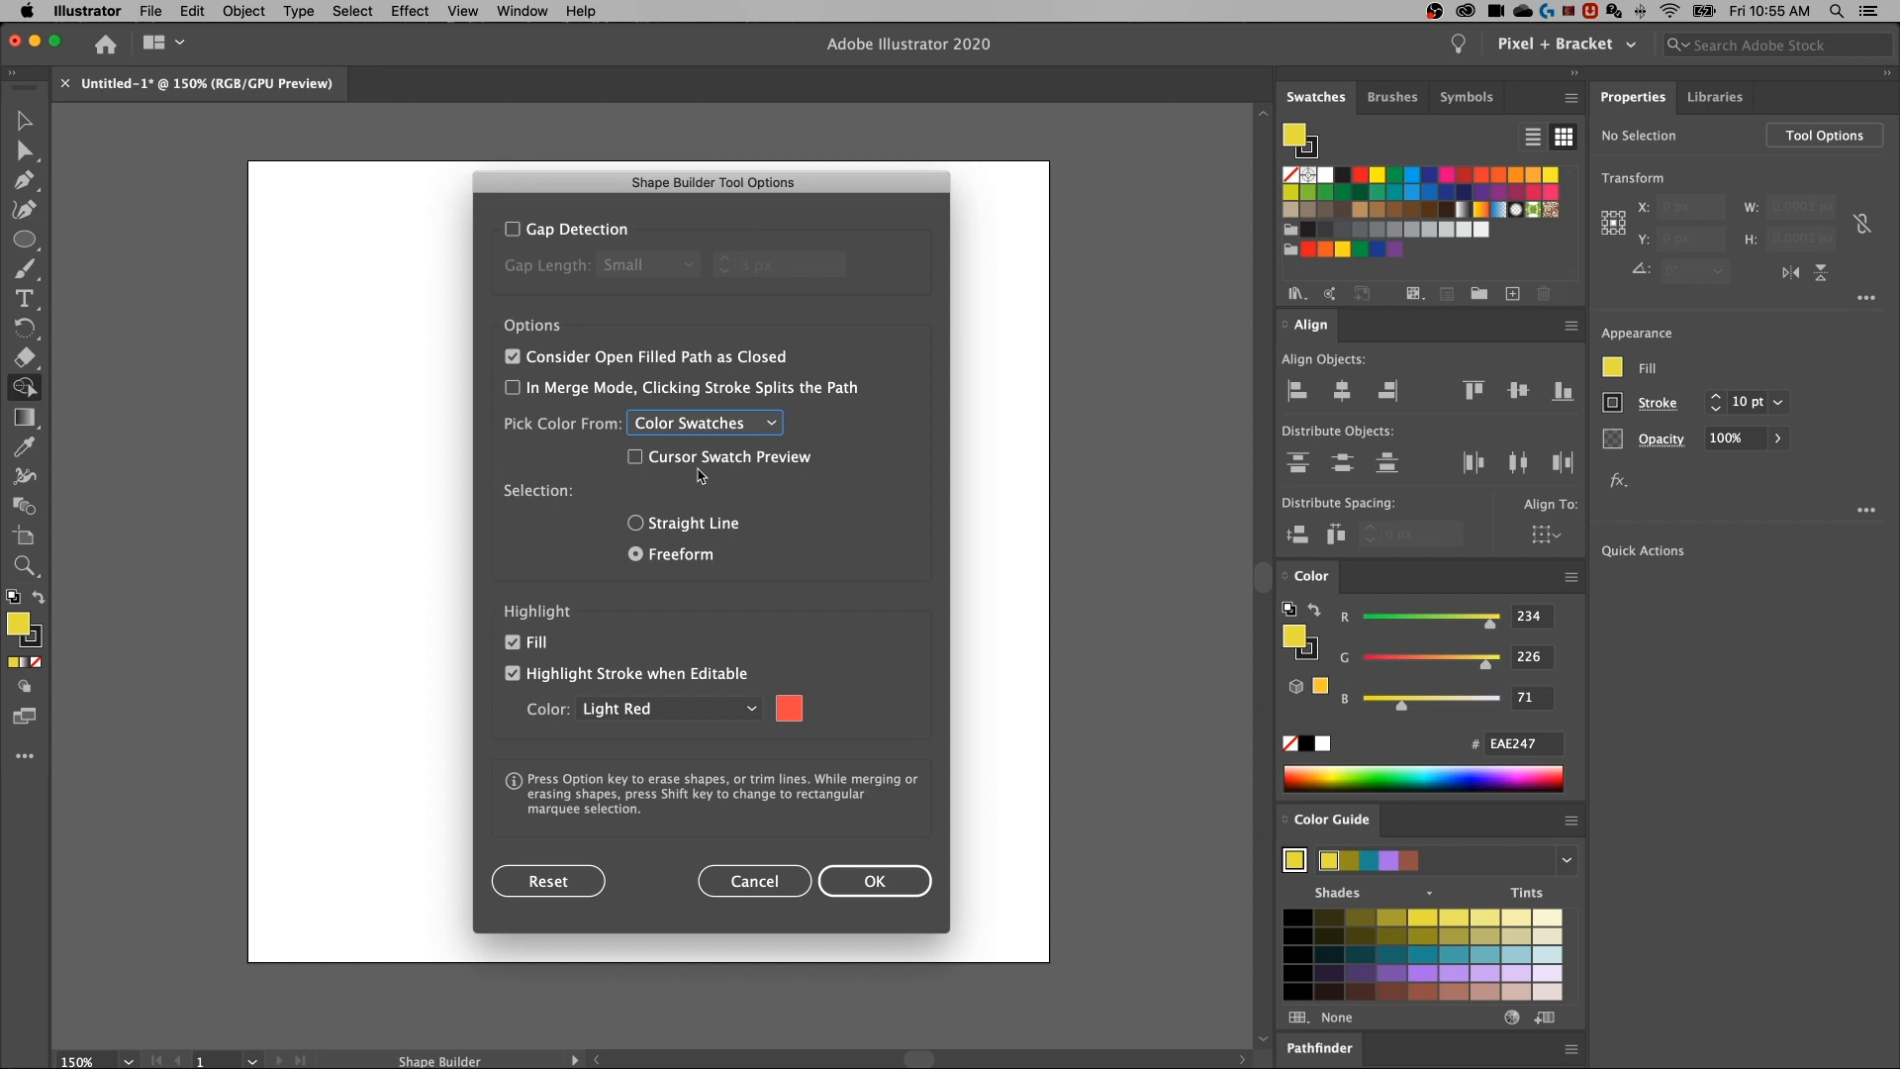
{"action": "left_click", "coordinate": [633, 457]}
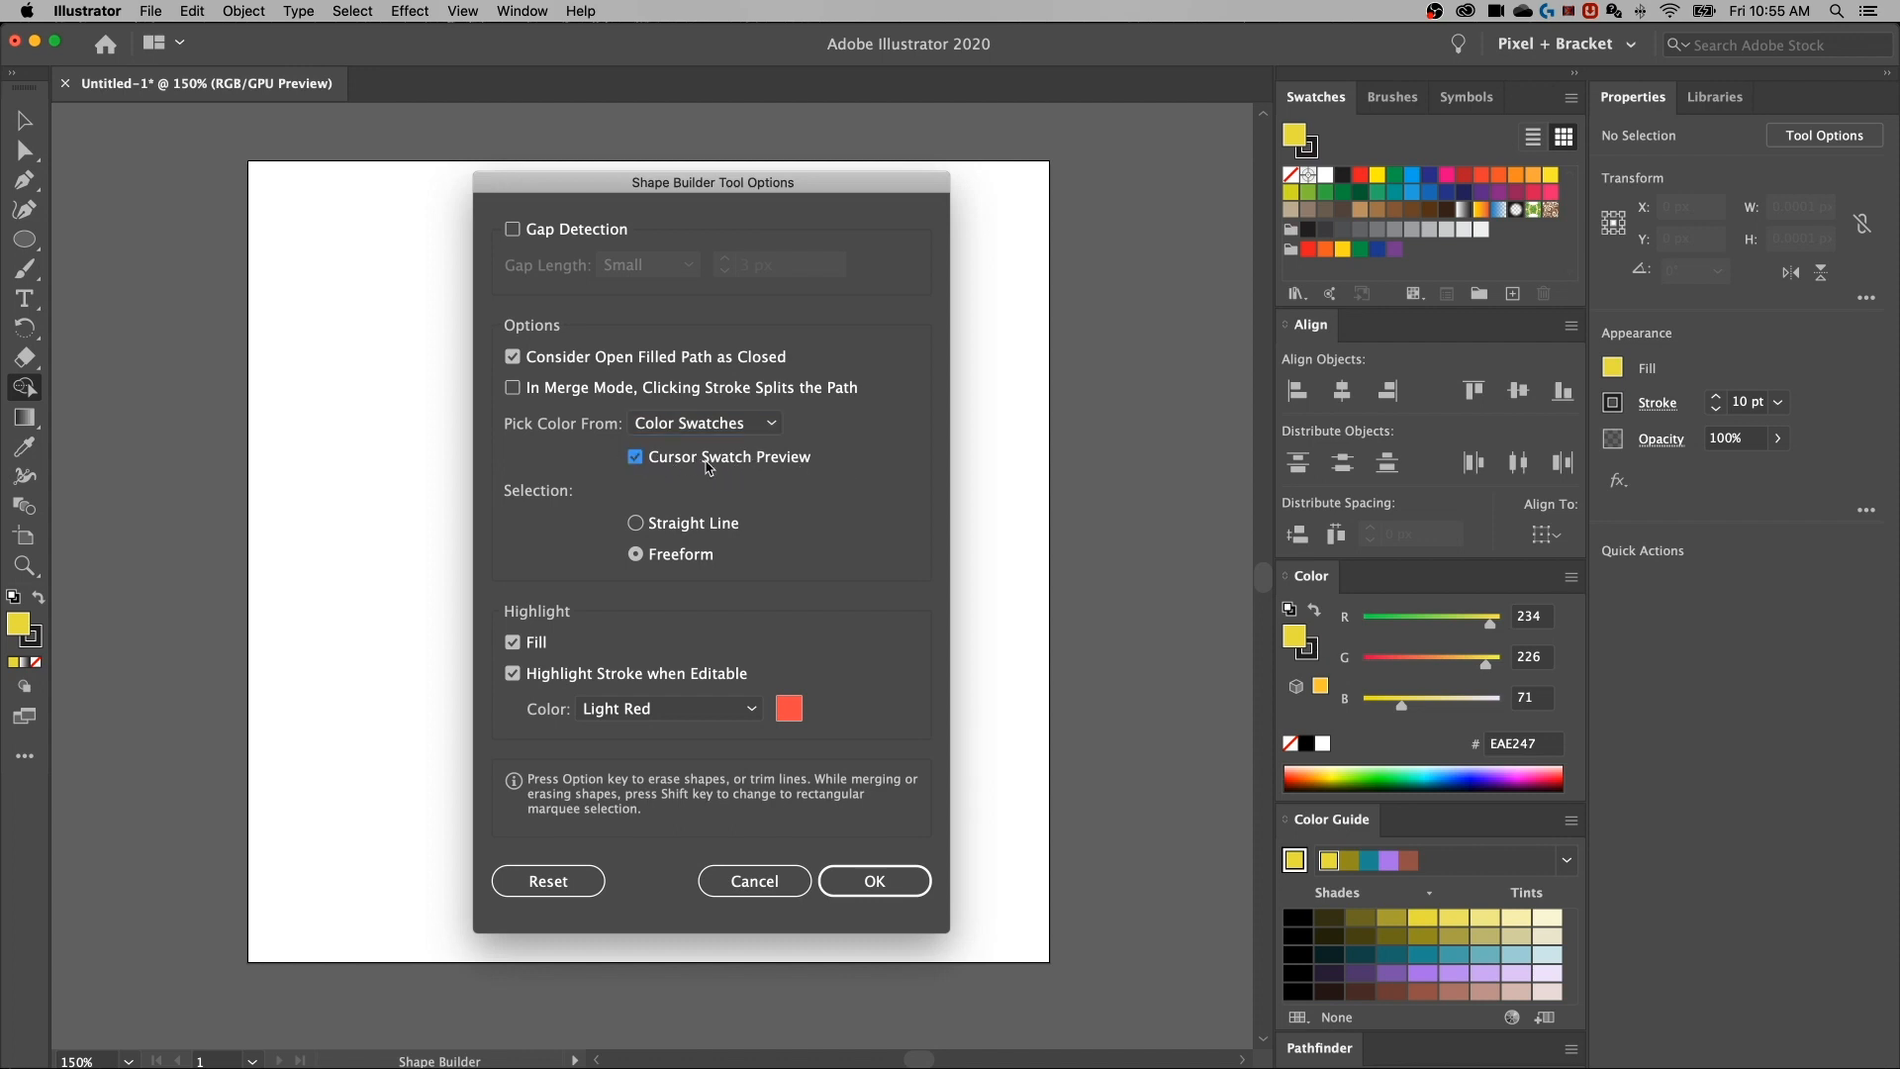
{"action": "mouse_move", "coordinate": [751, 458]}
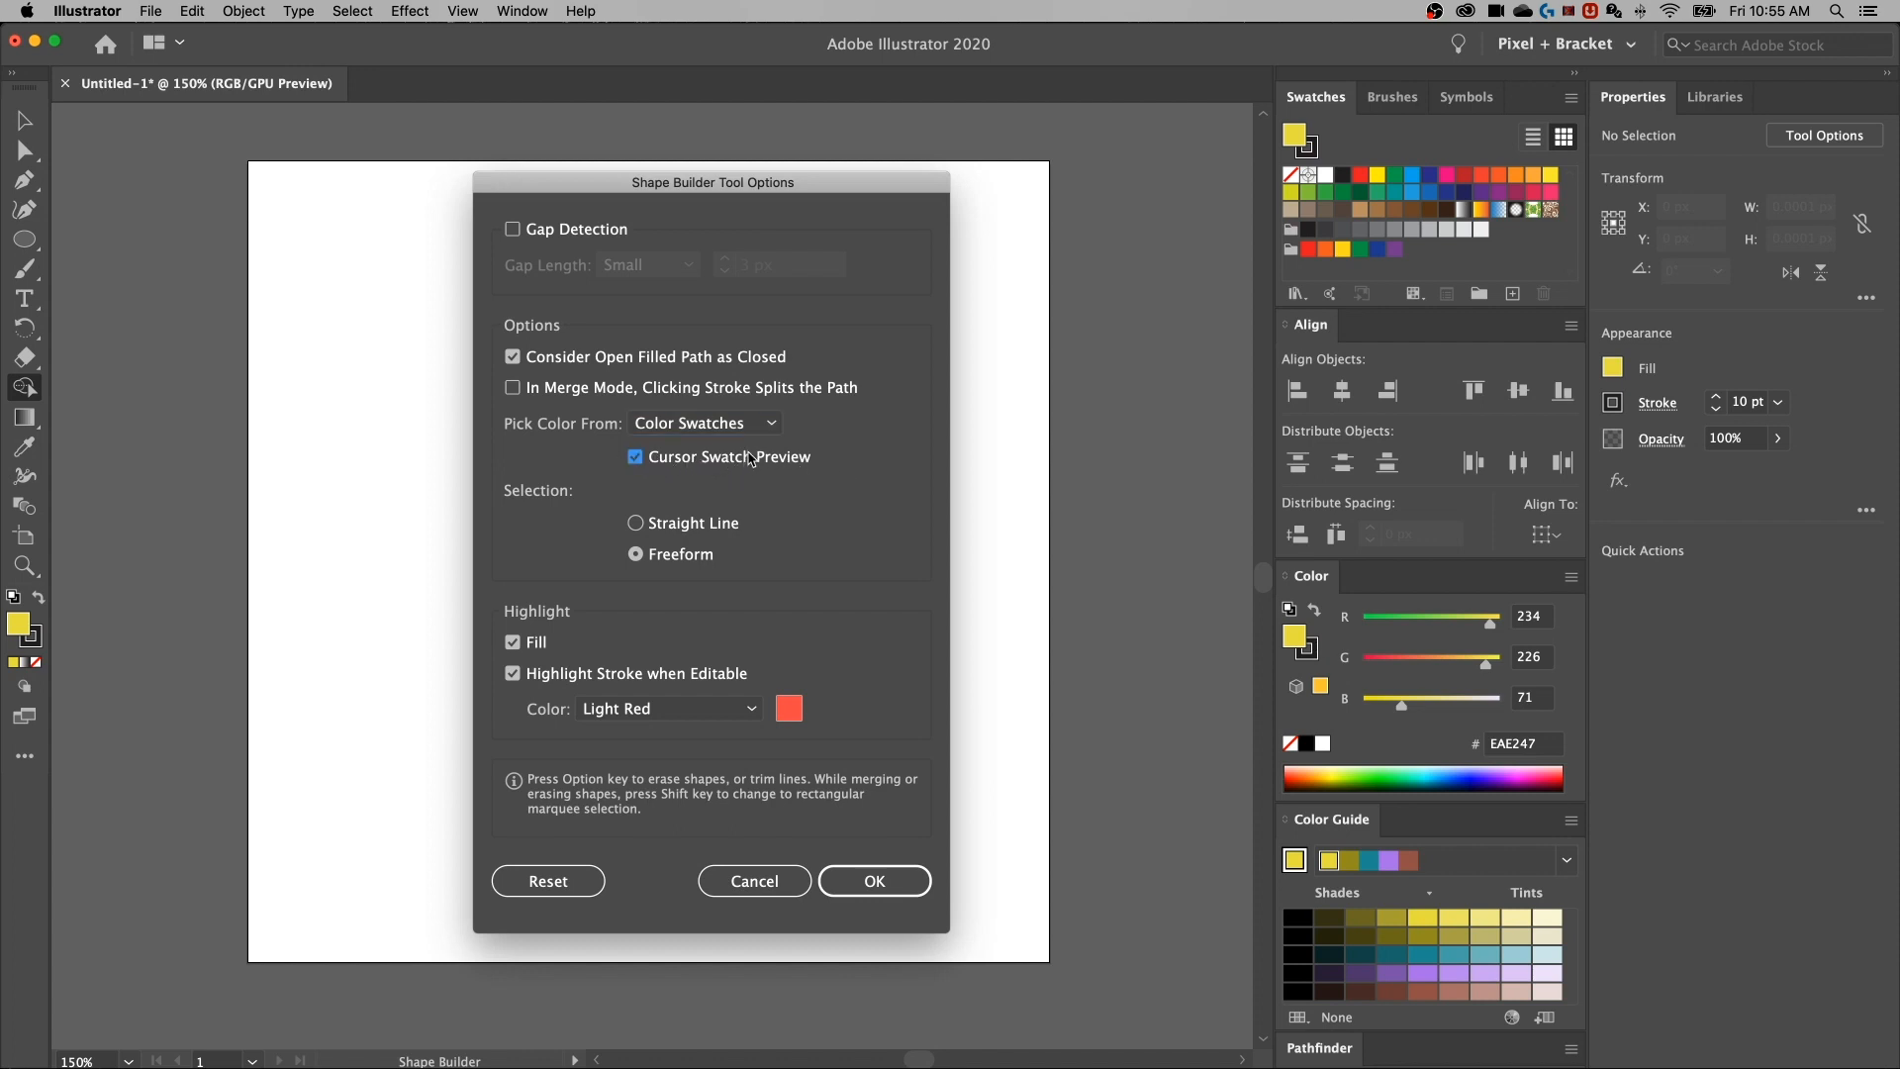
{"action": "left_click", "coordinate": [703, 422]}
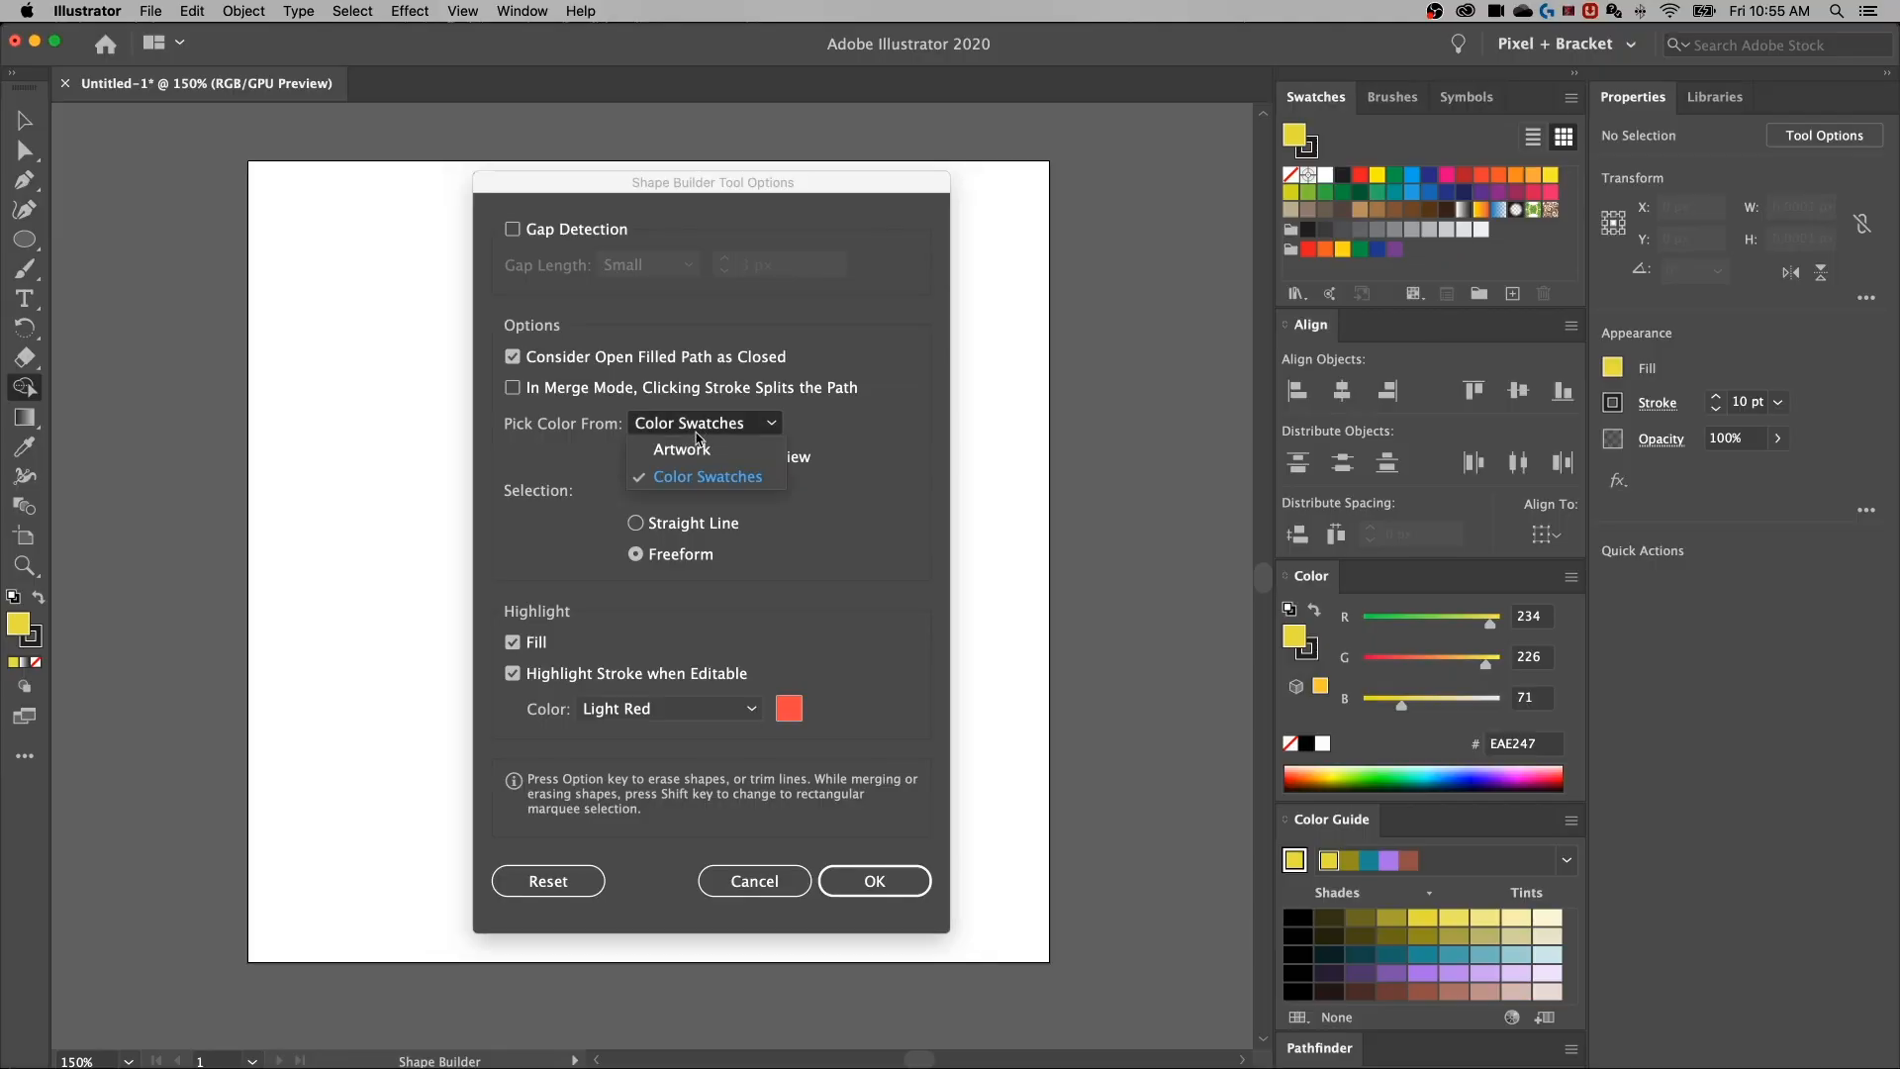
Pick colours from Artwork, try Straight Line selection, then return to Freeform
{"action": "left_click", "coordinate": [678, 448]}
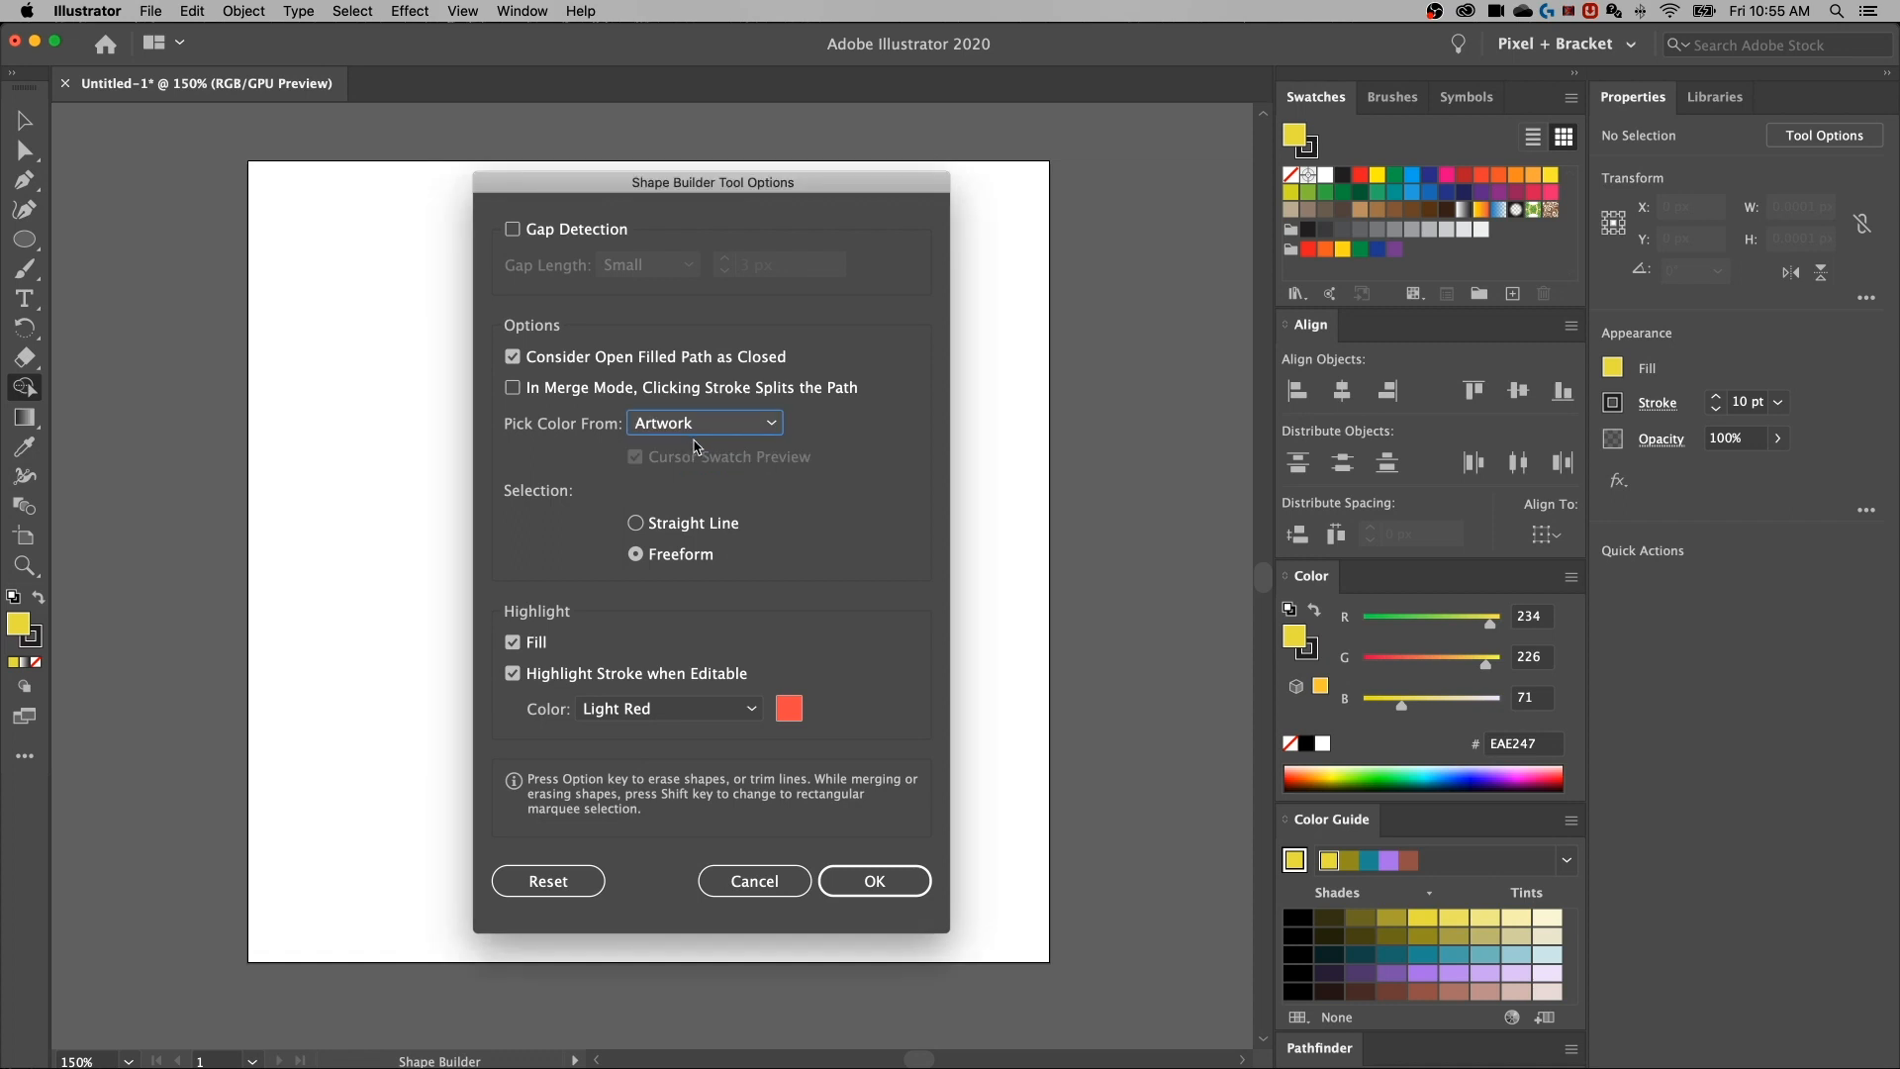
{"action": "mouse_move", "coordinate": [701, 468]}
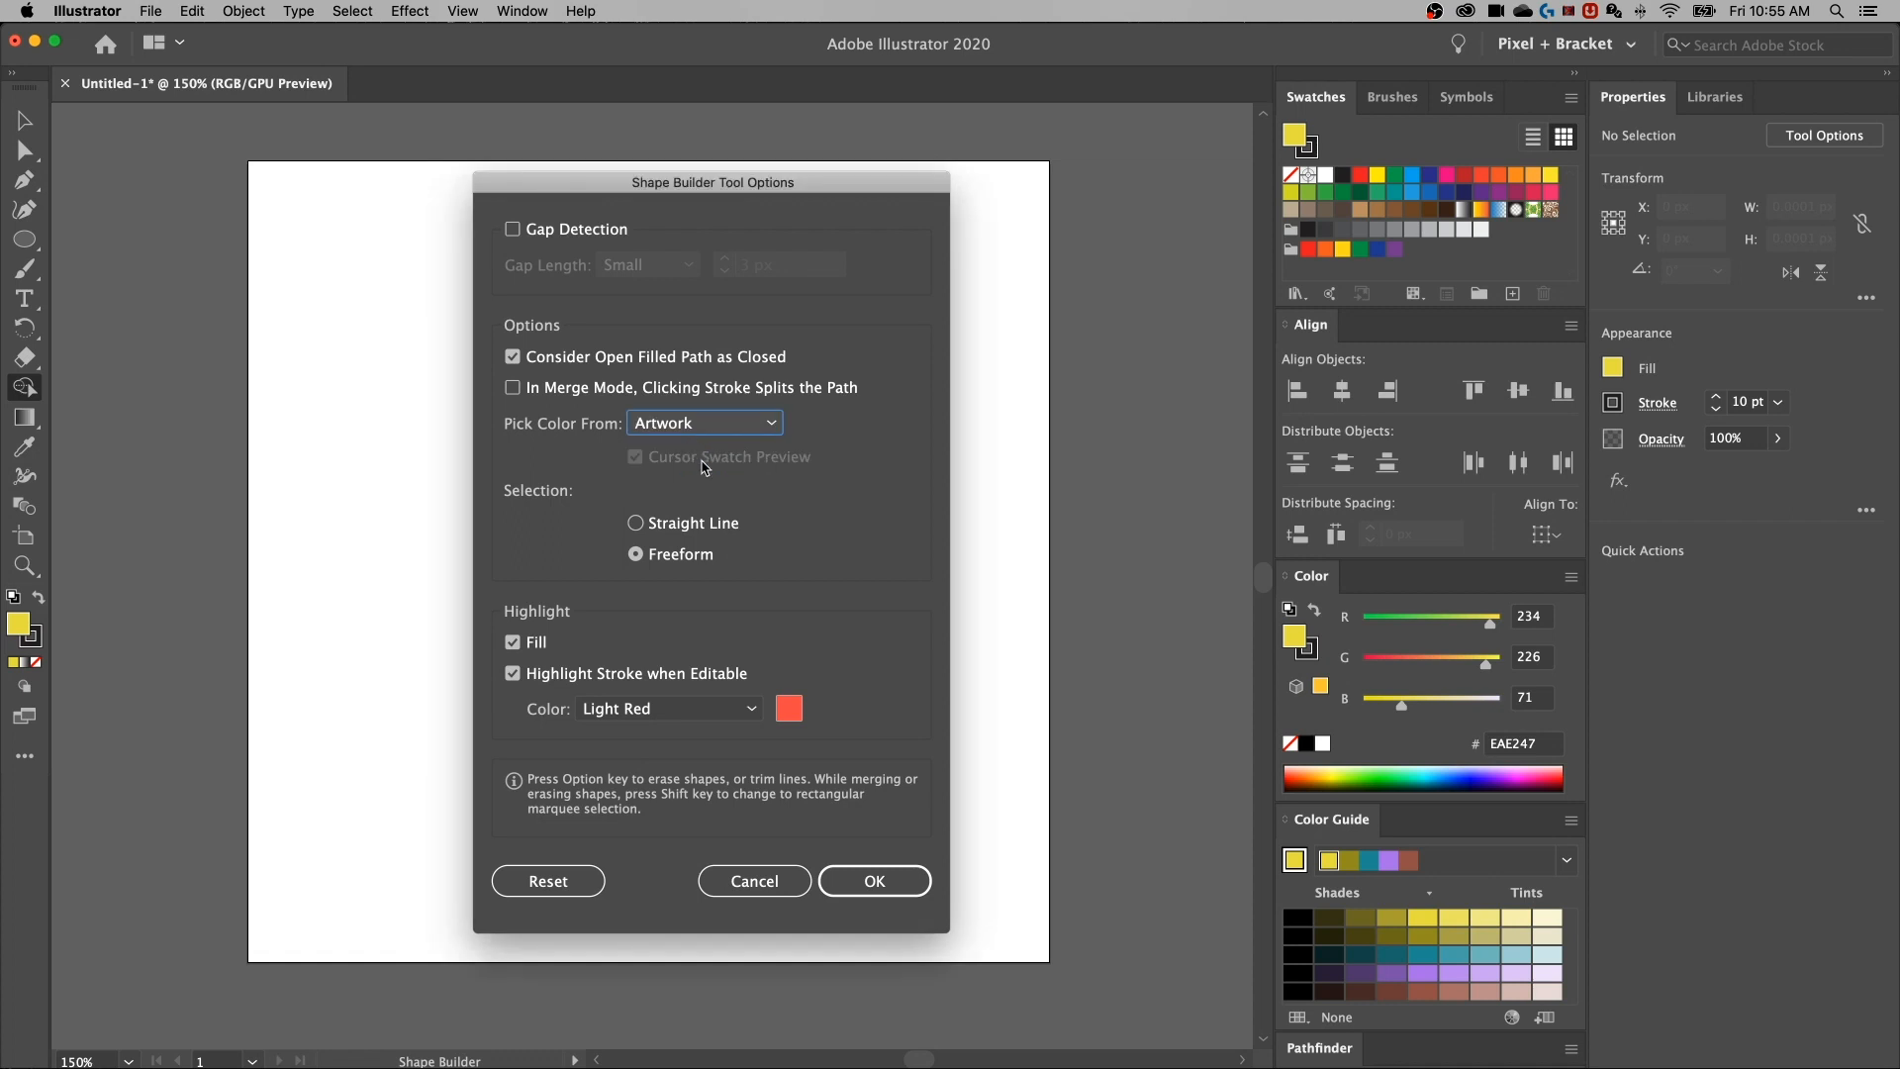
{"action": "mouse_move", "coordinate": [658, 513]}
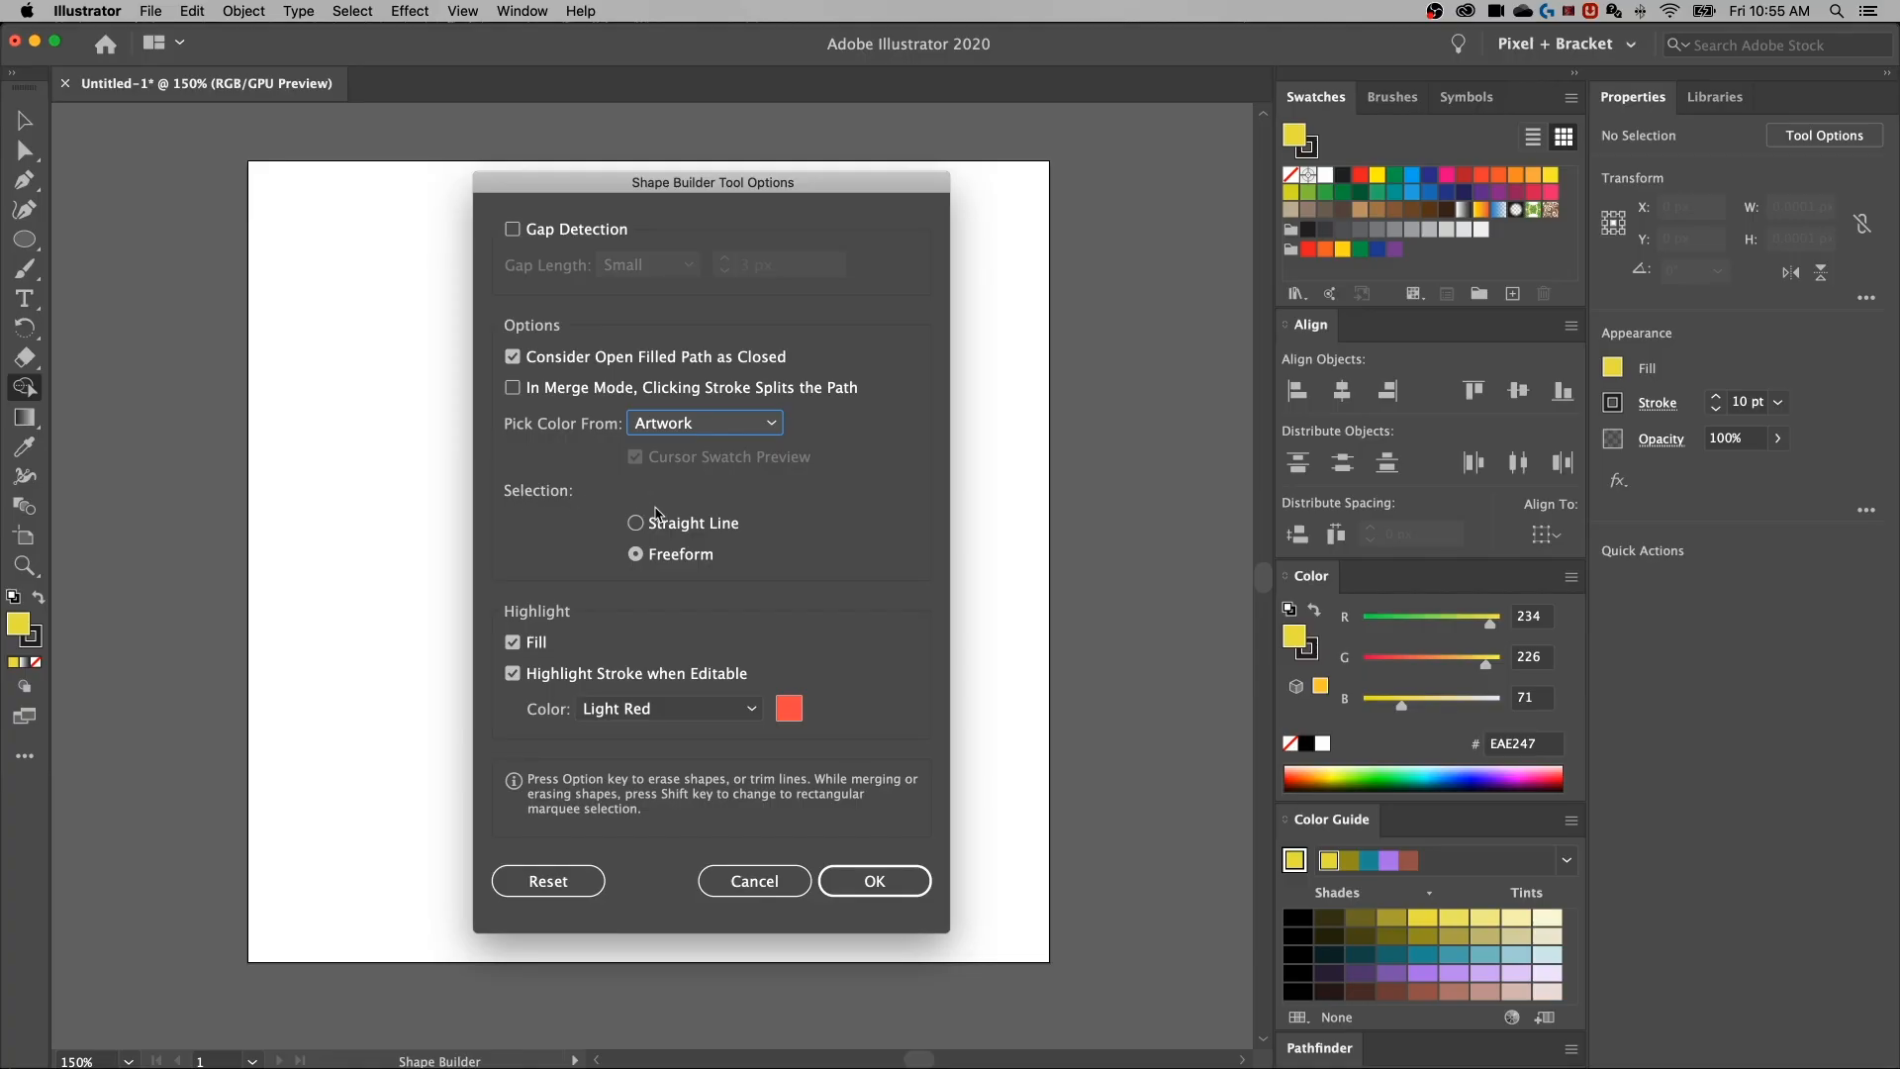
{"action": "mouse_move", "coordinate": [636, 554]}
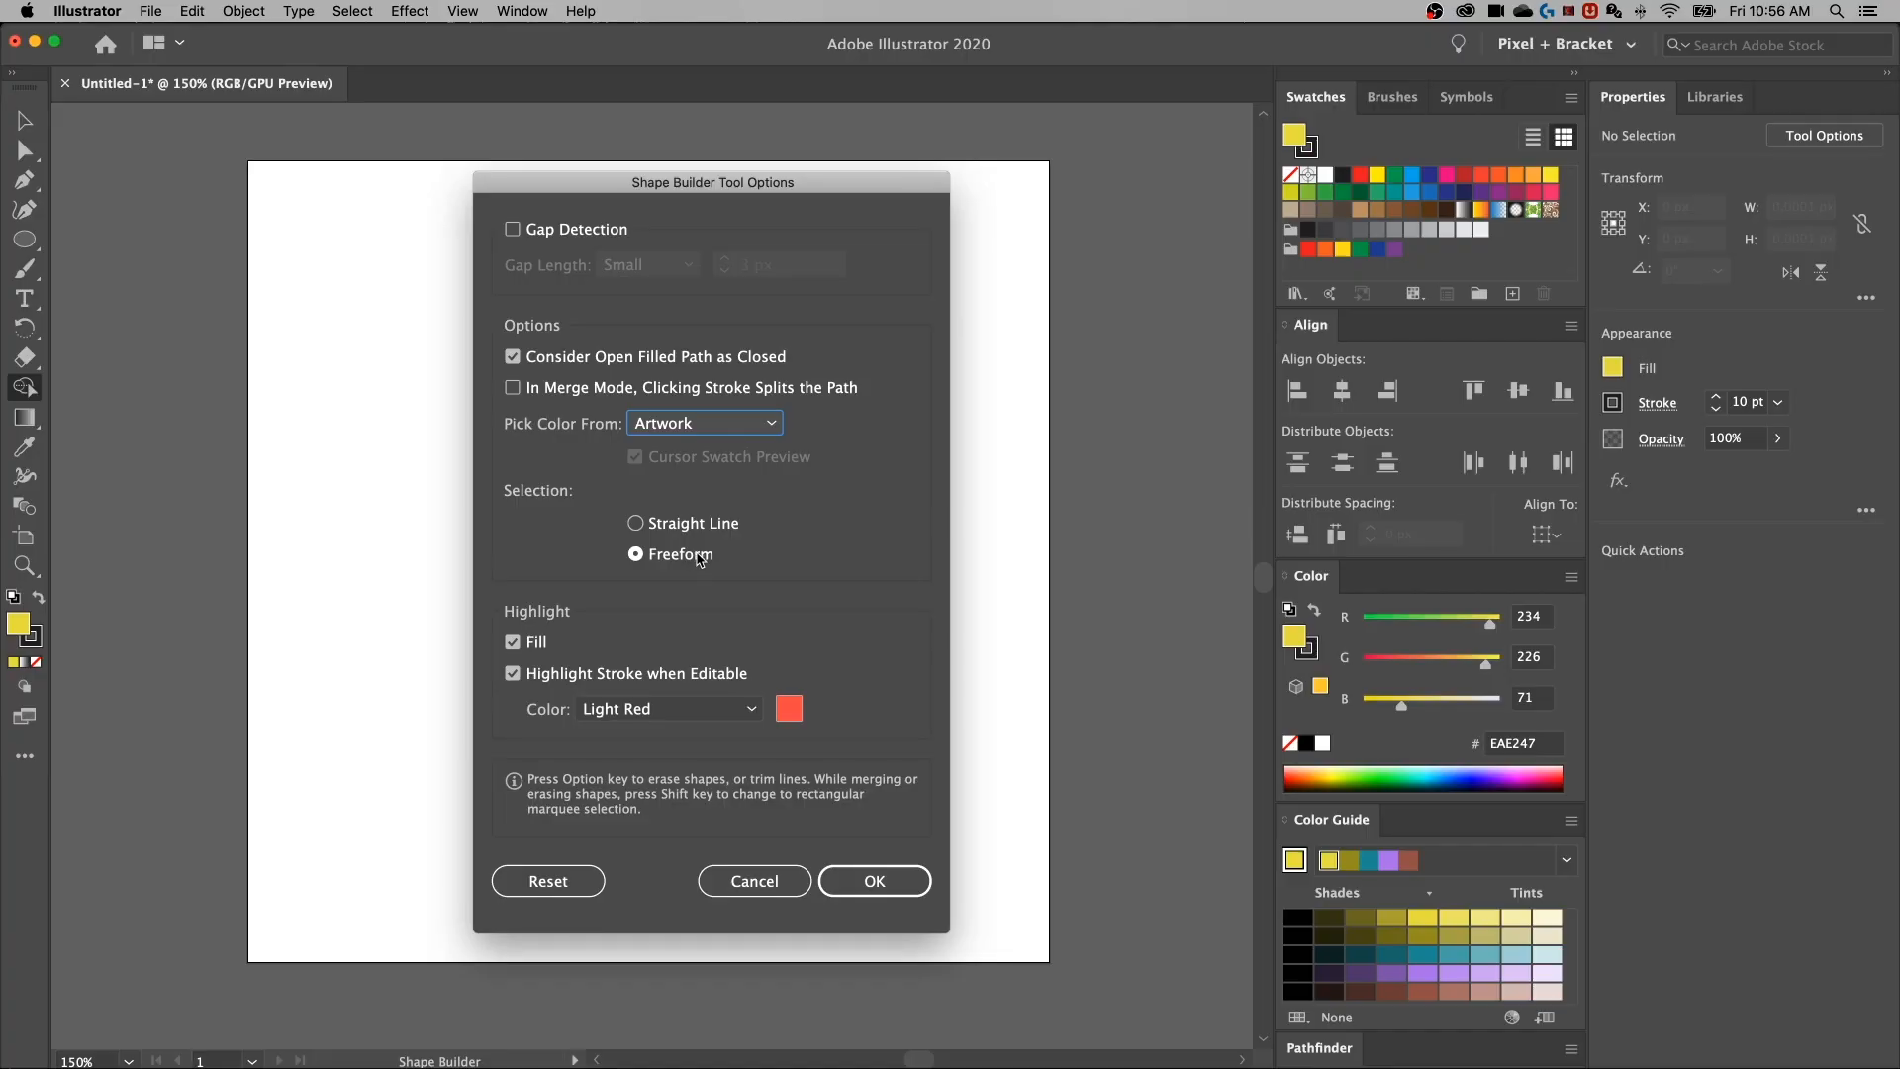
{"action": "left_click", "coordinate": [635, 522]}
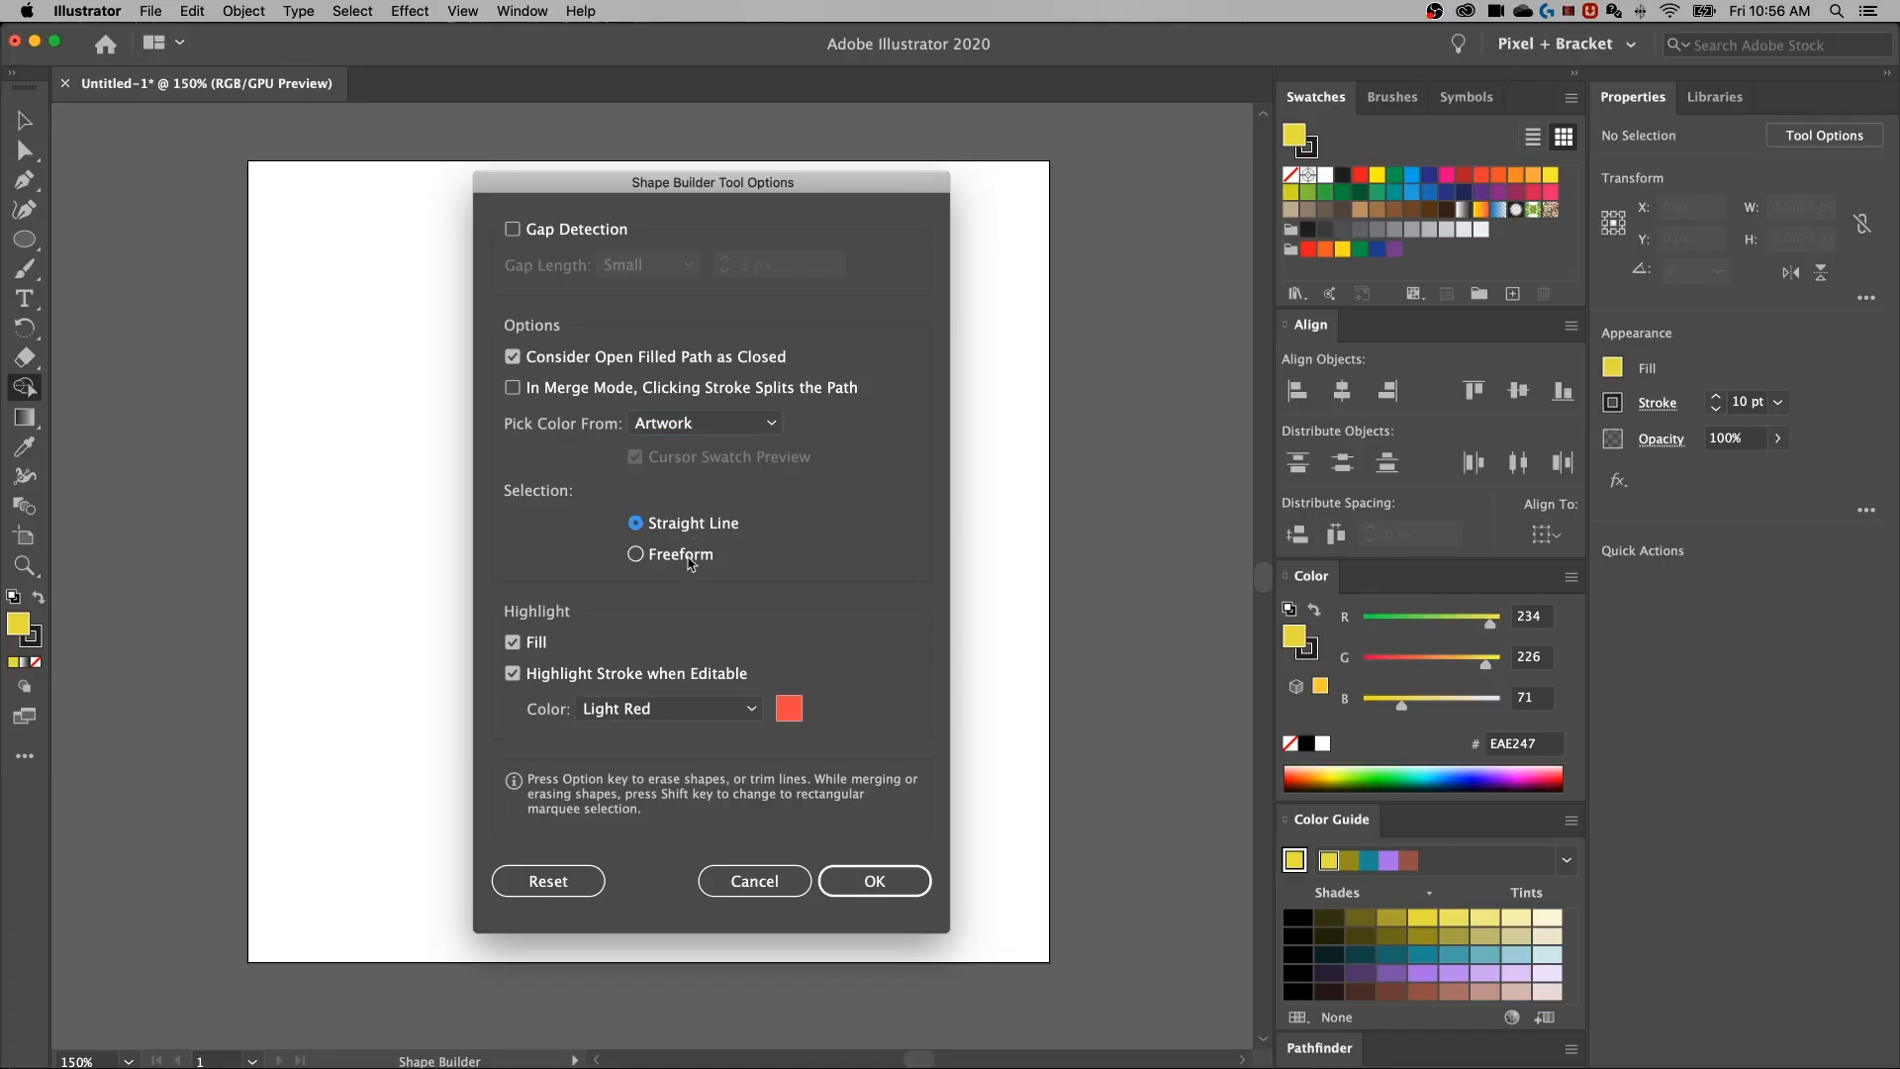
{"action": "left_click", "coordinate": [636, 554]}
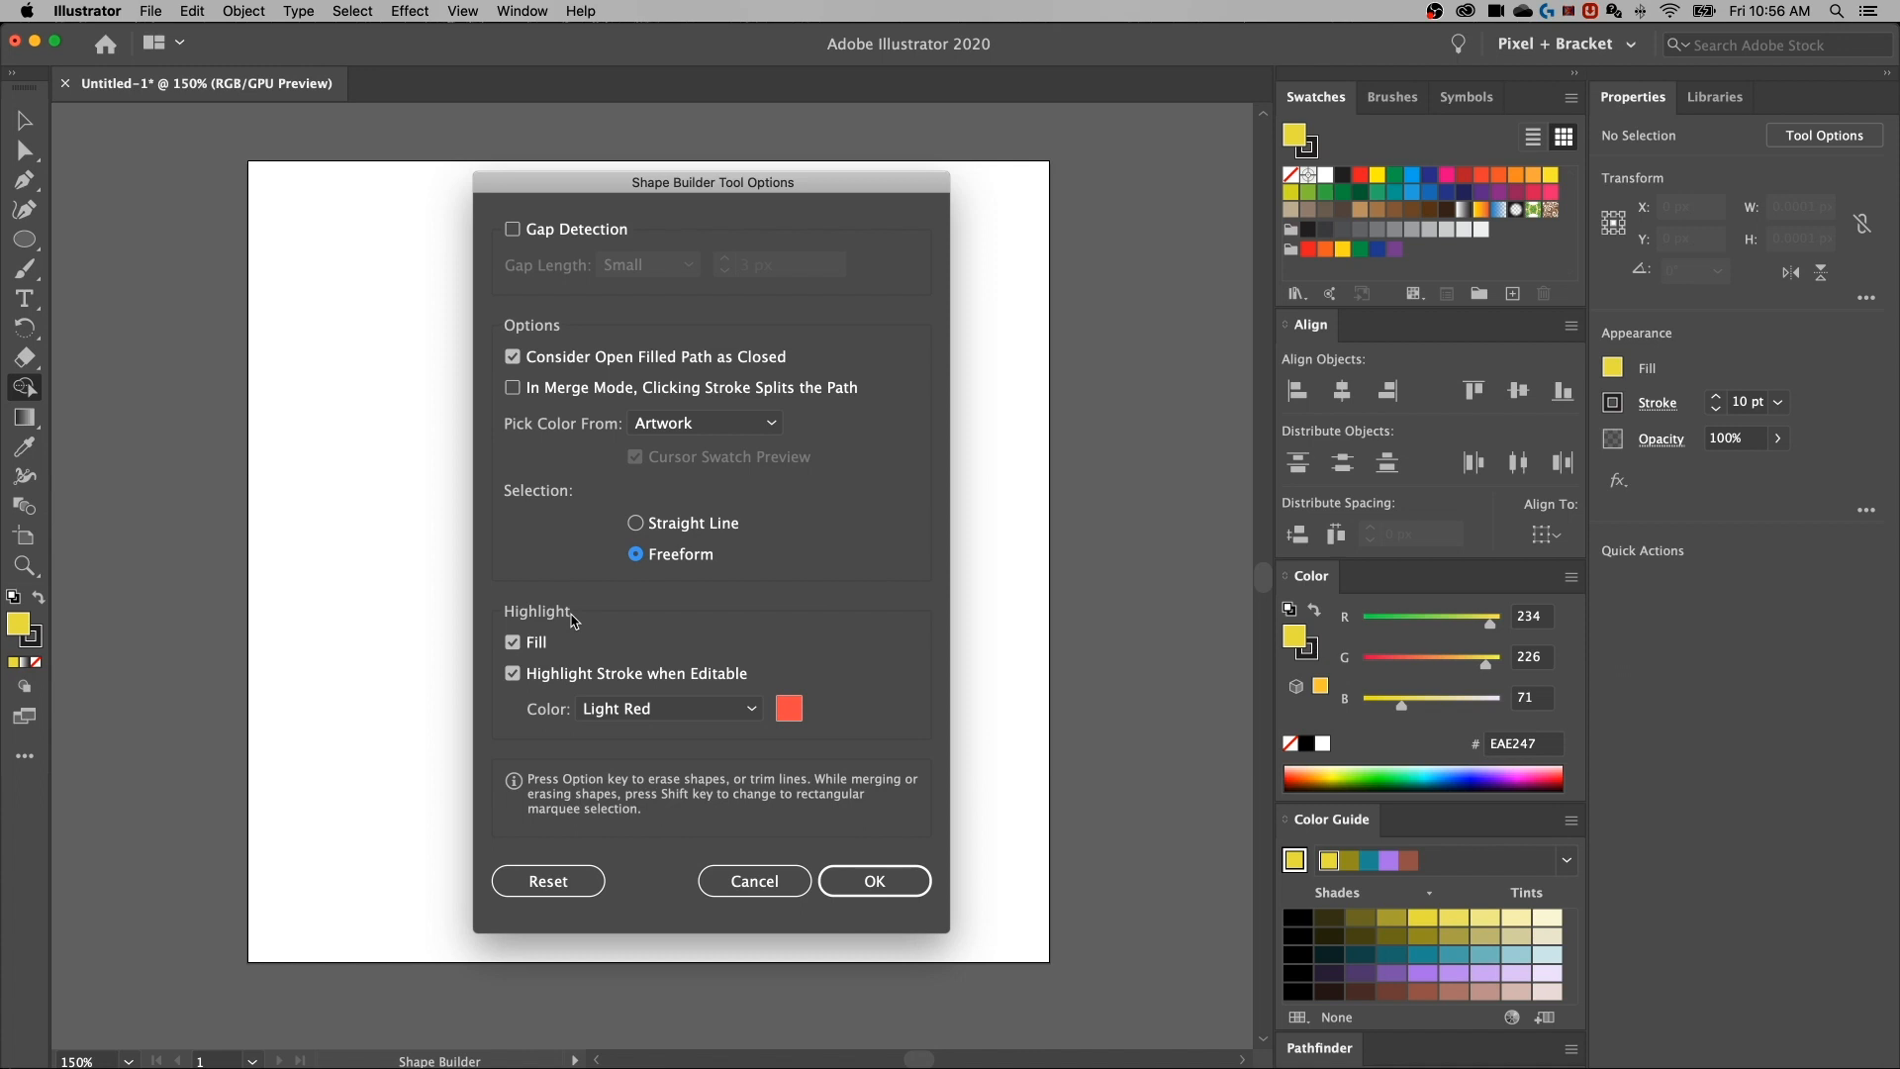
{"action": "mouse_move", "coordinate": [539, 811]}
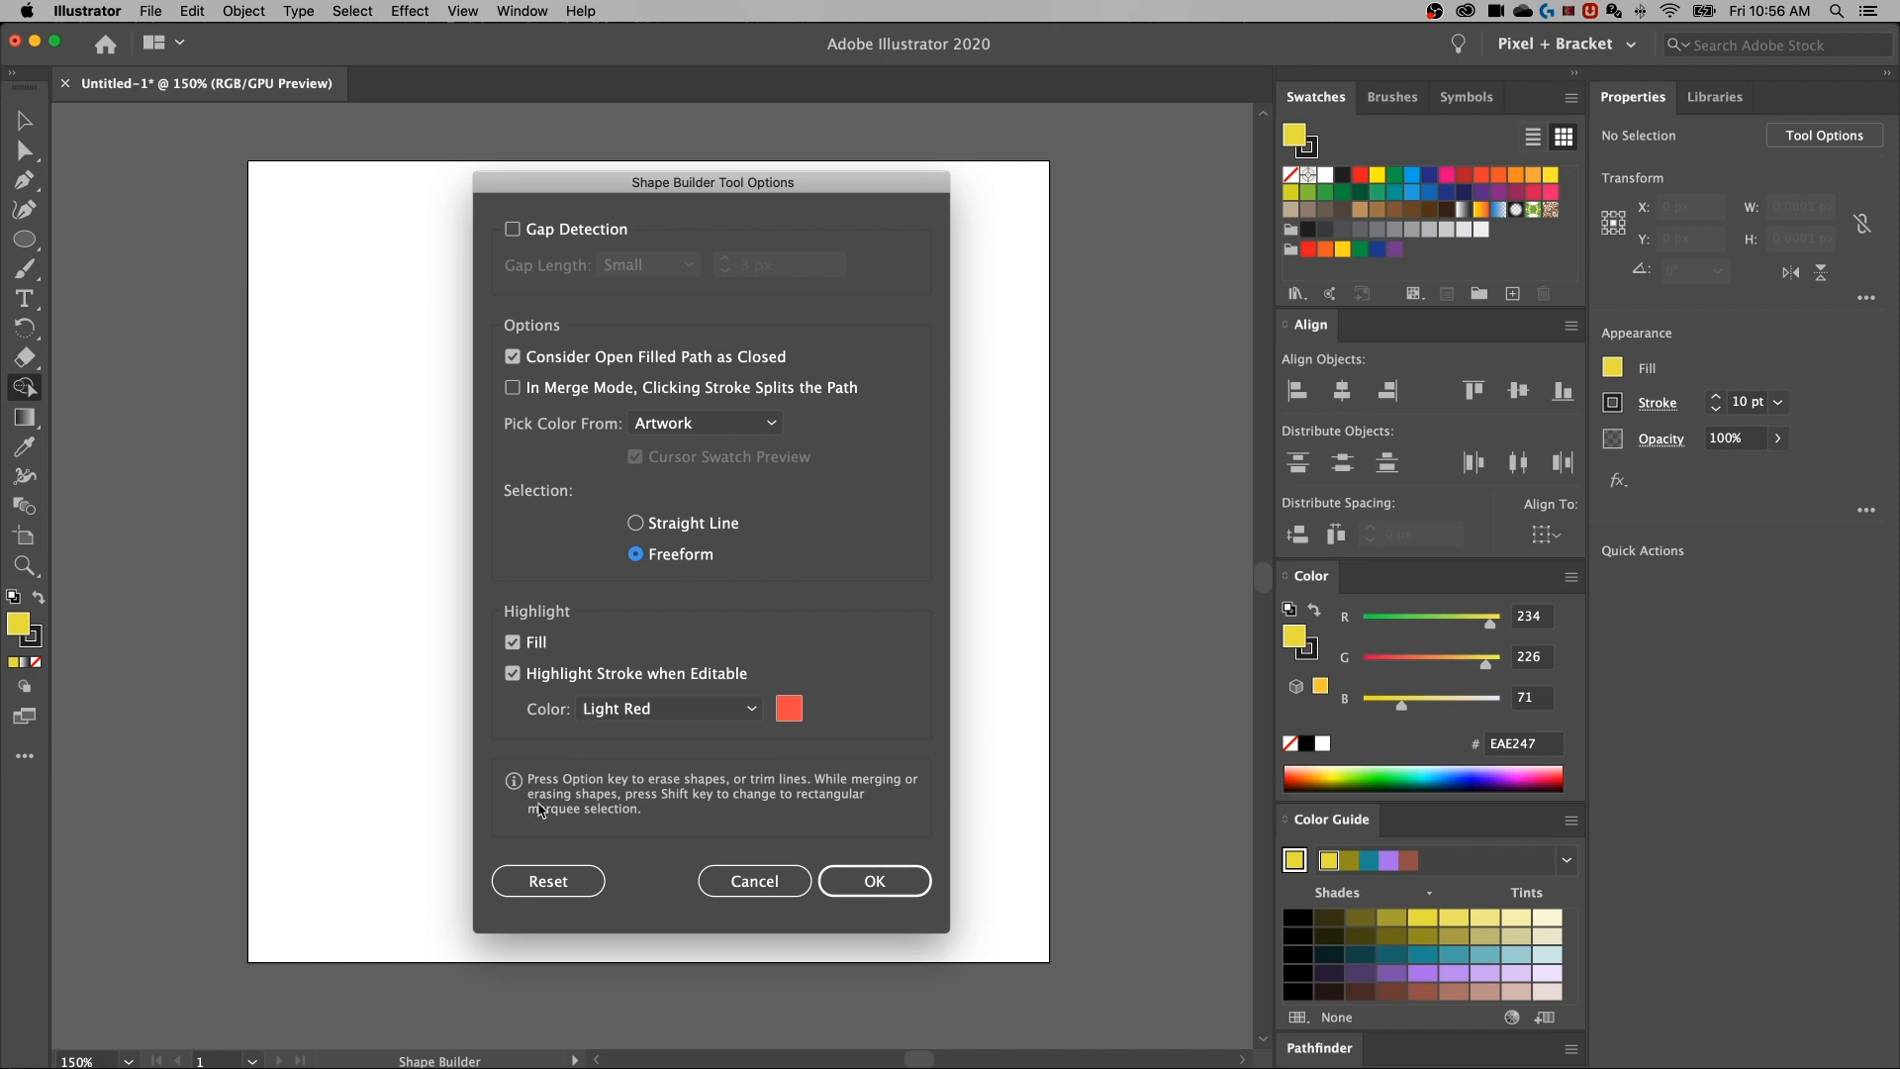
{"action": "mouse_move", "coordinate": [887, 789]}
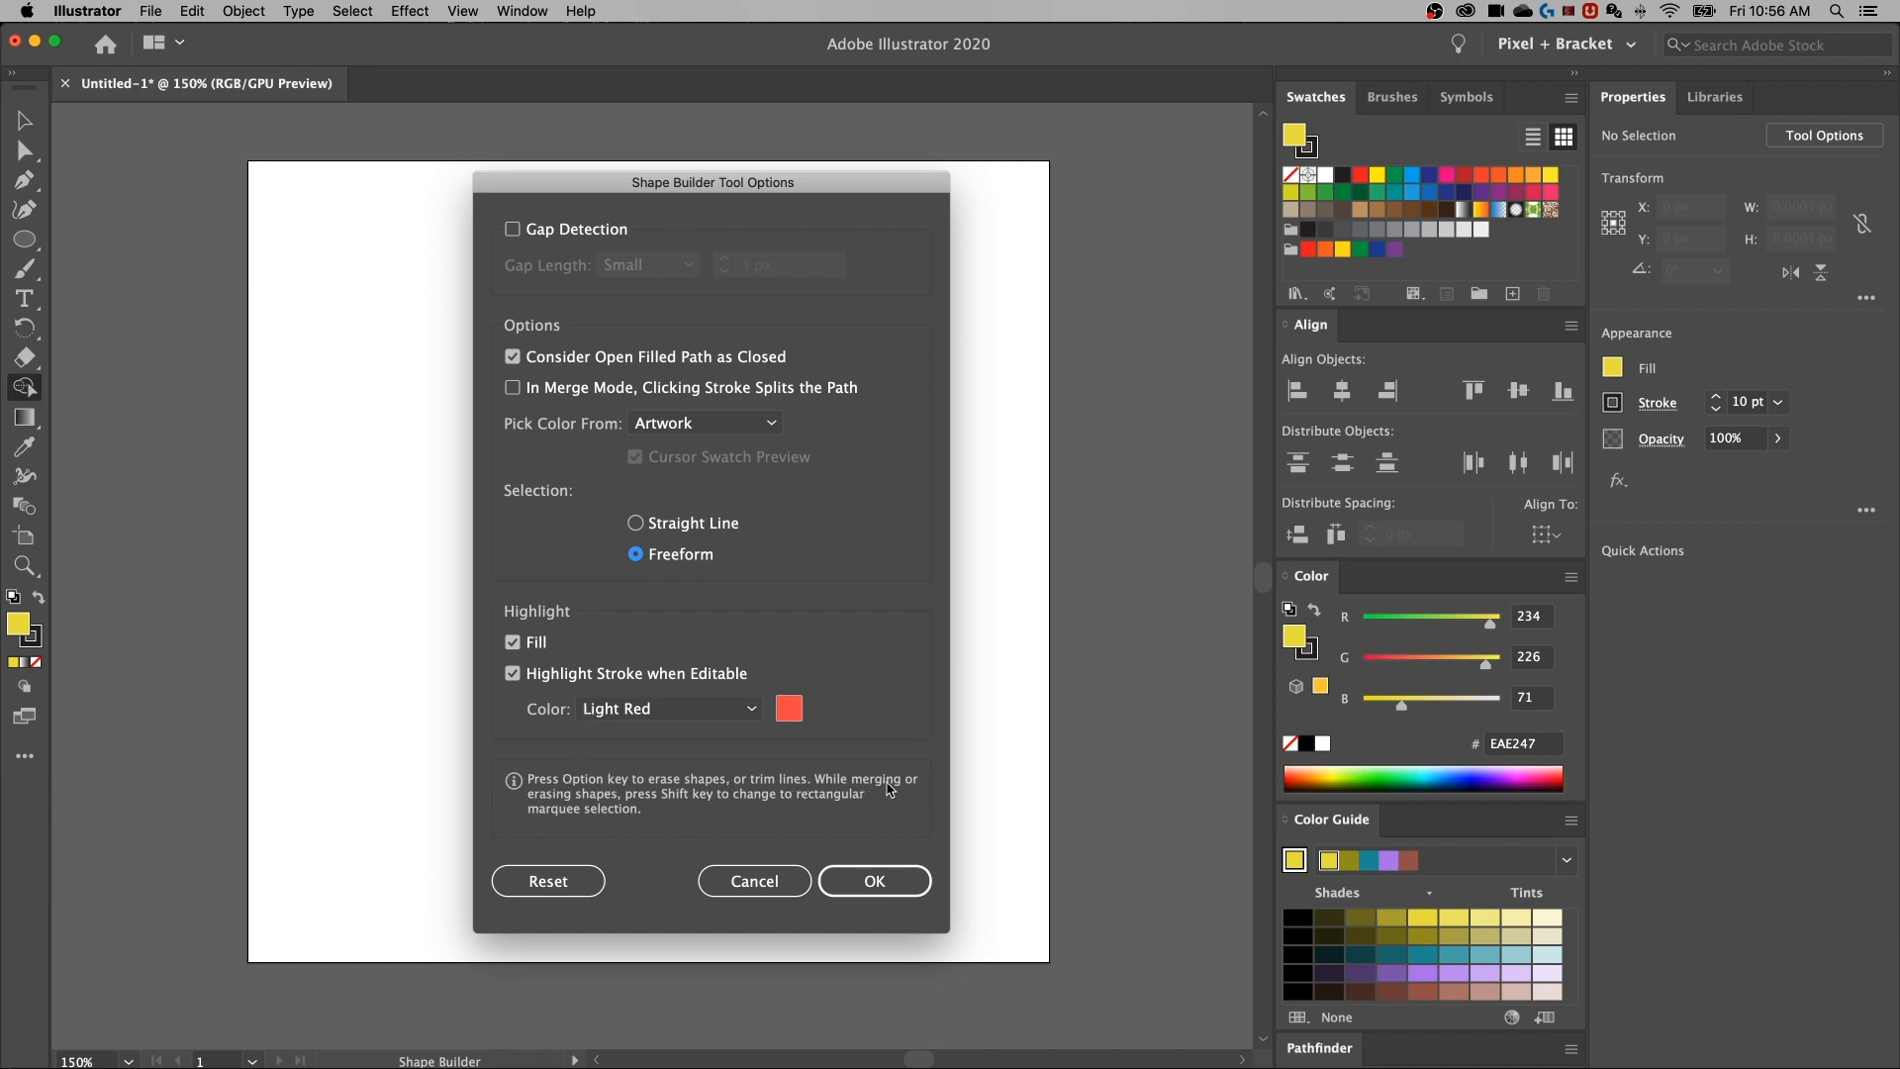
{"action": "mouse_move", "coordinate": [615, 789]}
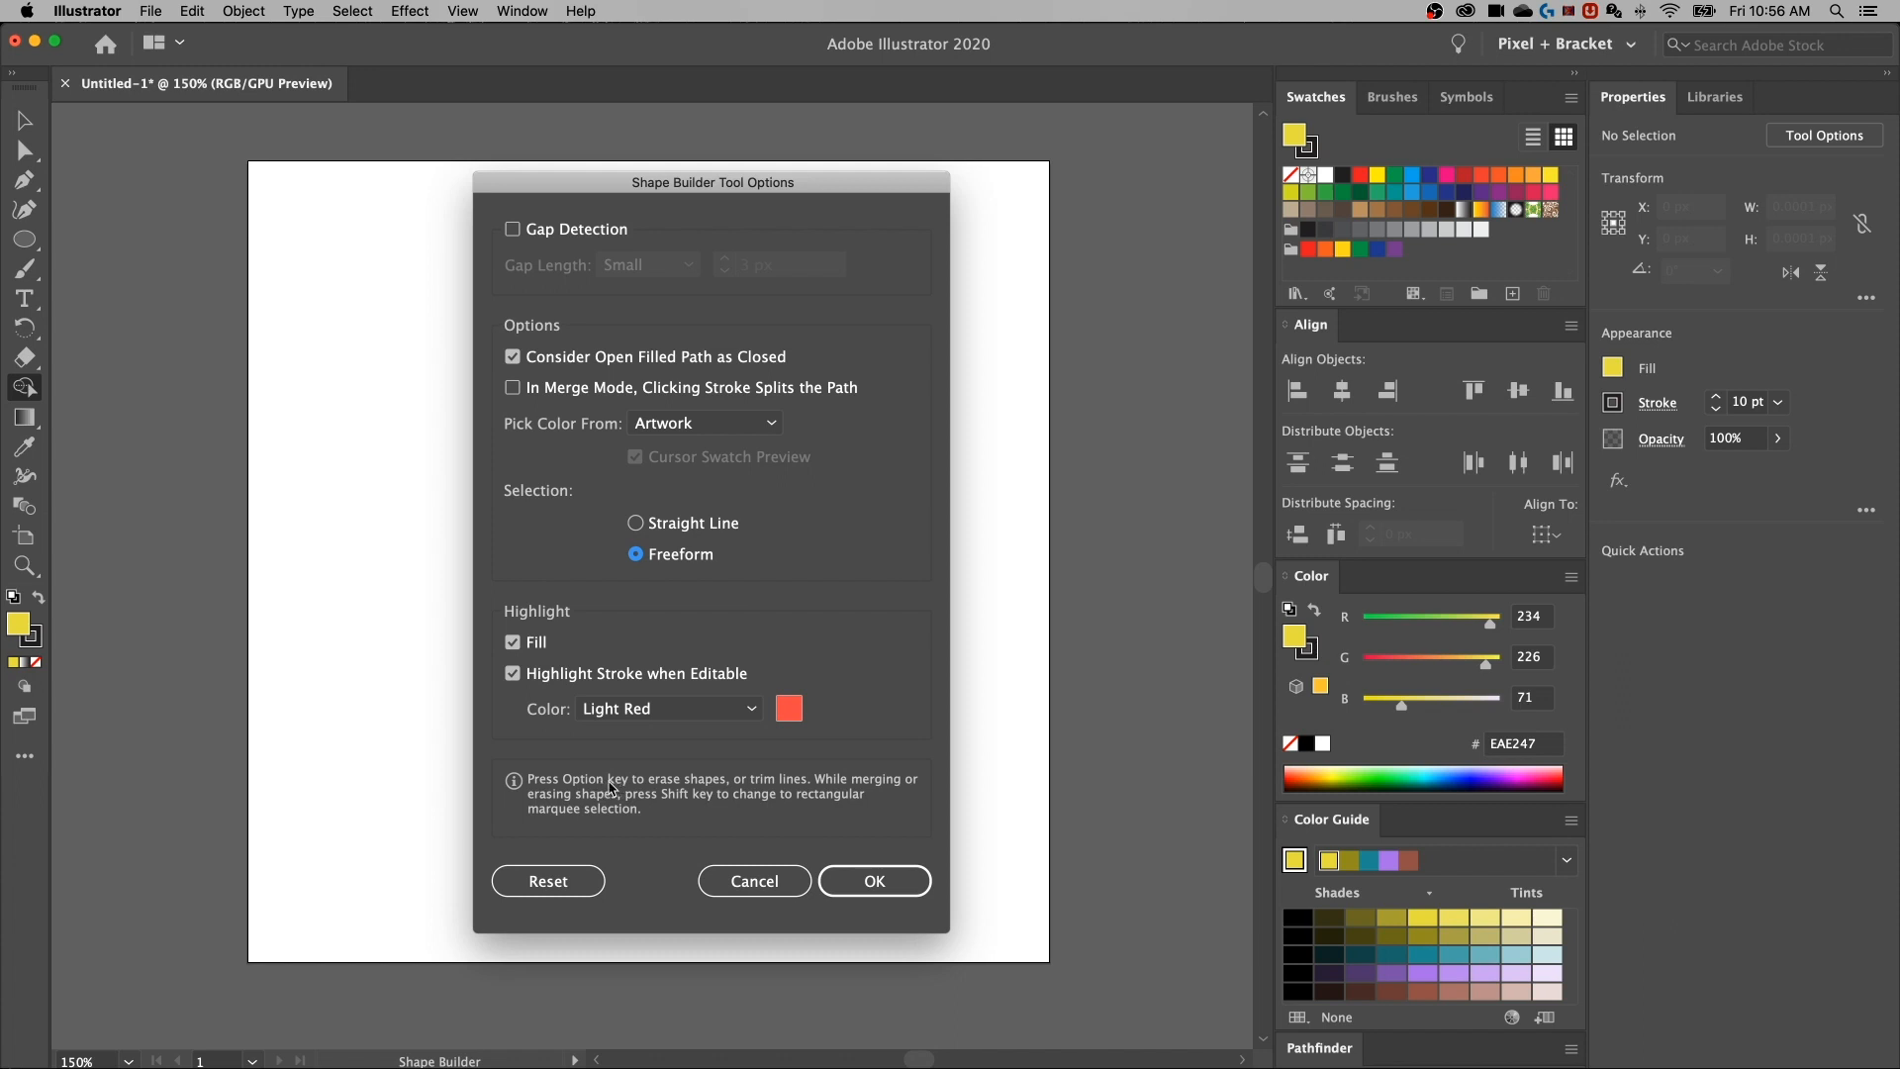
{"action": "mouse_move", "coordinate": [854, 788]}
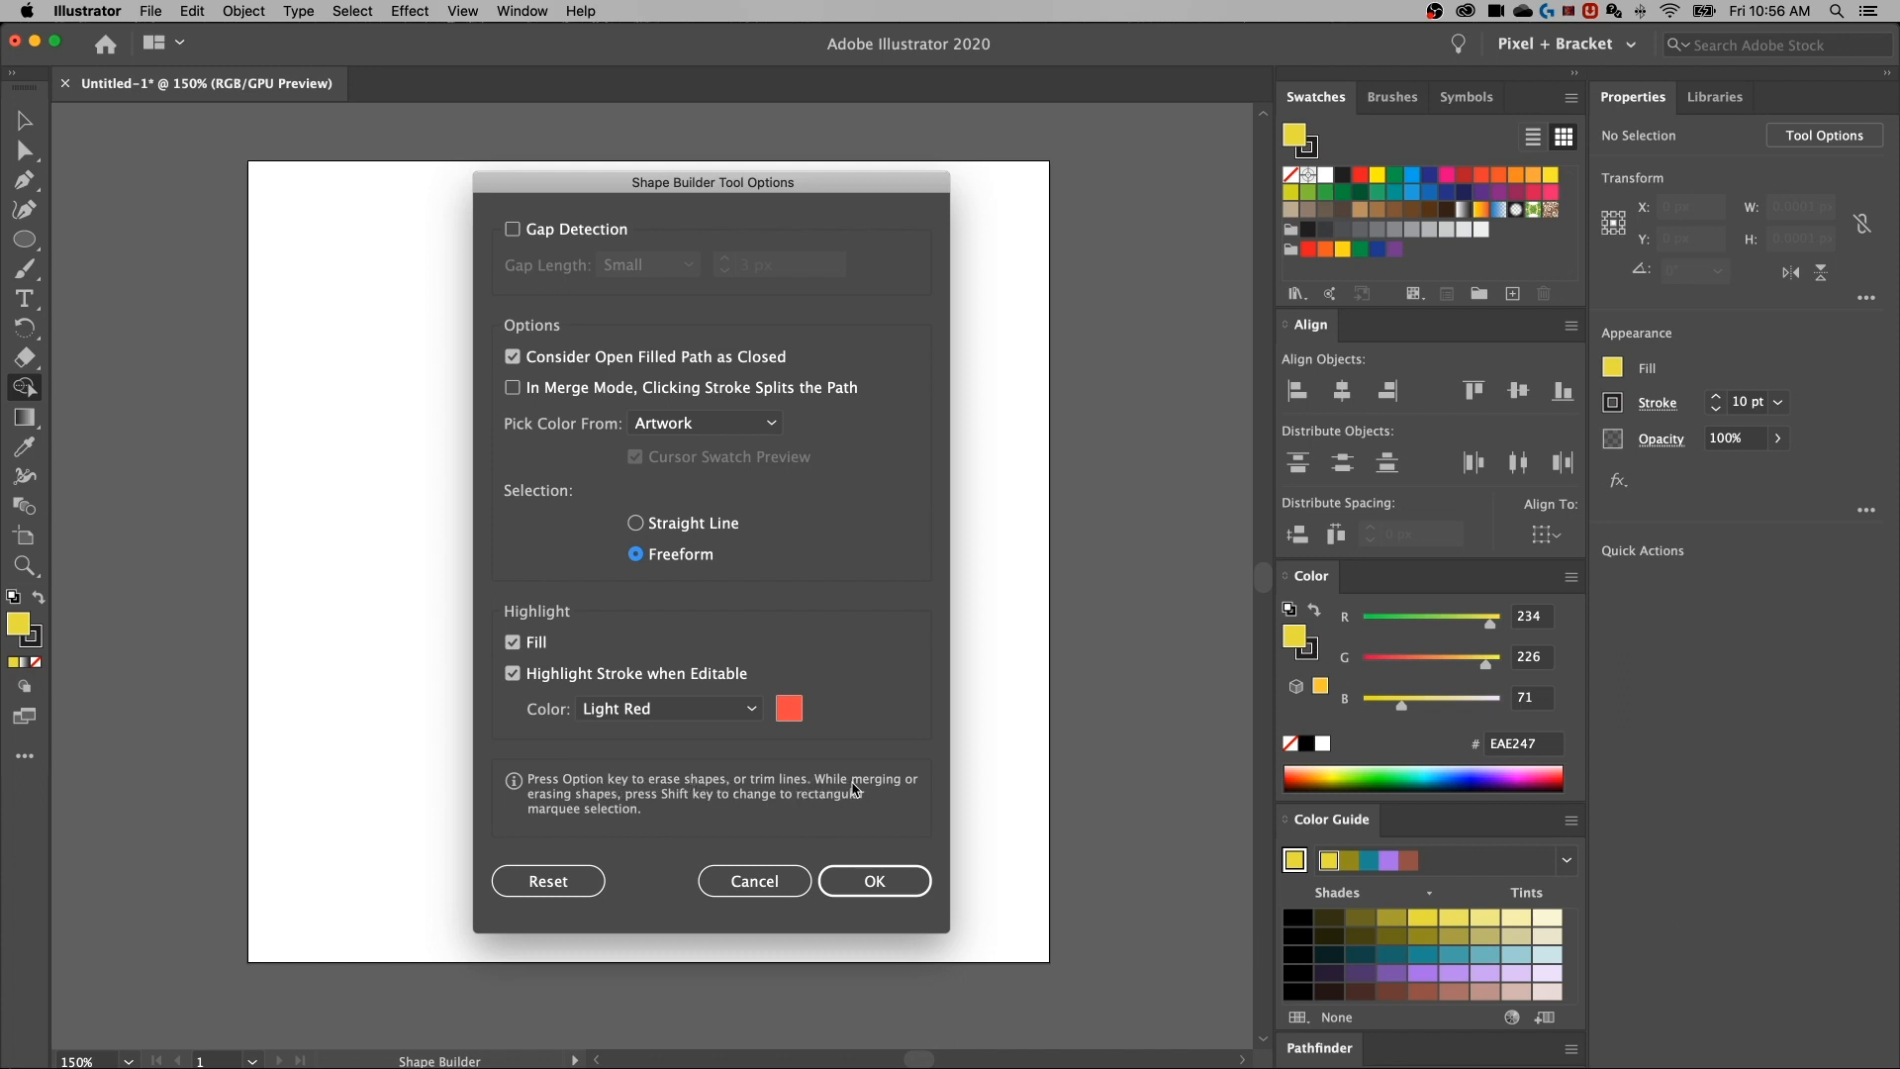
{"action": "mouse_move", "coordinate": [648, 801]}
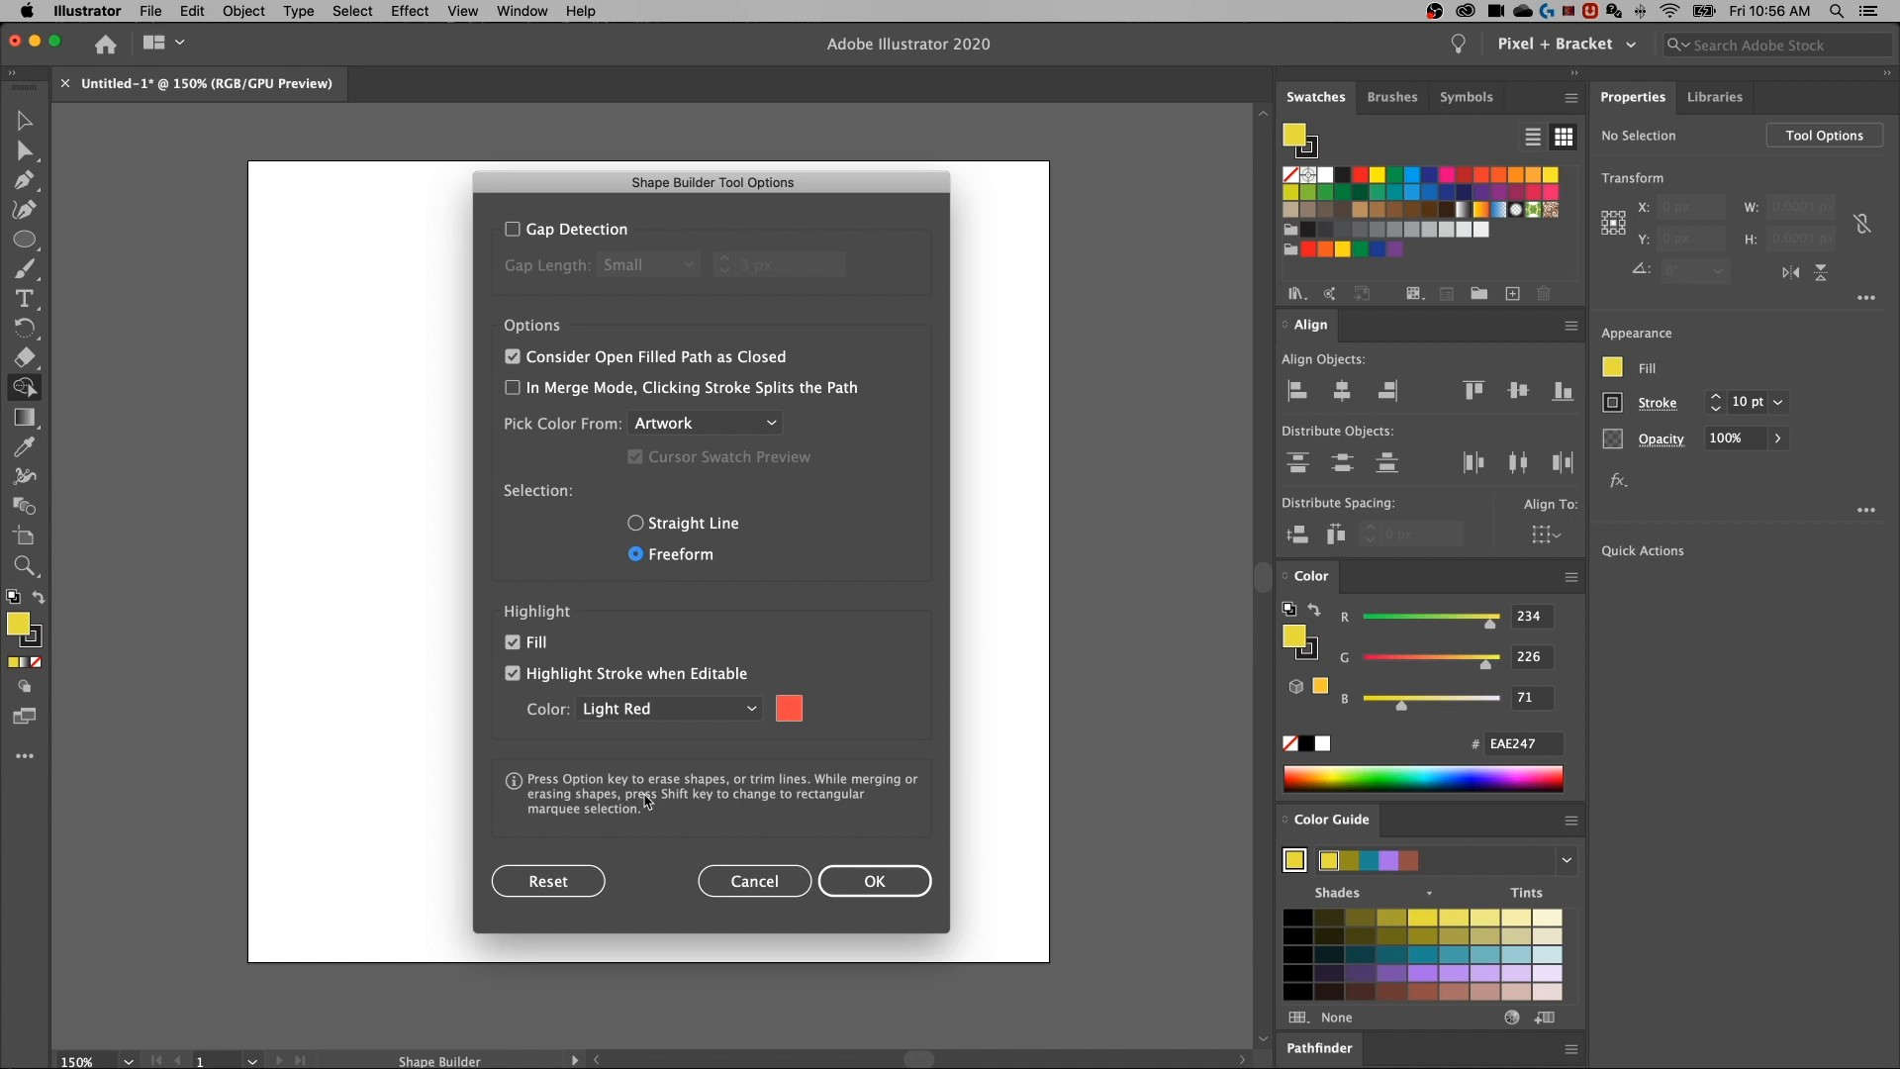
{"action": "mouse_move", "coordinate": [740, 808]}
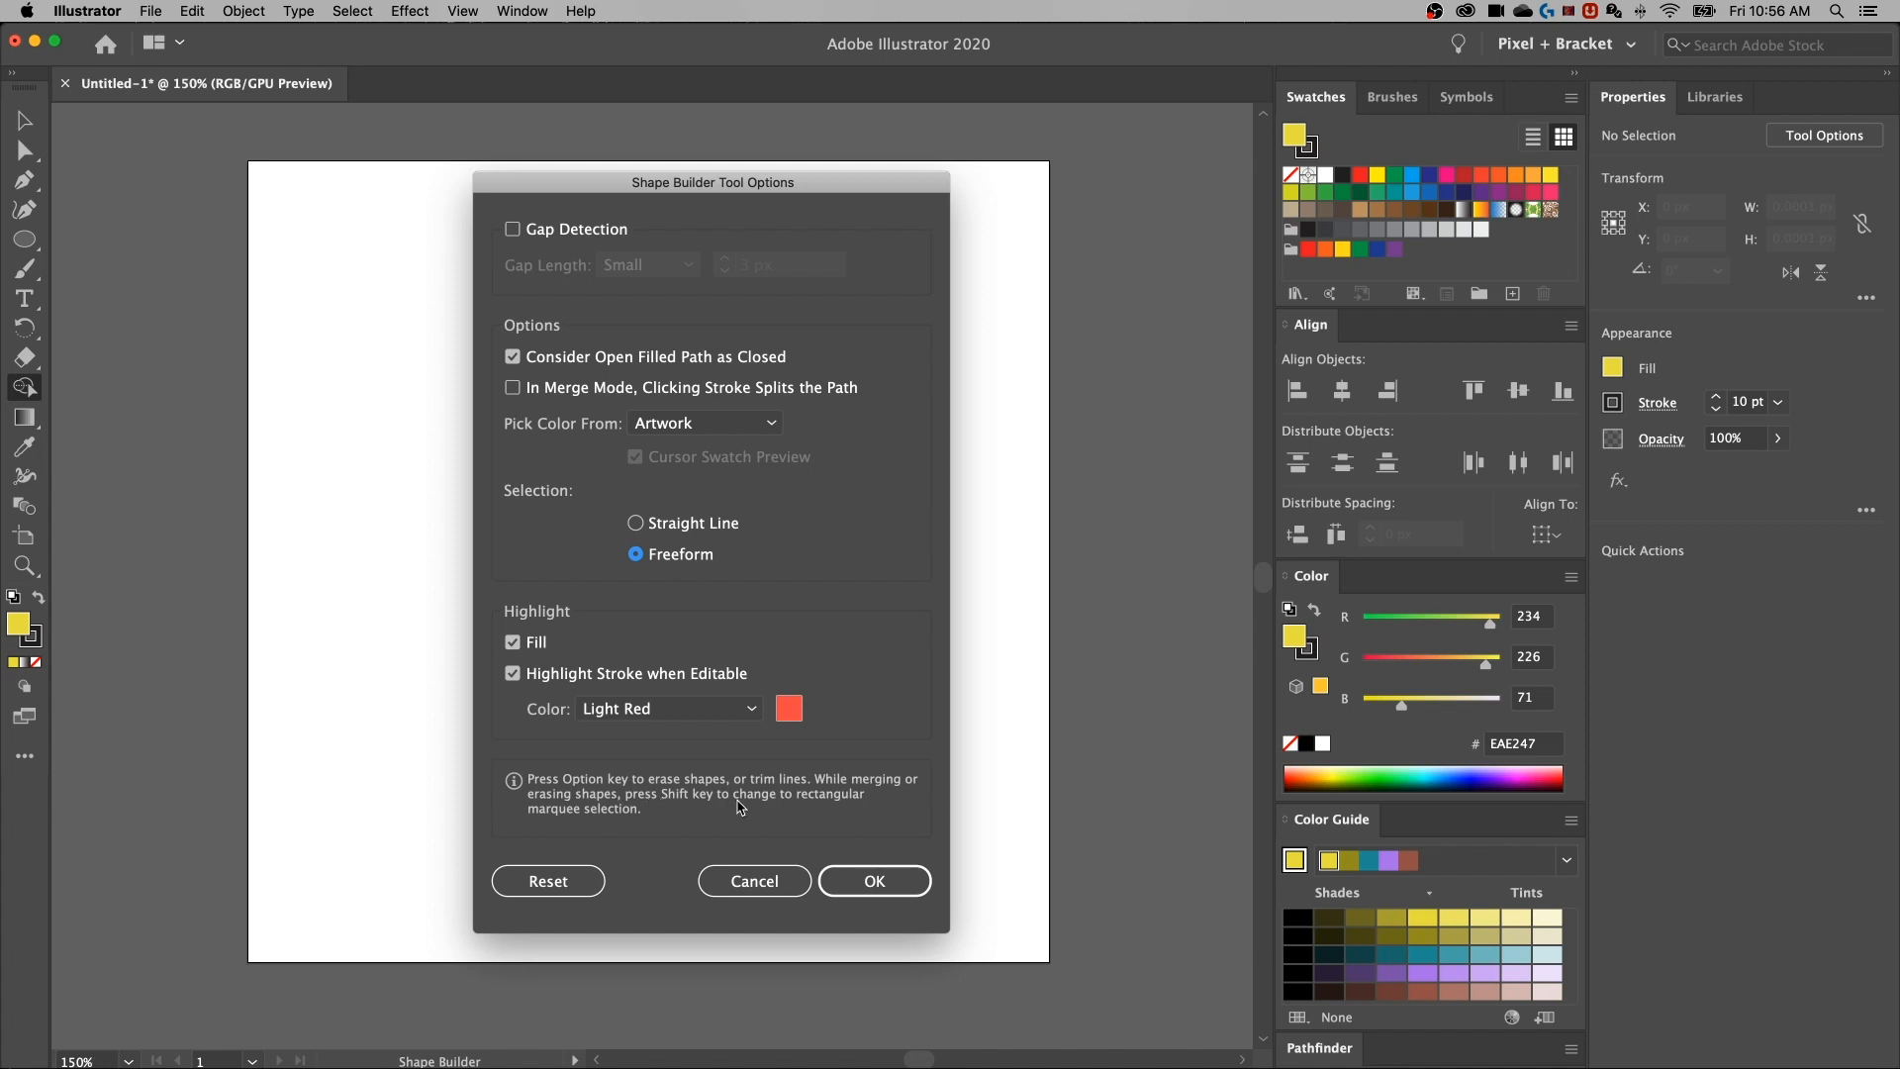
{"action": "mouse_move", "coordinate": [563, 811]}
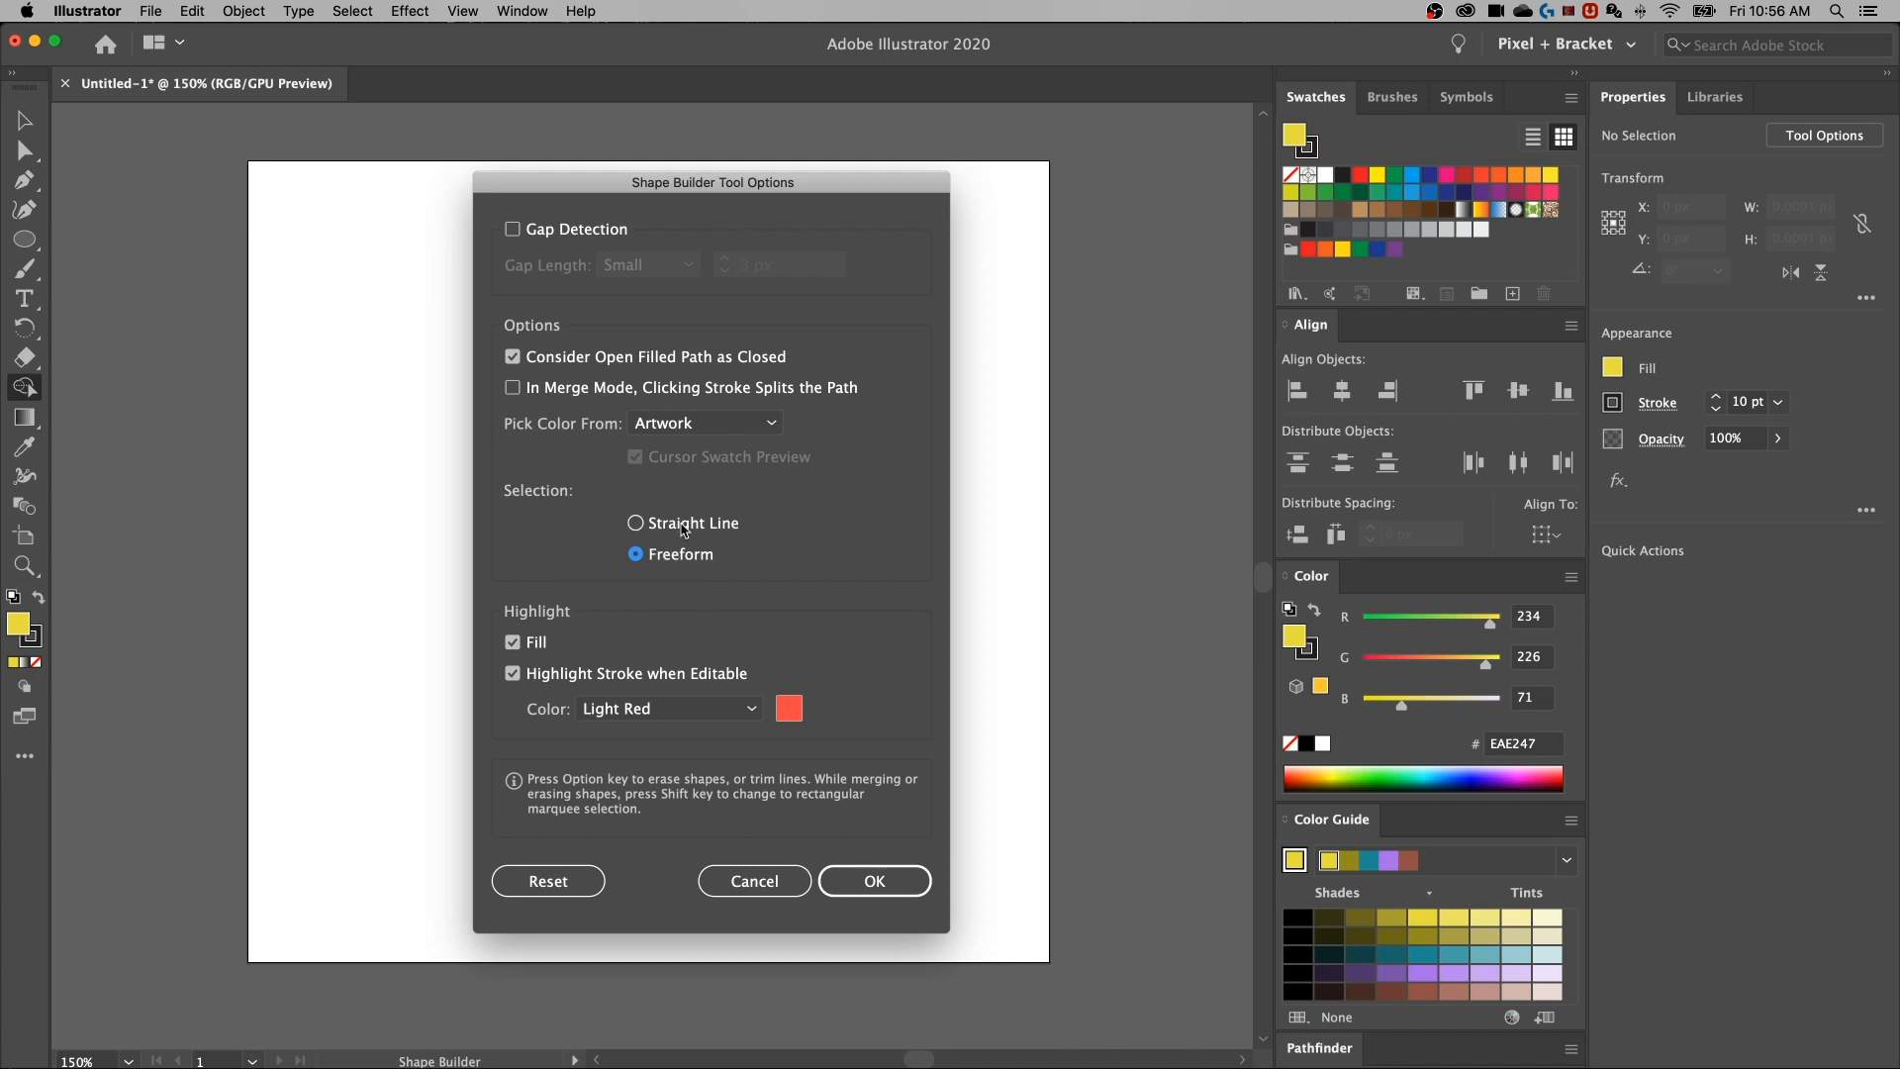
{"action": "mouse_move", "coordinate": [631, 797]}
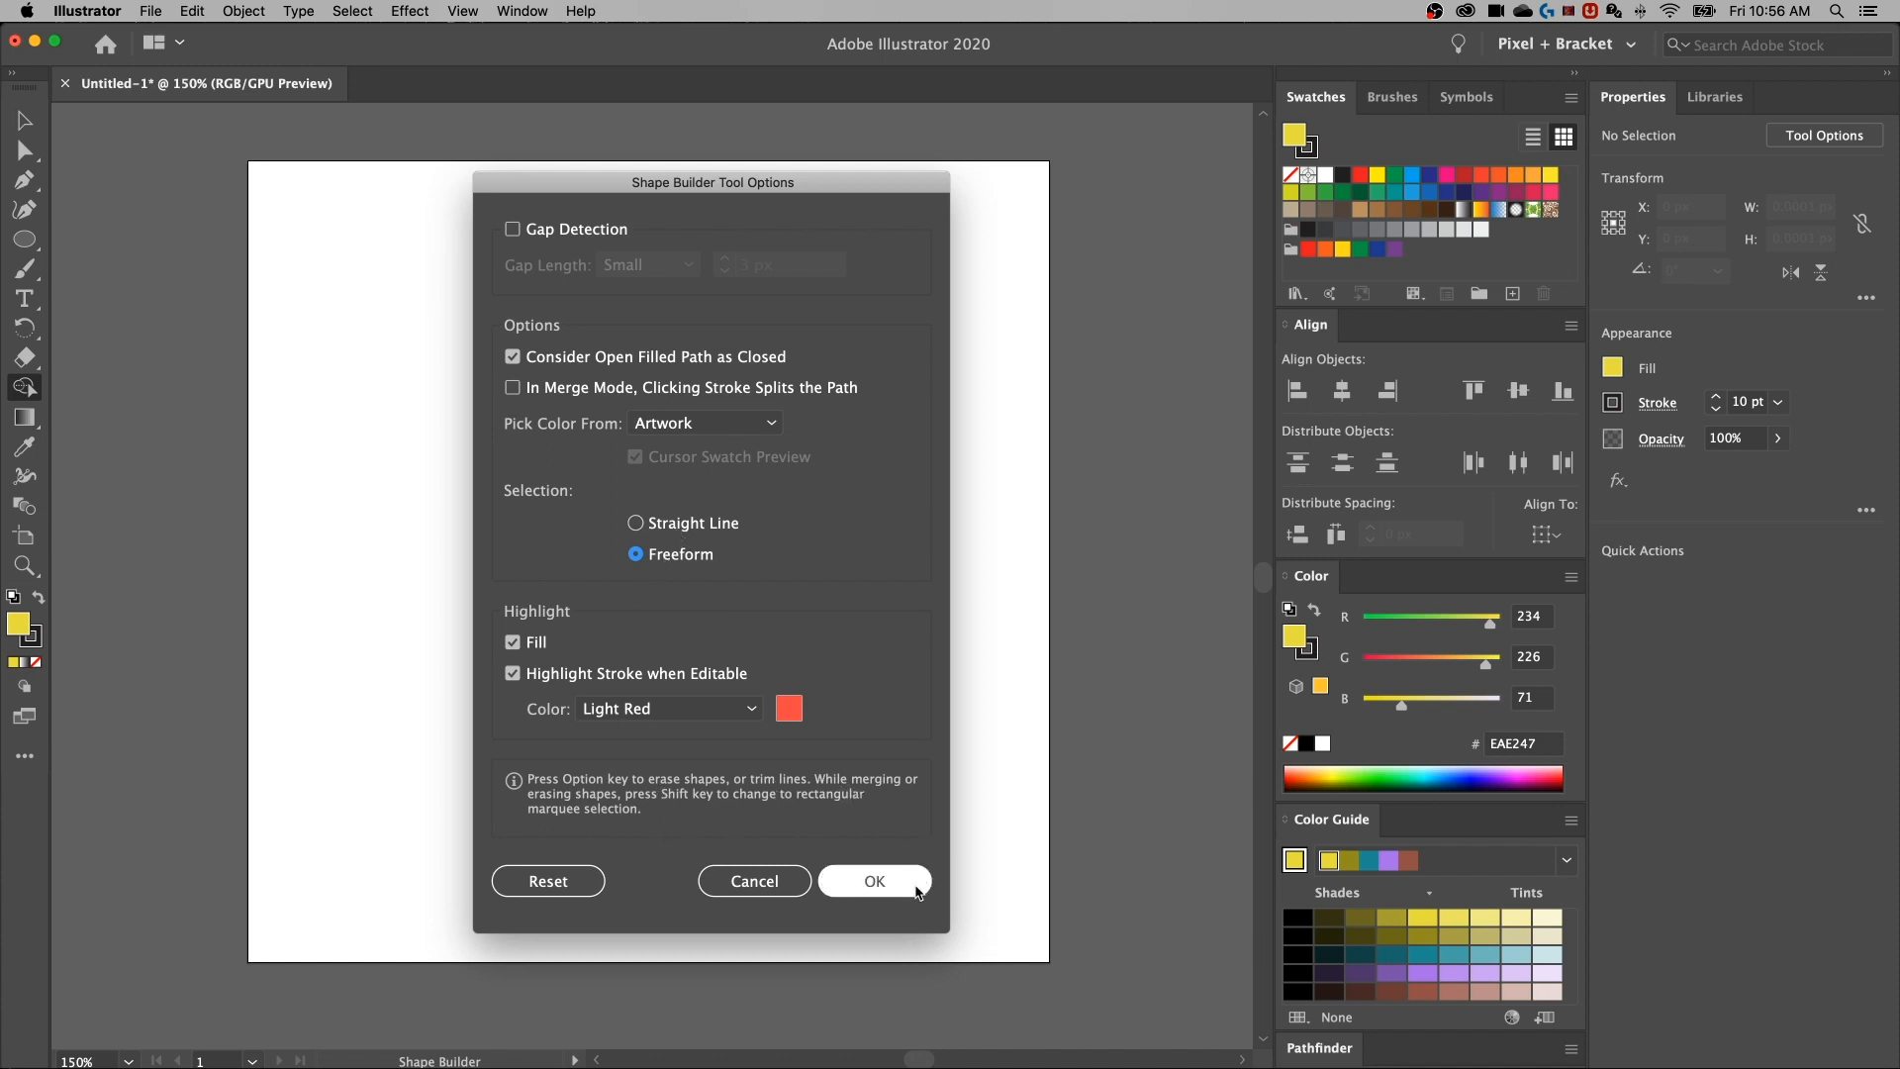
Close the options, fill the square magenta, and reset the fill colour to yellow
{"action": "left_click", "coordinate": [873, 881]}
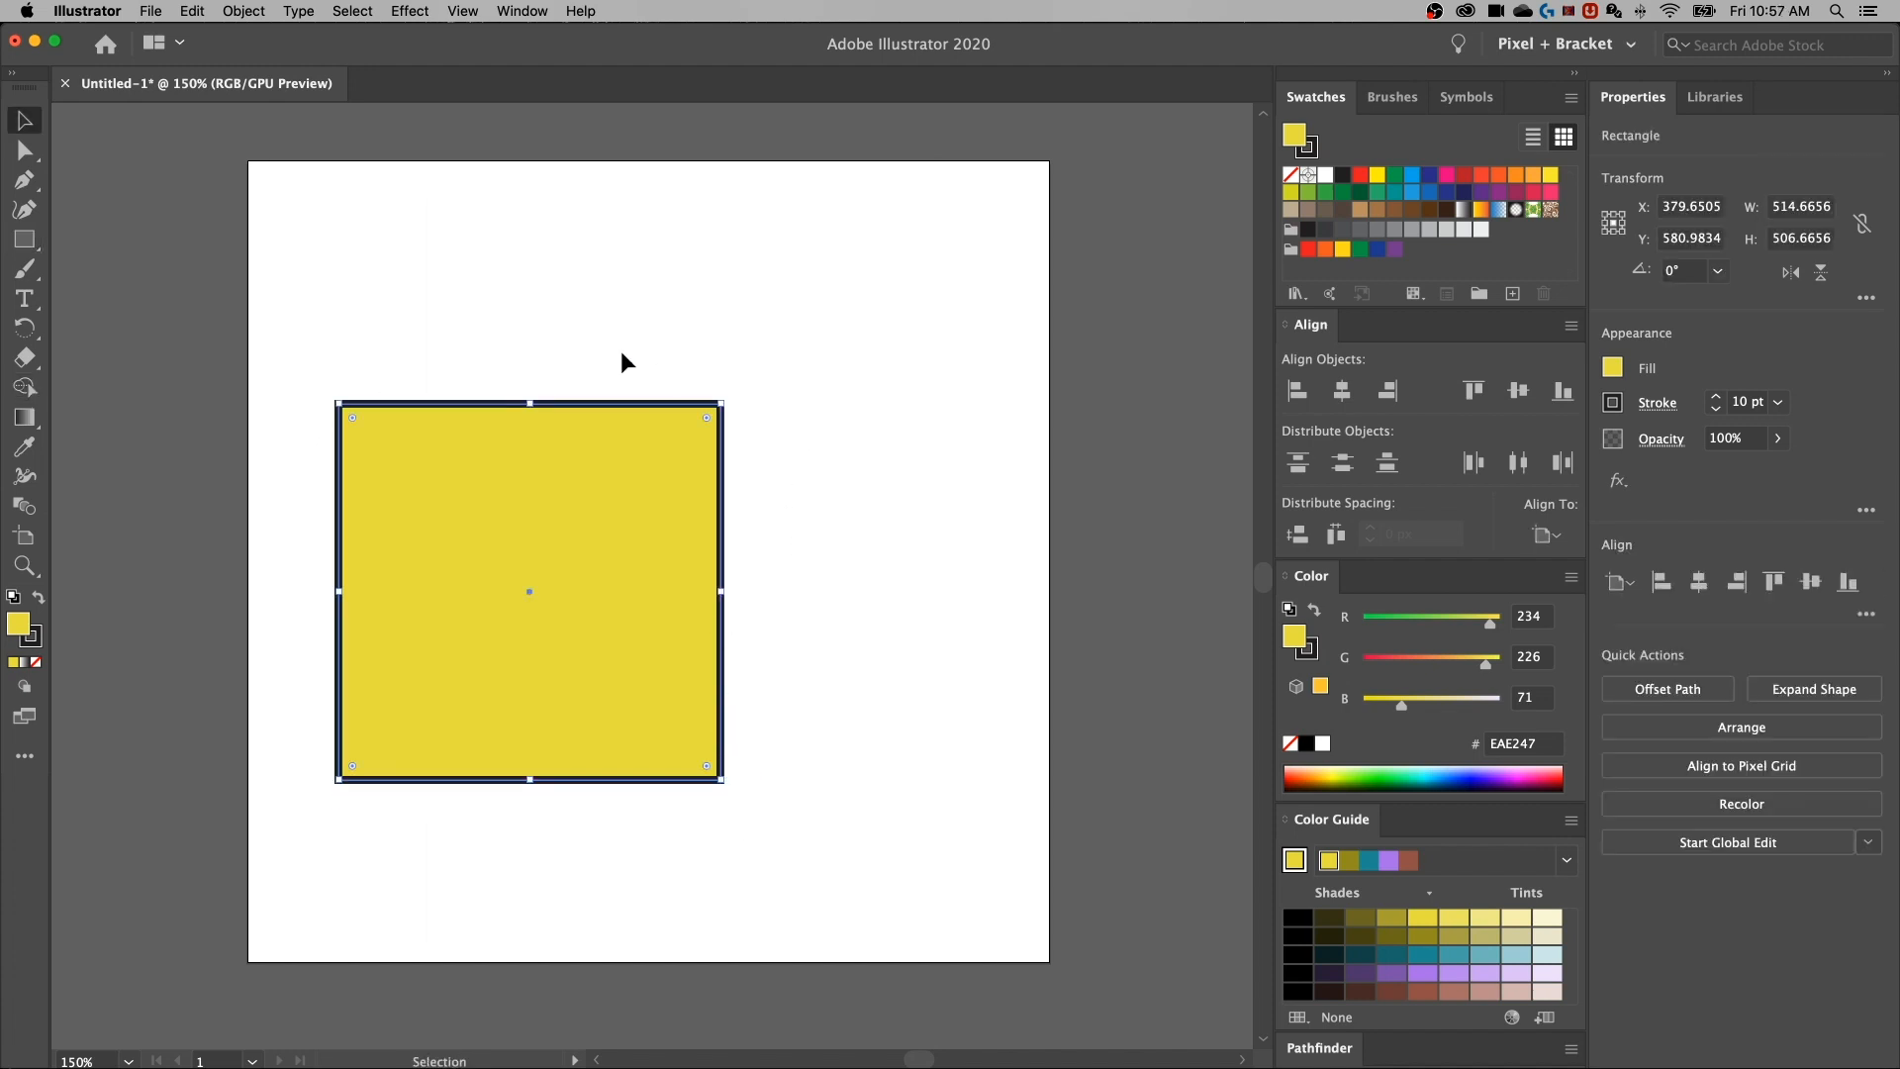
{"action": "mouse_move", "coordinate": [424, 373]}
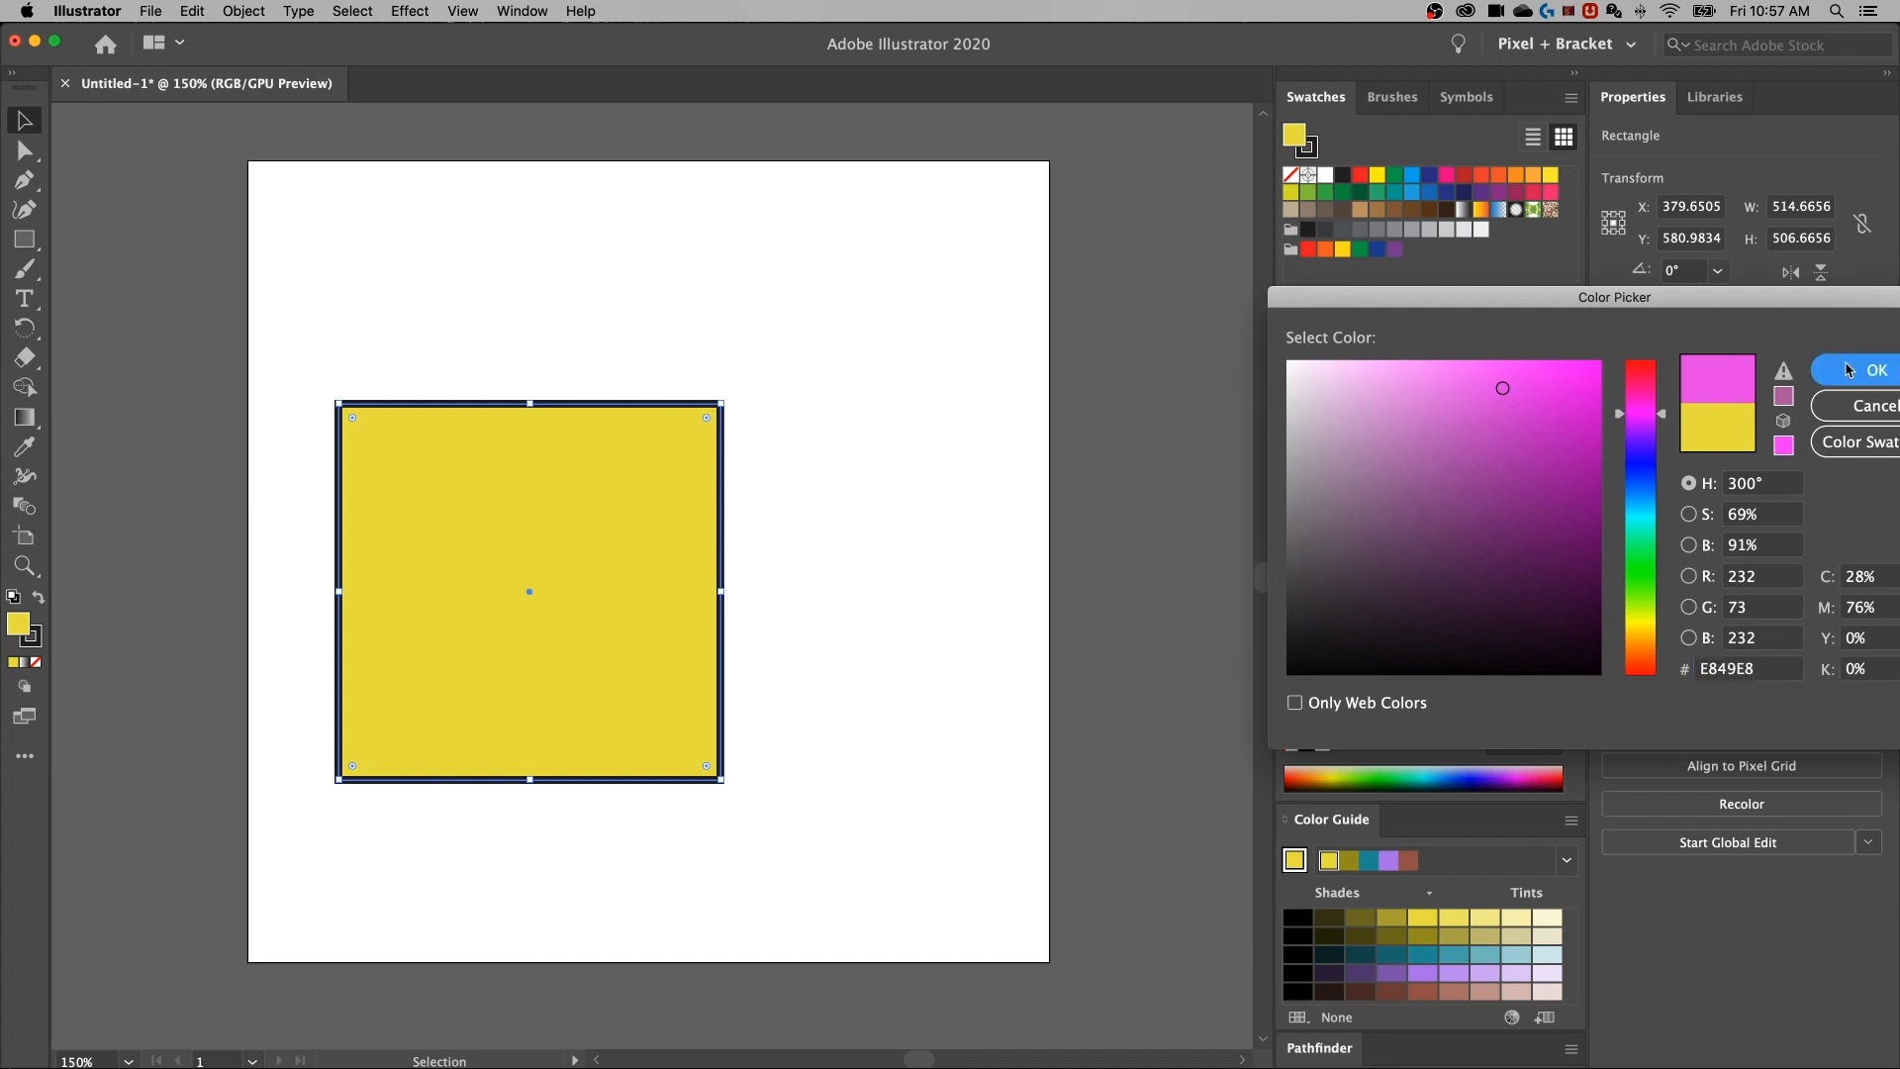
{"action": "left_click", "coordinate": [1875, 369]}
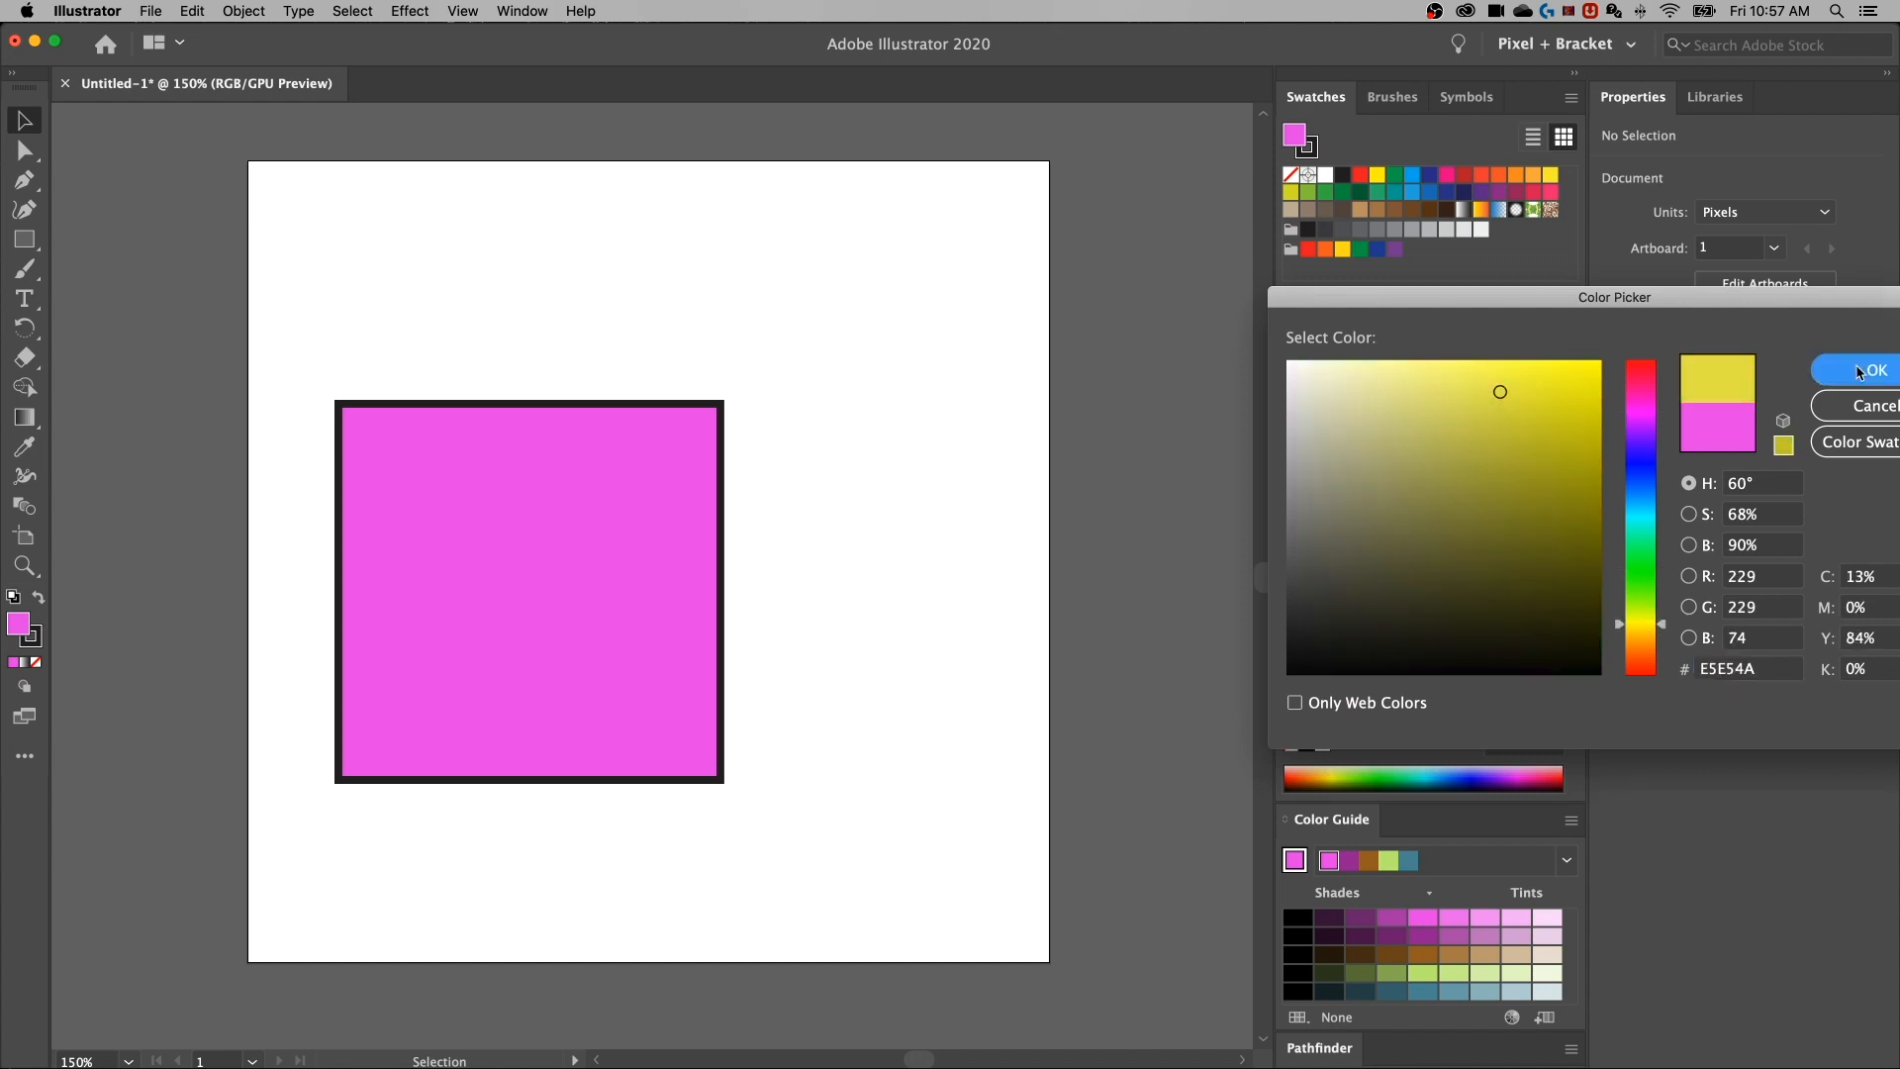
{"action": "left_click", "coordinate": [1871, 369]}
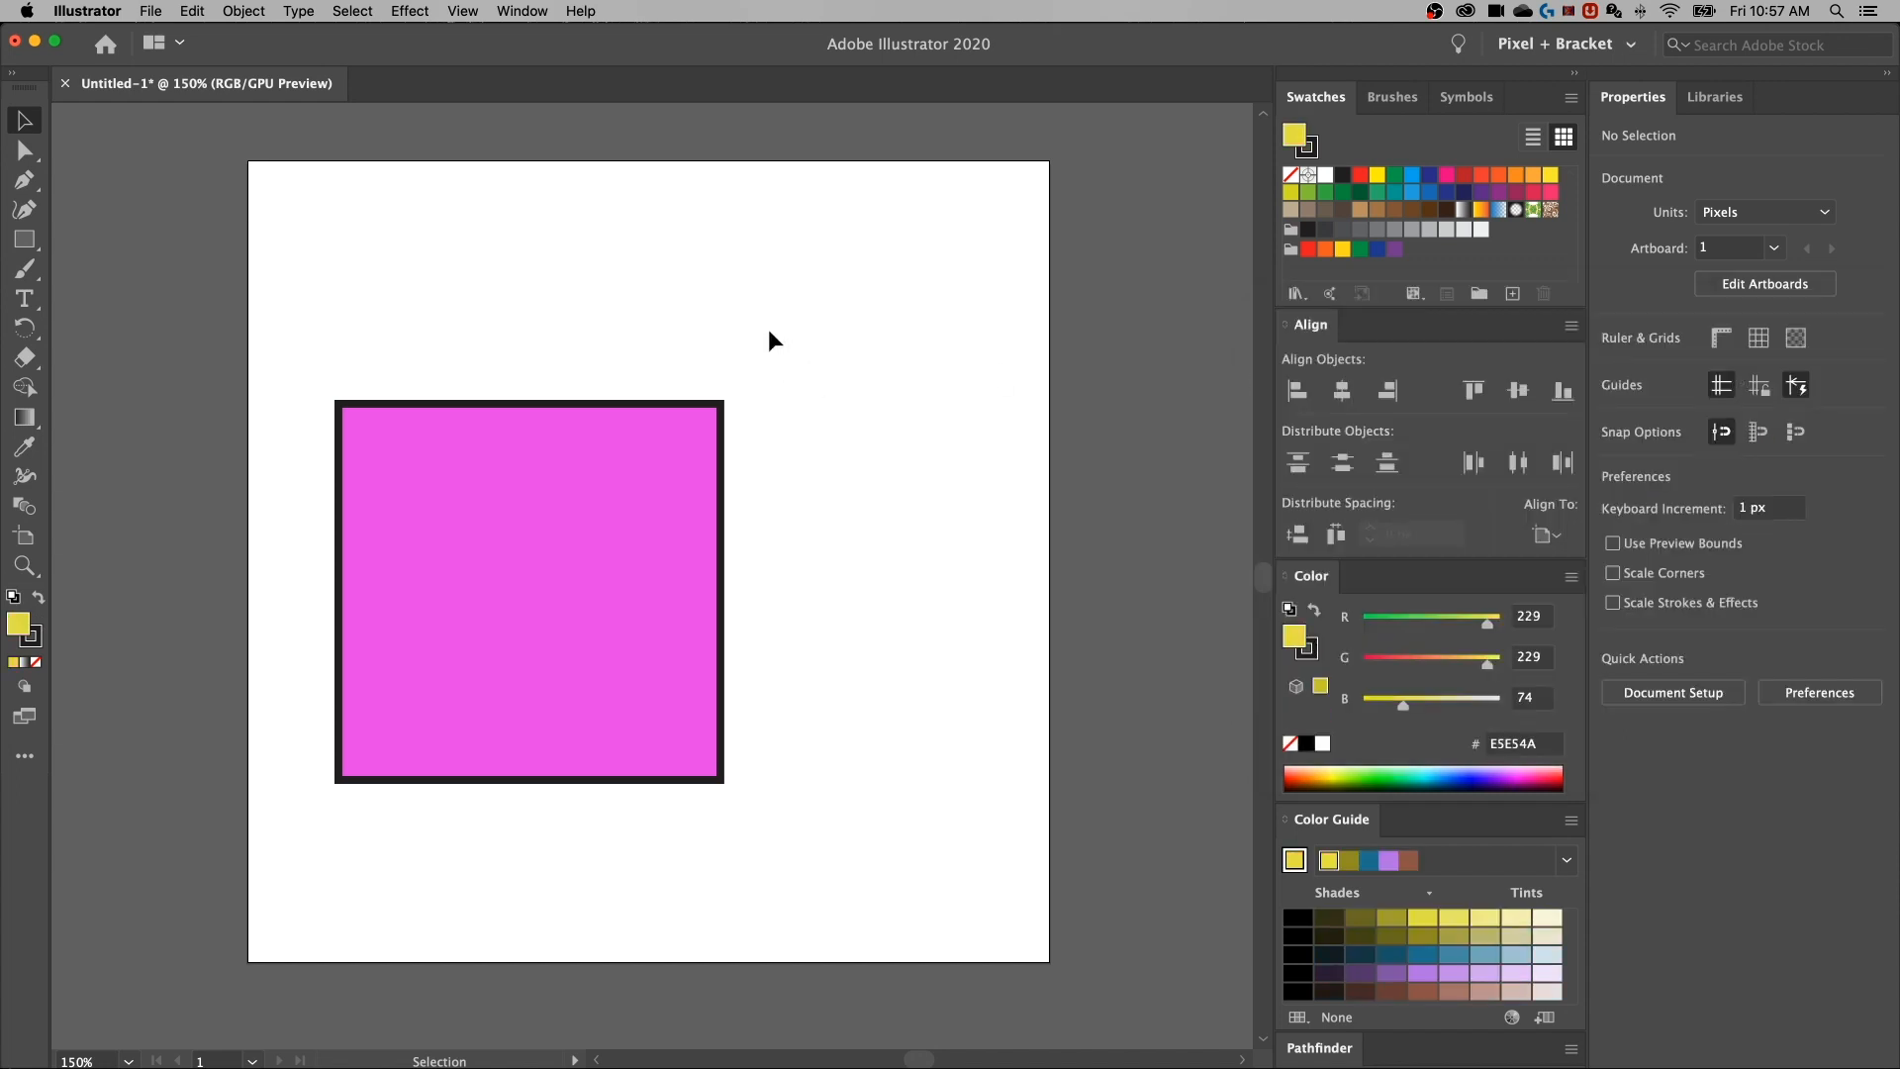
{"action": "left_click", "coordinate": [24, 179]}
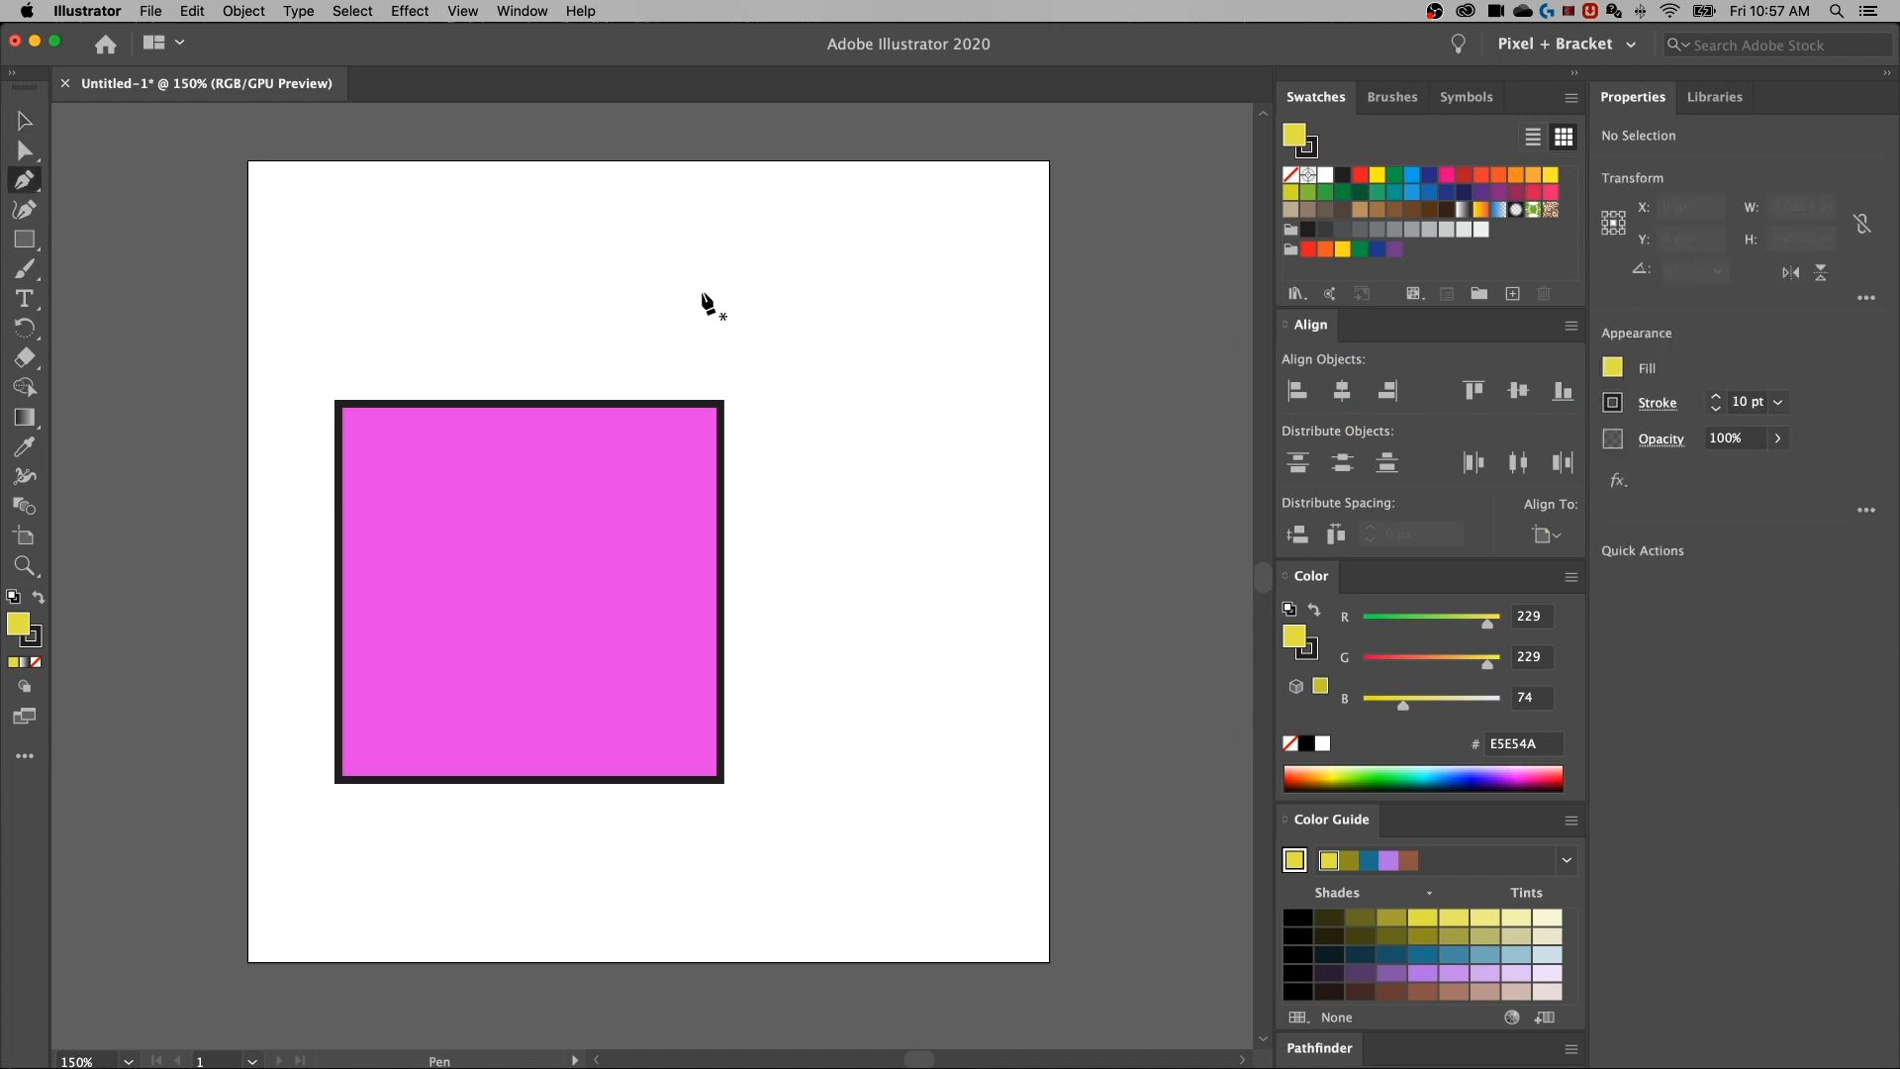
{"action": "mouse_move", "coordinate": [622, 238]}
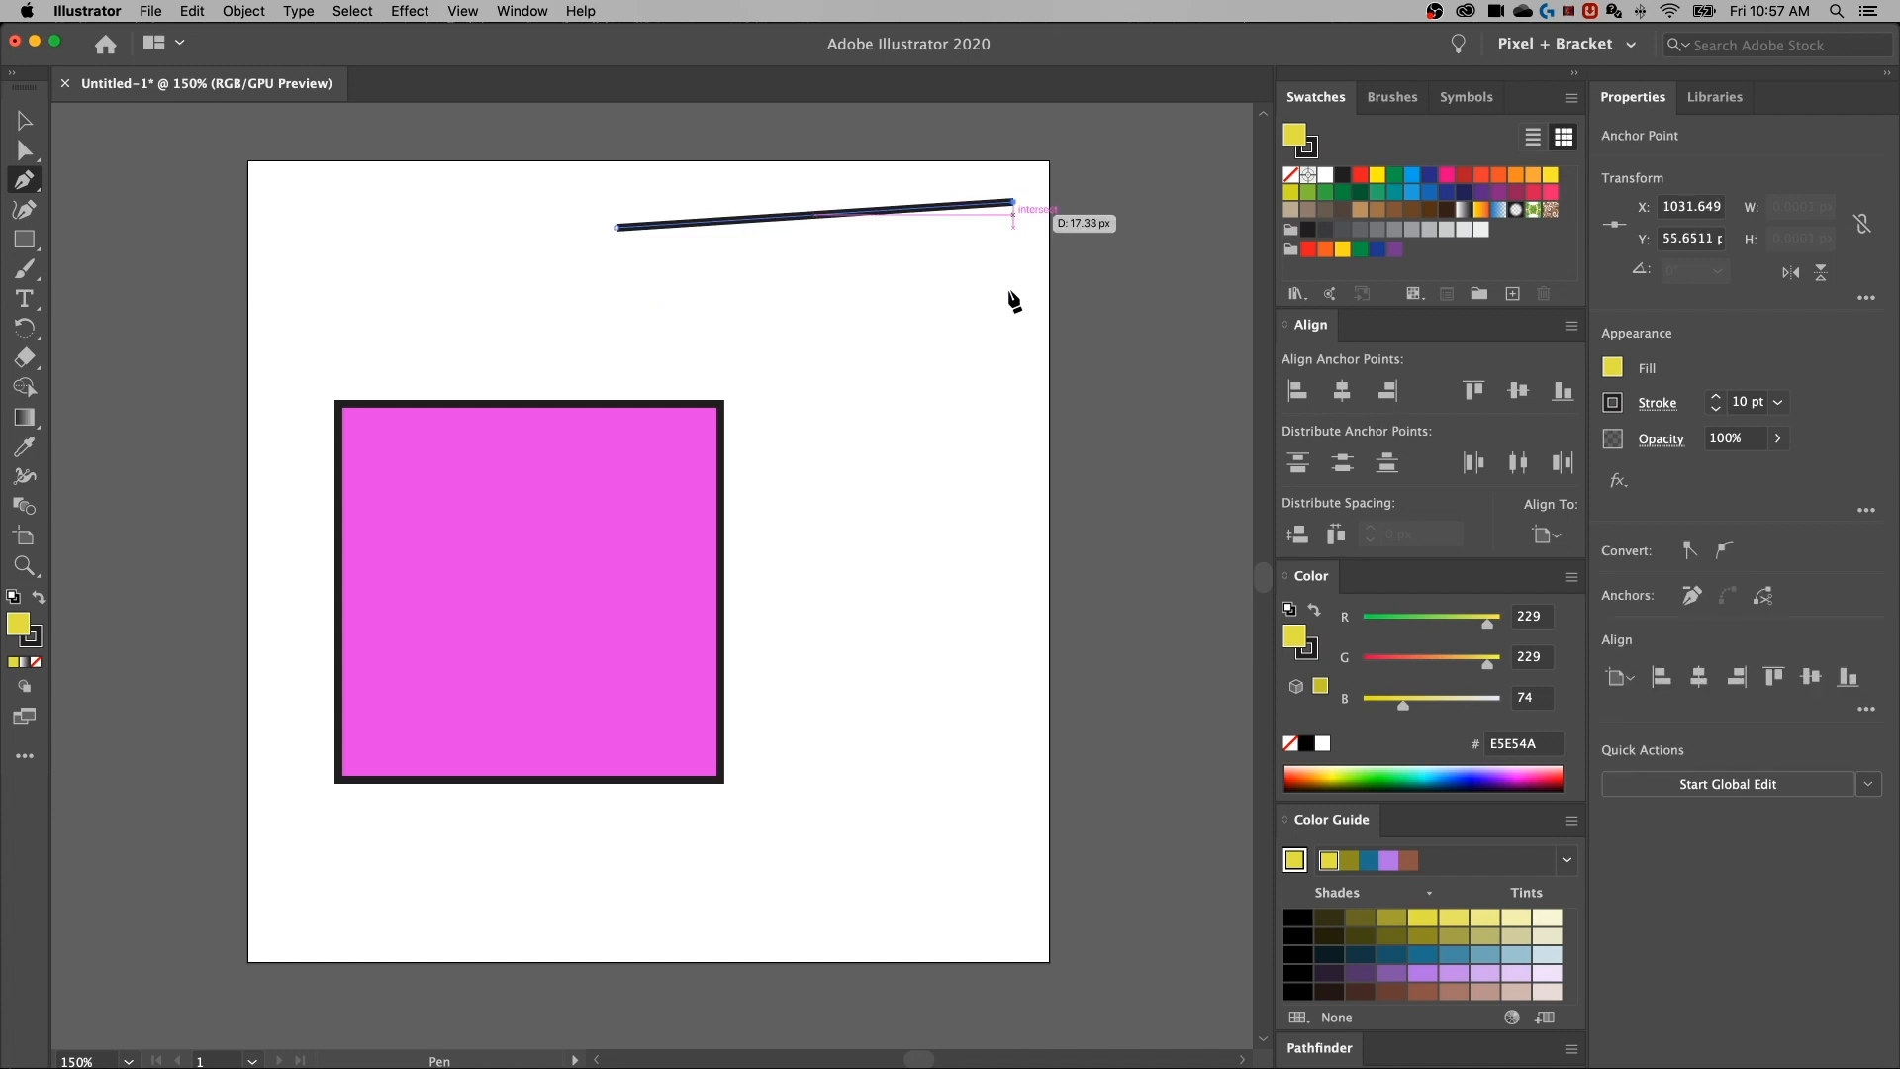
Draw the yellow quadrilateral's corners over the magenta square, then deselect it
{"action": "left_click", "coordinate": [1008, 530]}
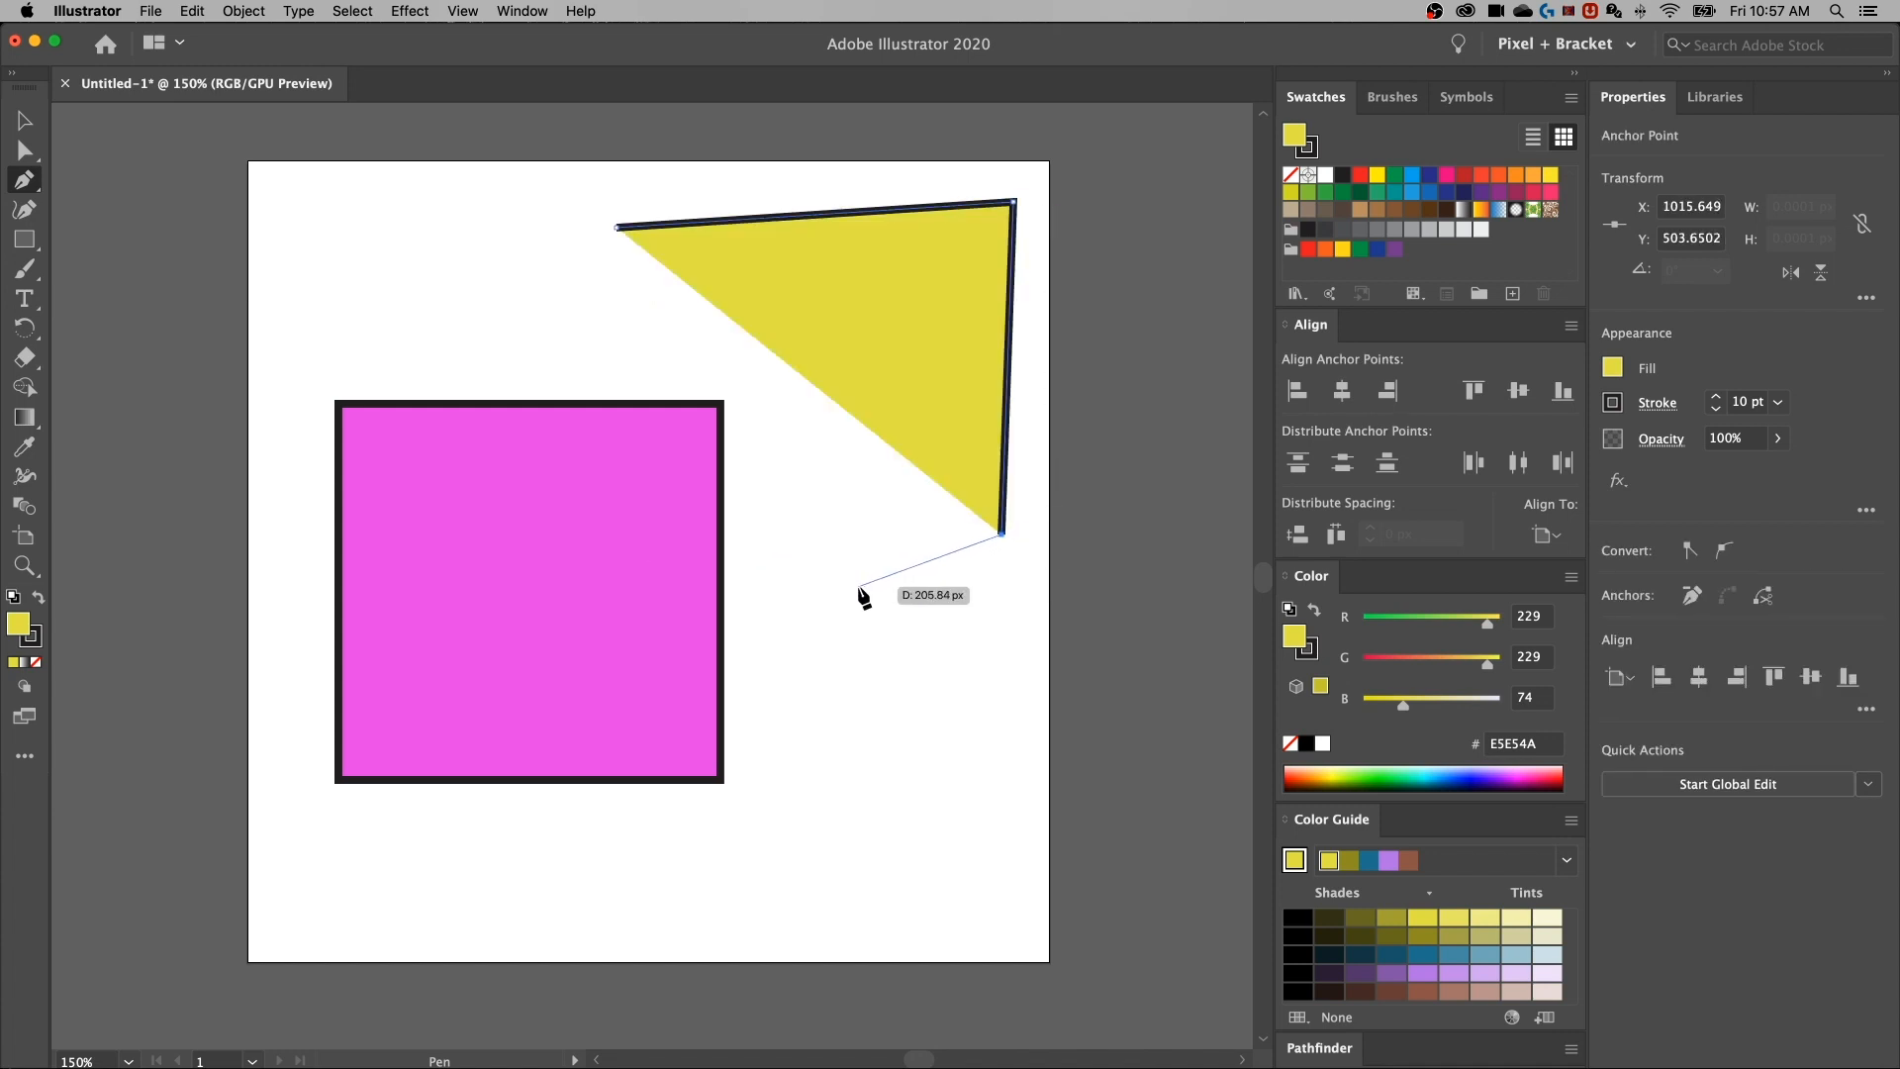
{"action": "left_click", "coordinate": [784, 485]}
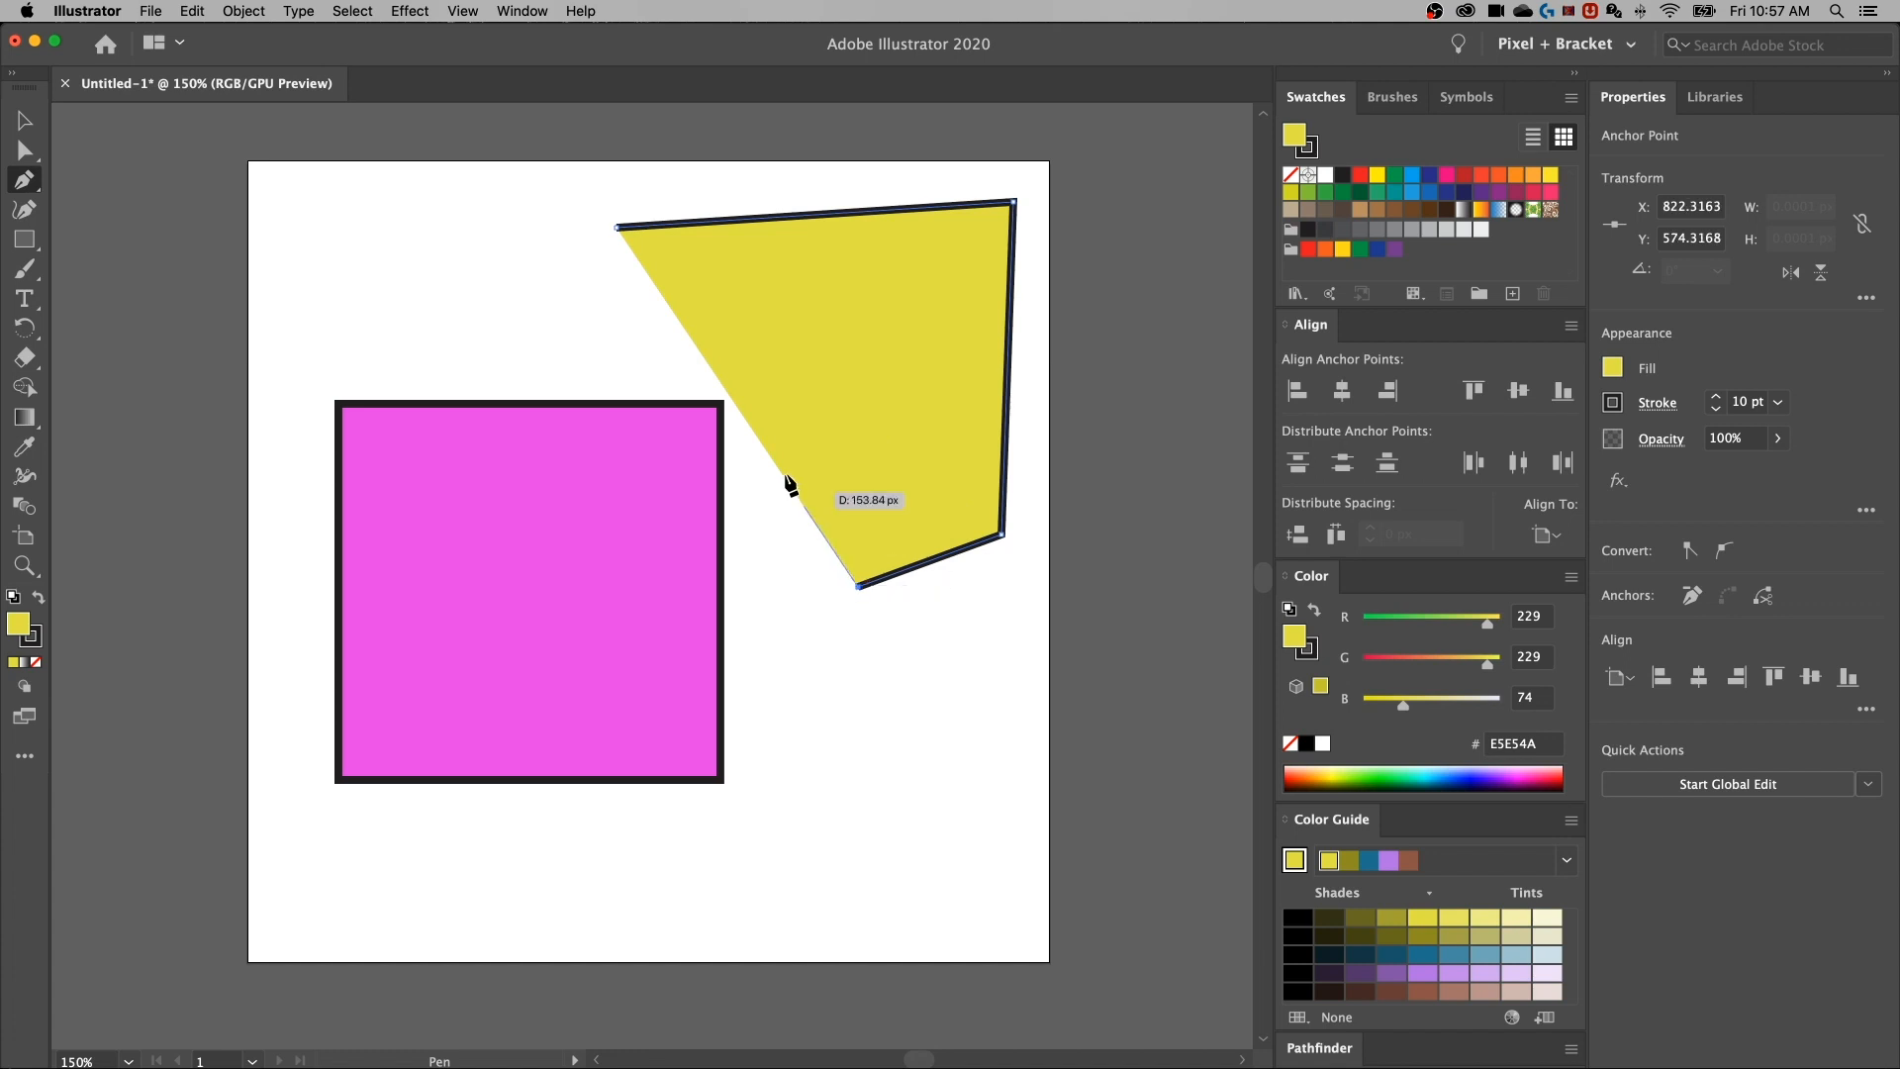
{"action": "mouse_move", "coordinate": [617, 237]}
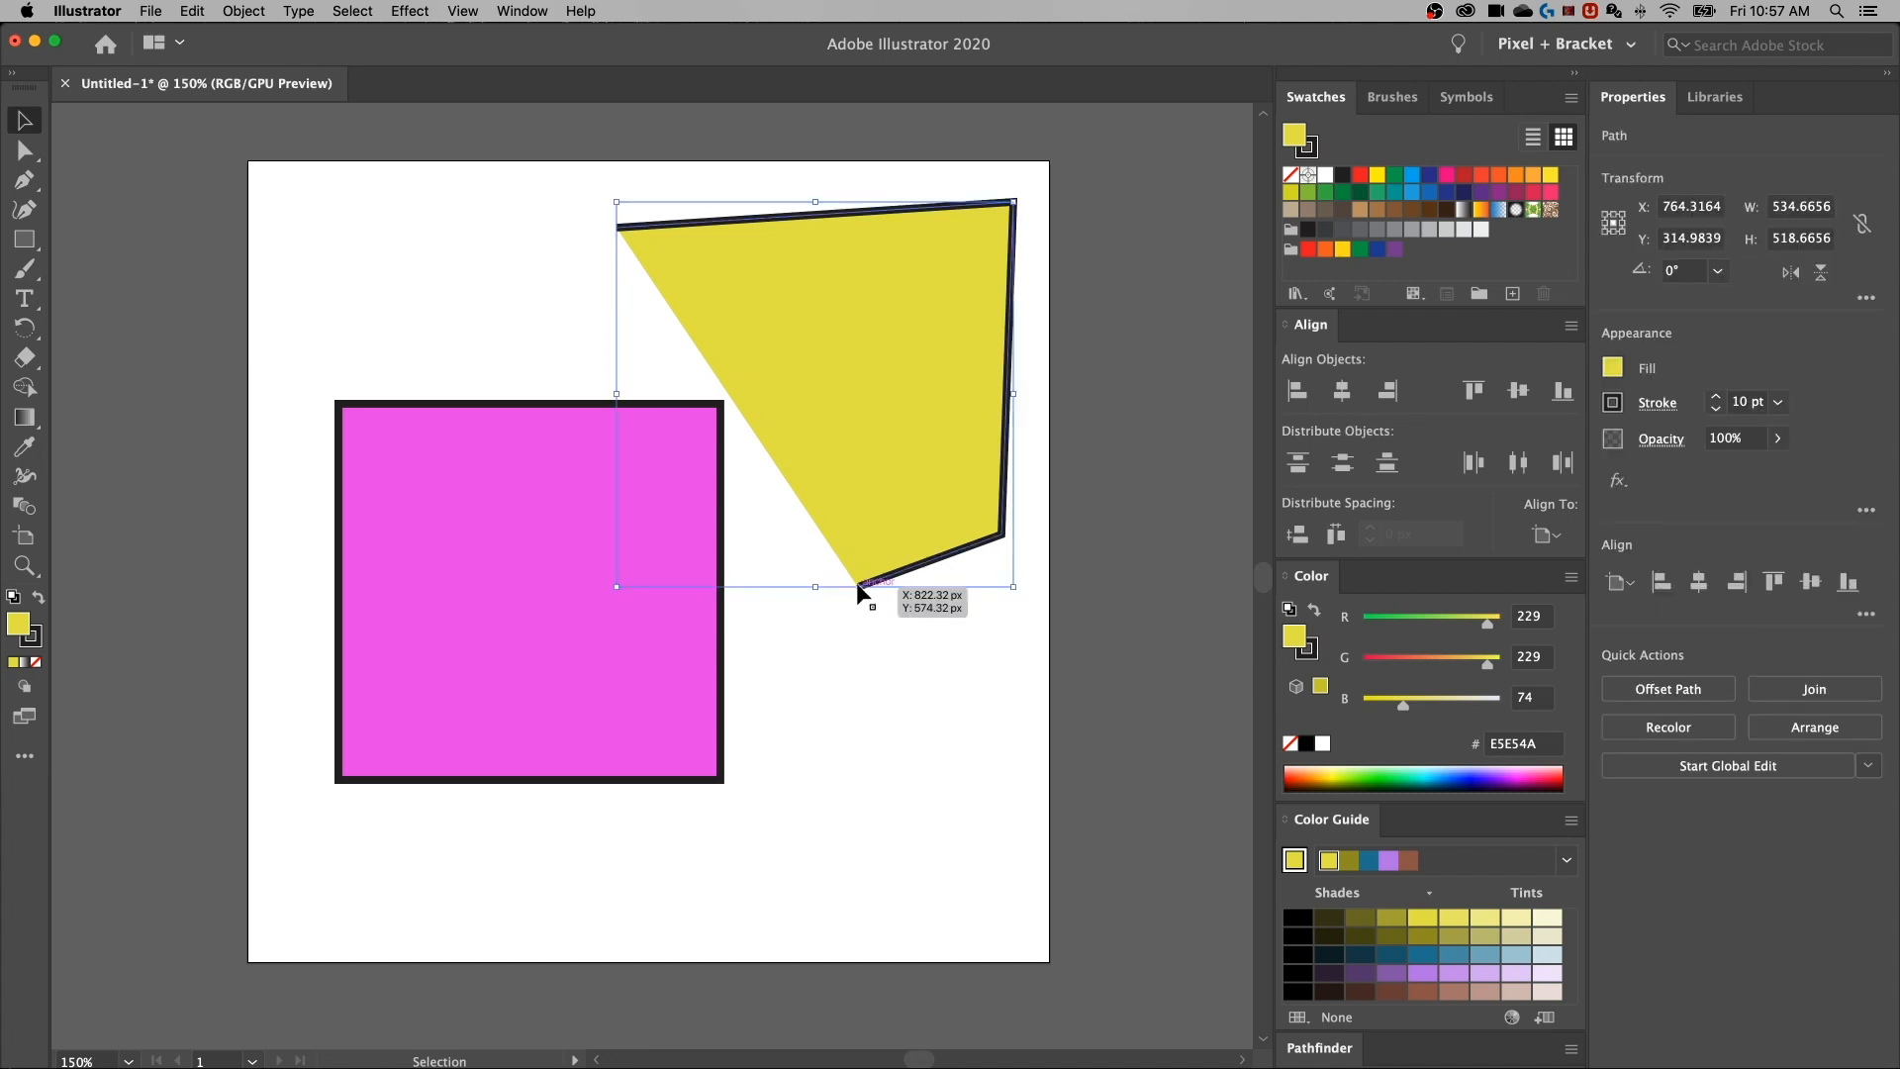
{"action": "mouse_move", "coordinate": [674, 291]}
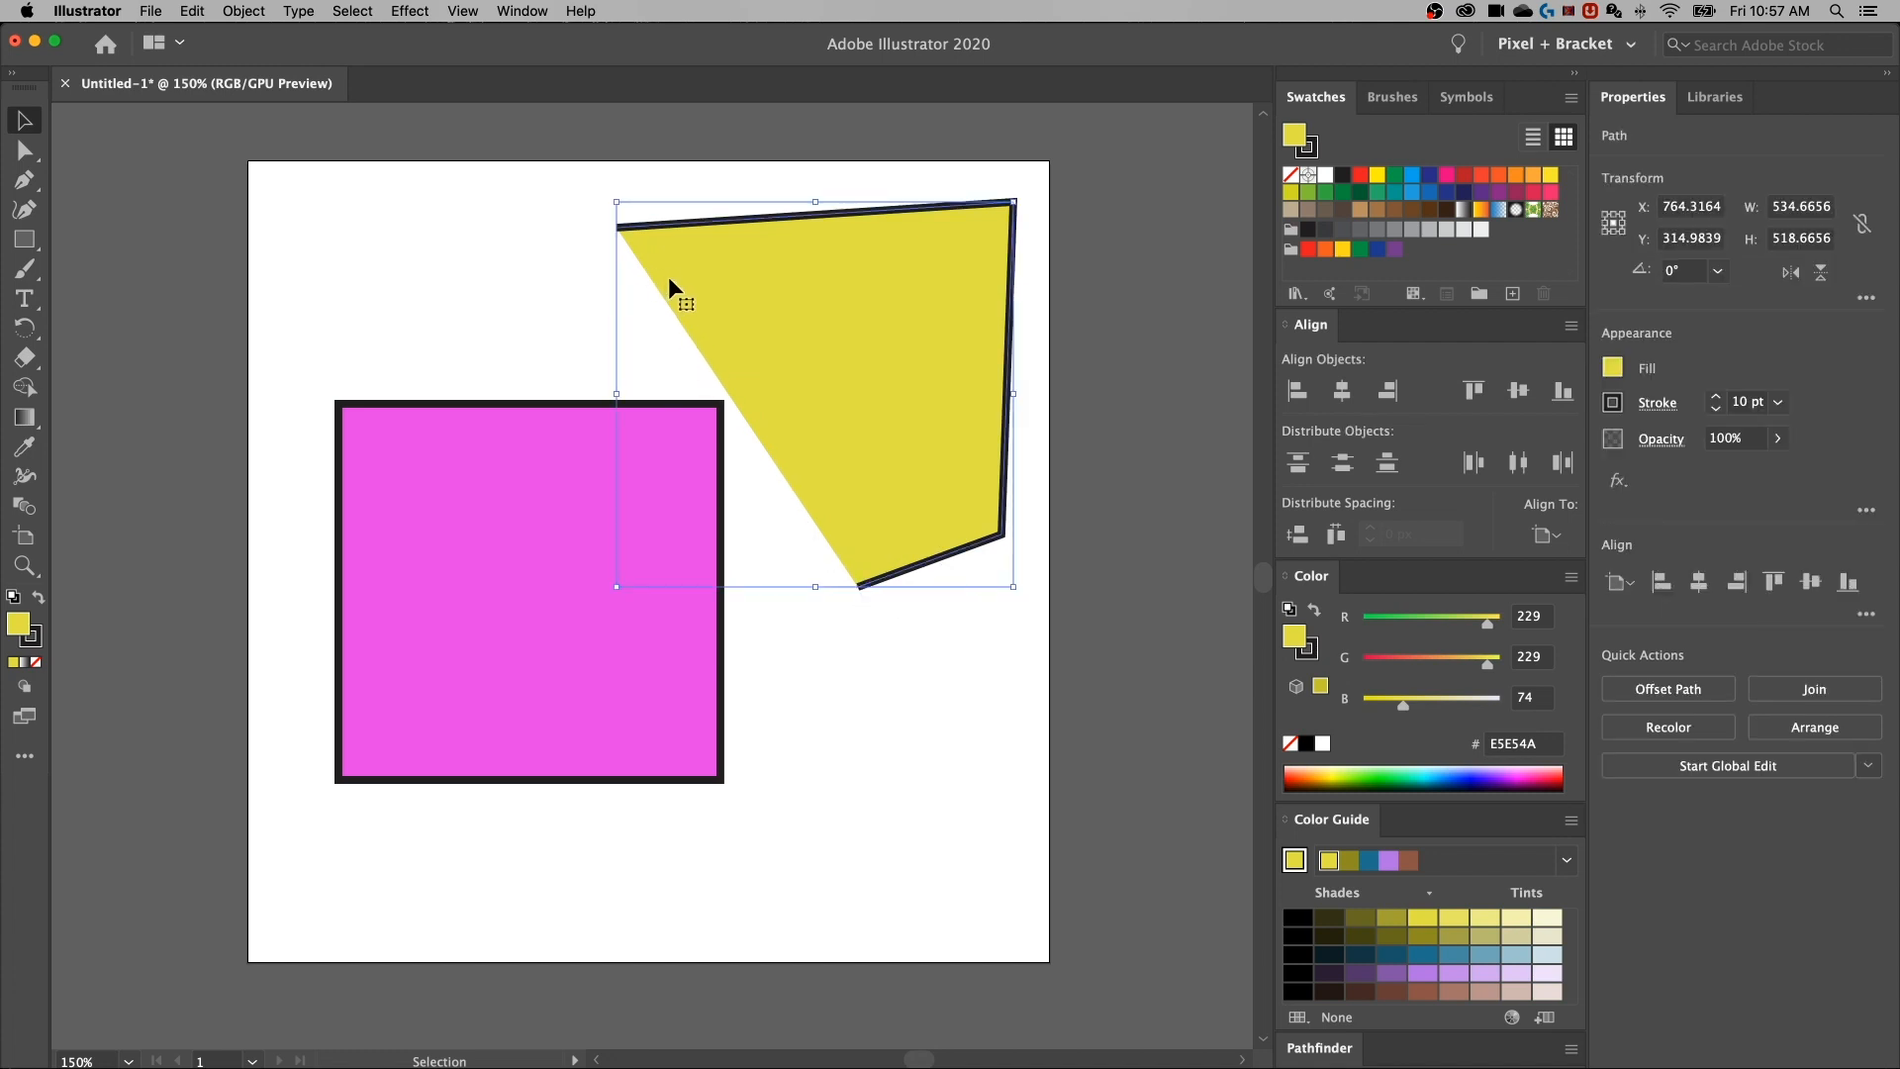
{"action": "left_click", "coordinate": [788, 433]}
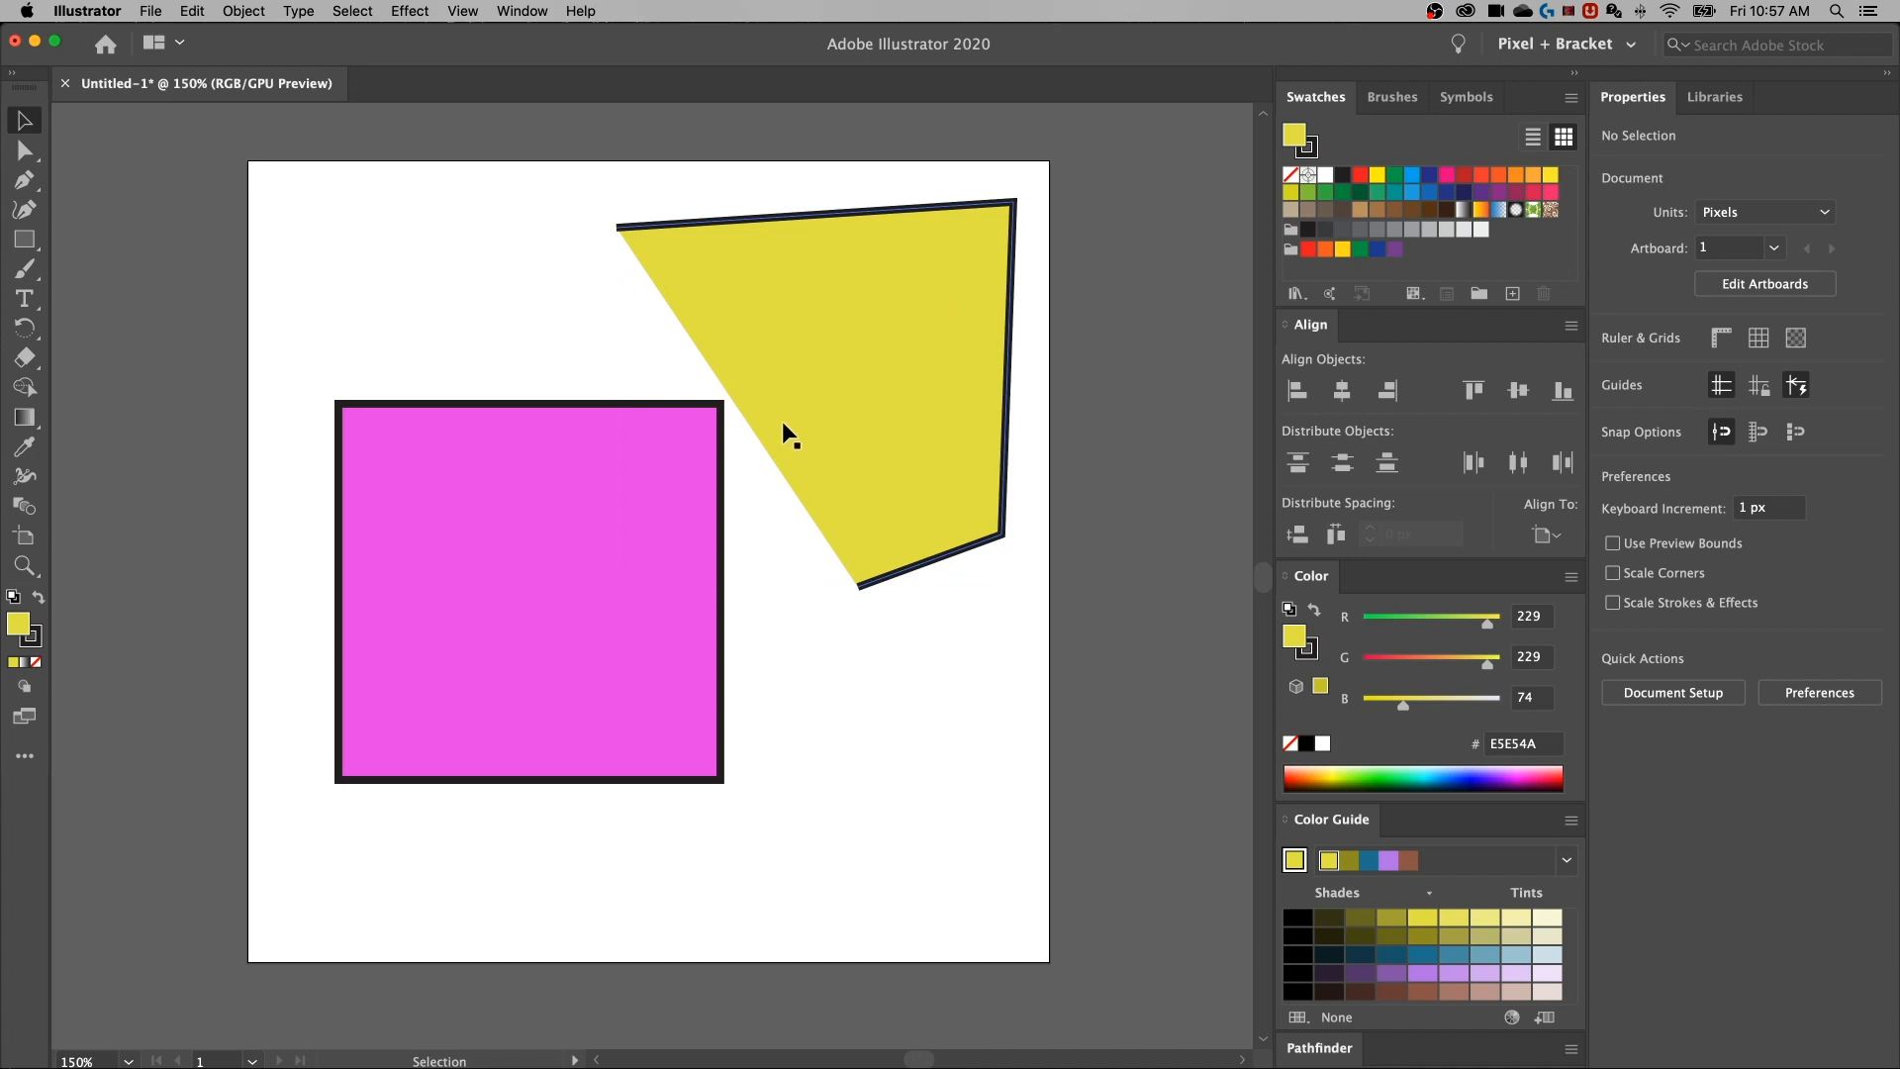
{"action": "mouse_move", "coordinate": [945, 369]}
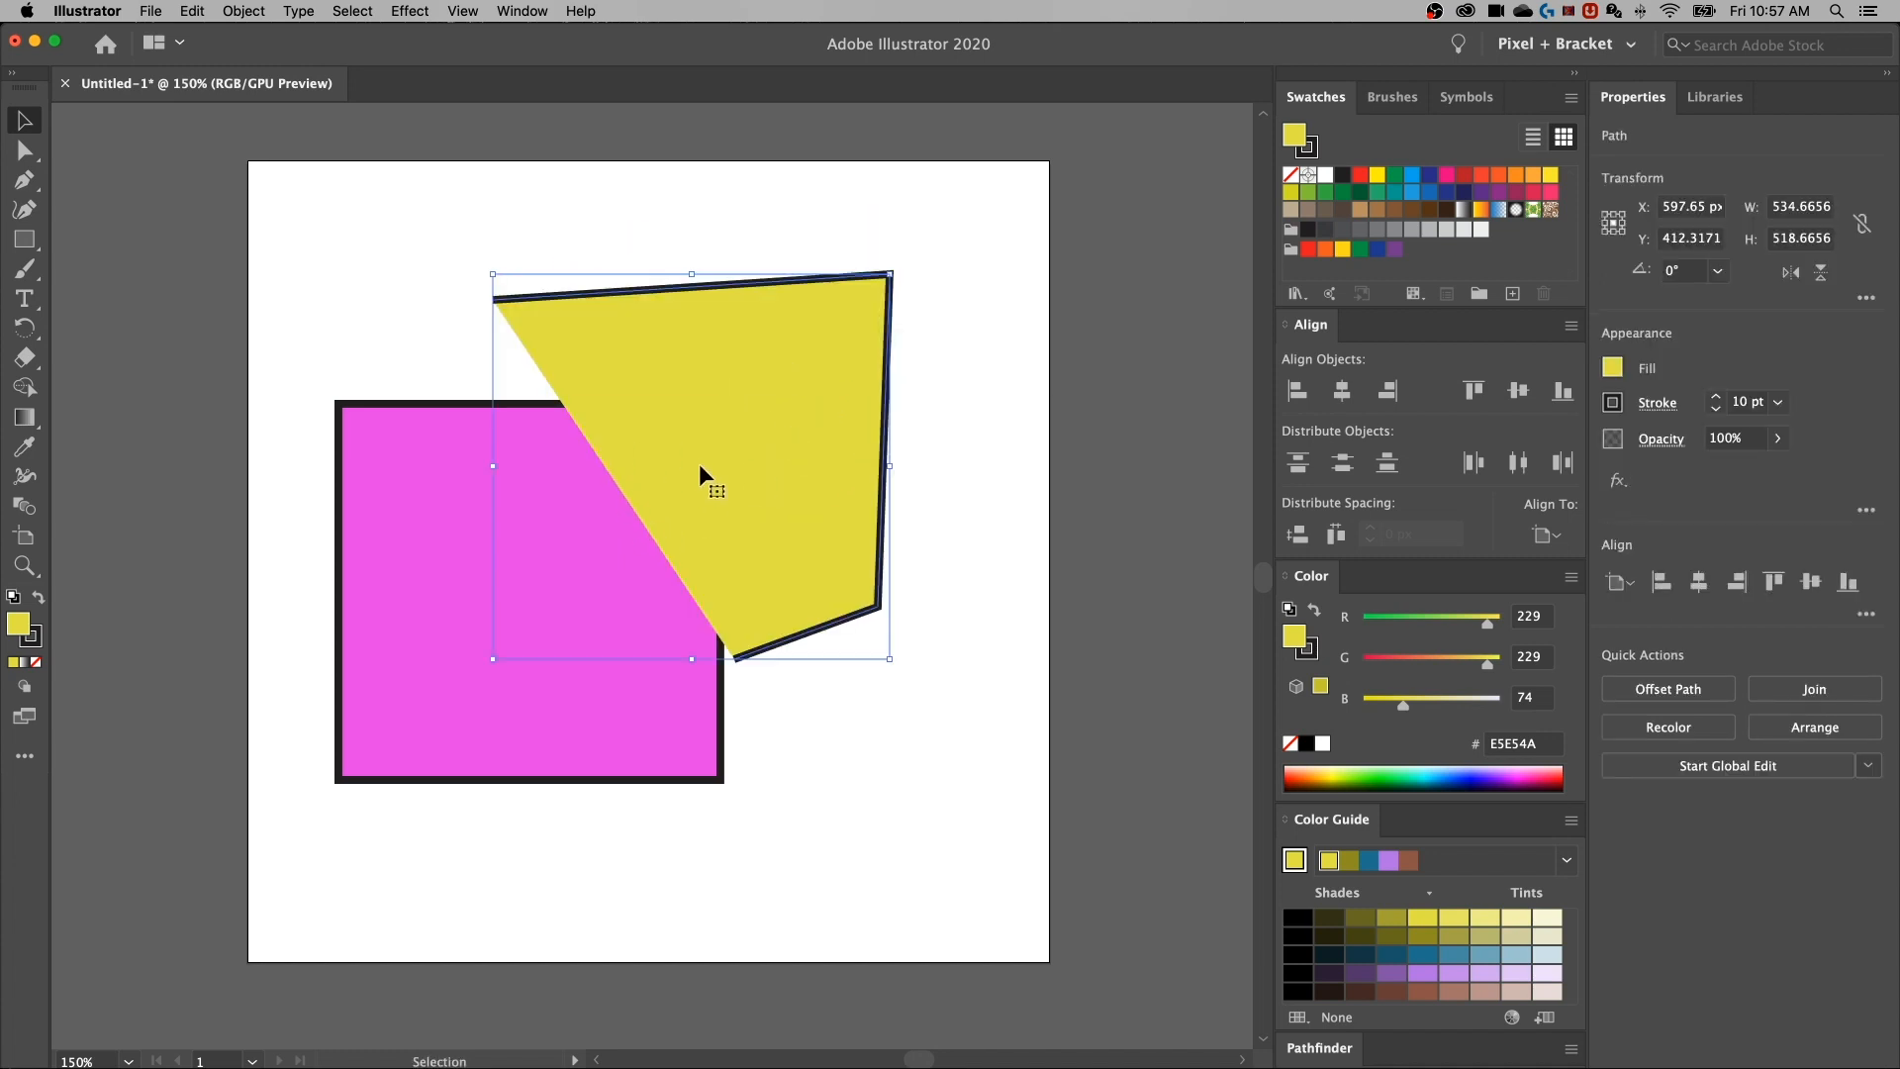
{"action": "left_click", "coordinate": [439, 673]}
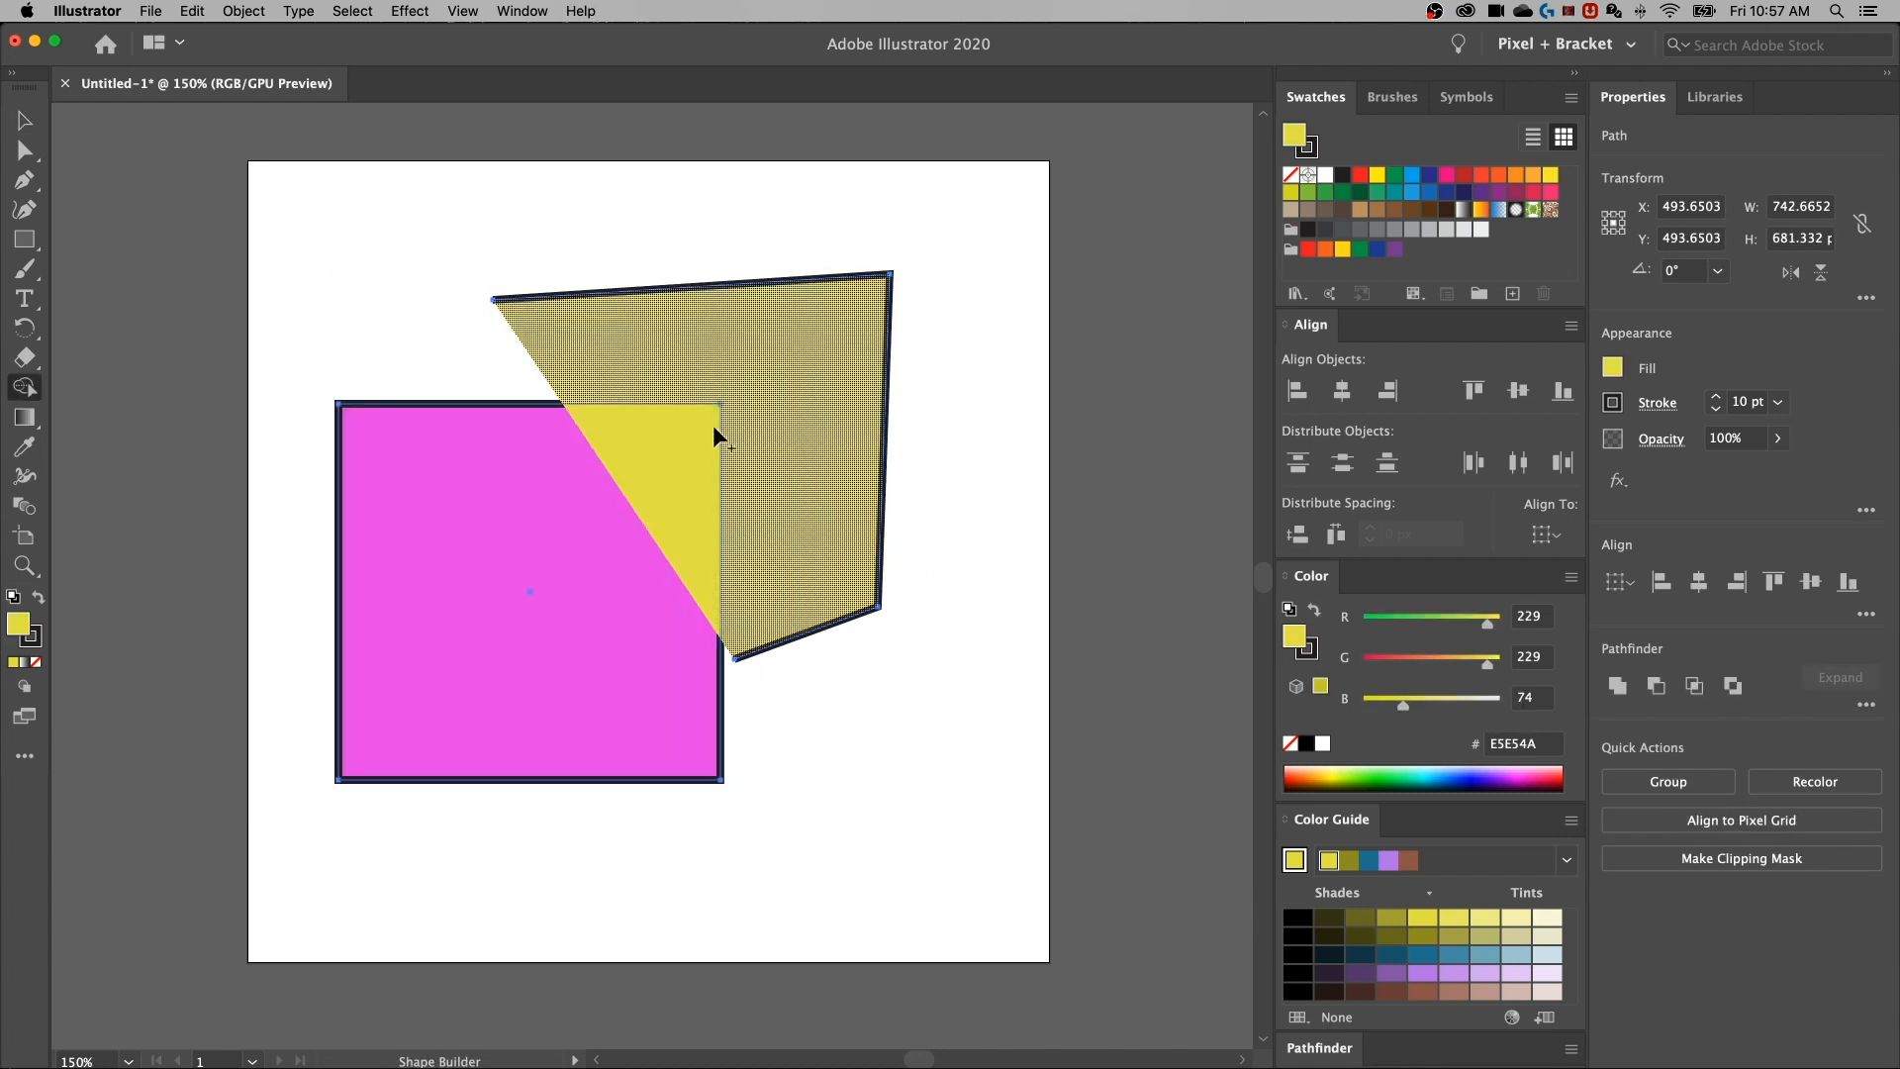
{"action": "mouse_move", "coordinate": [788, 429]}
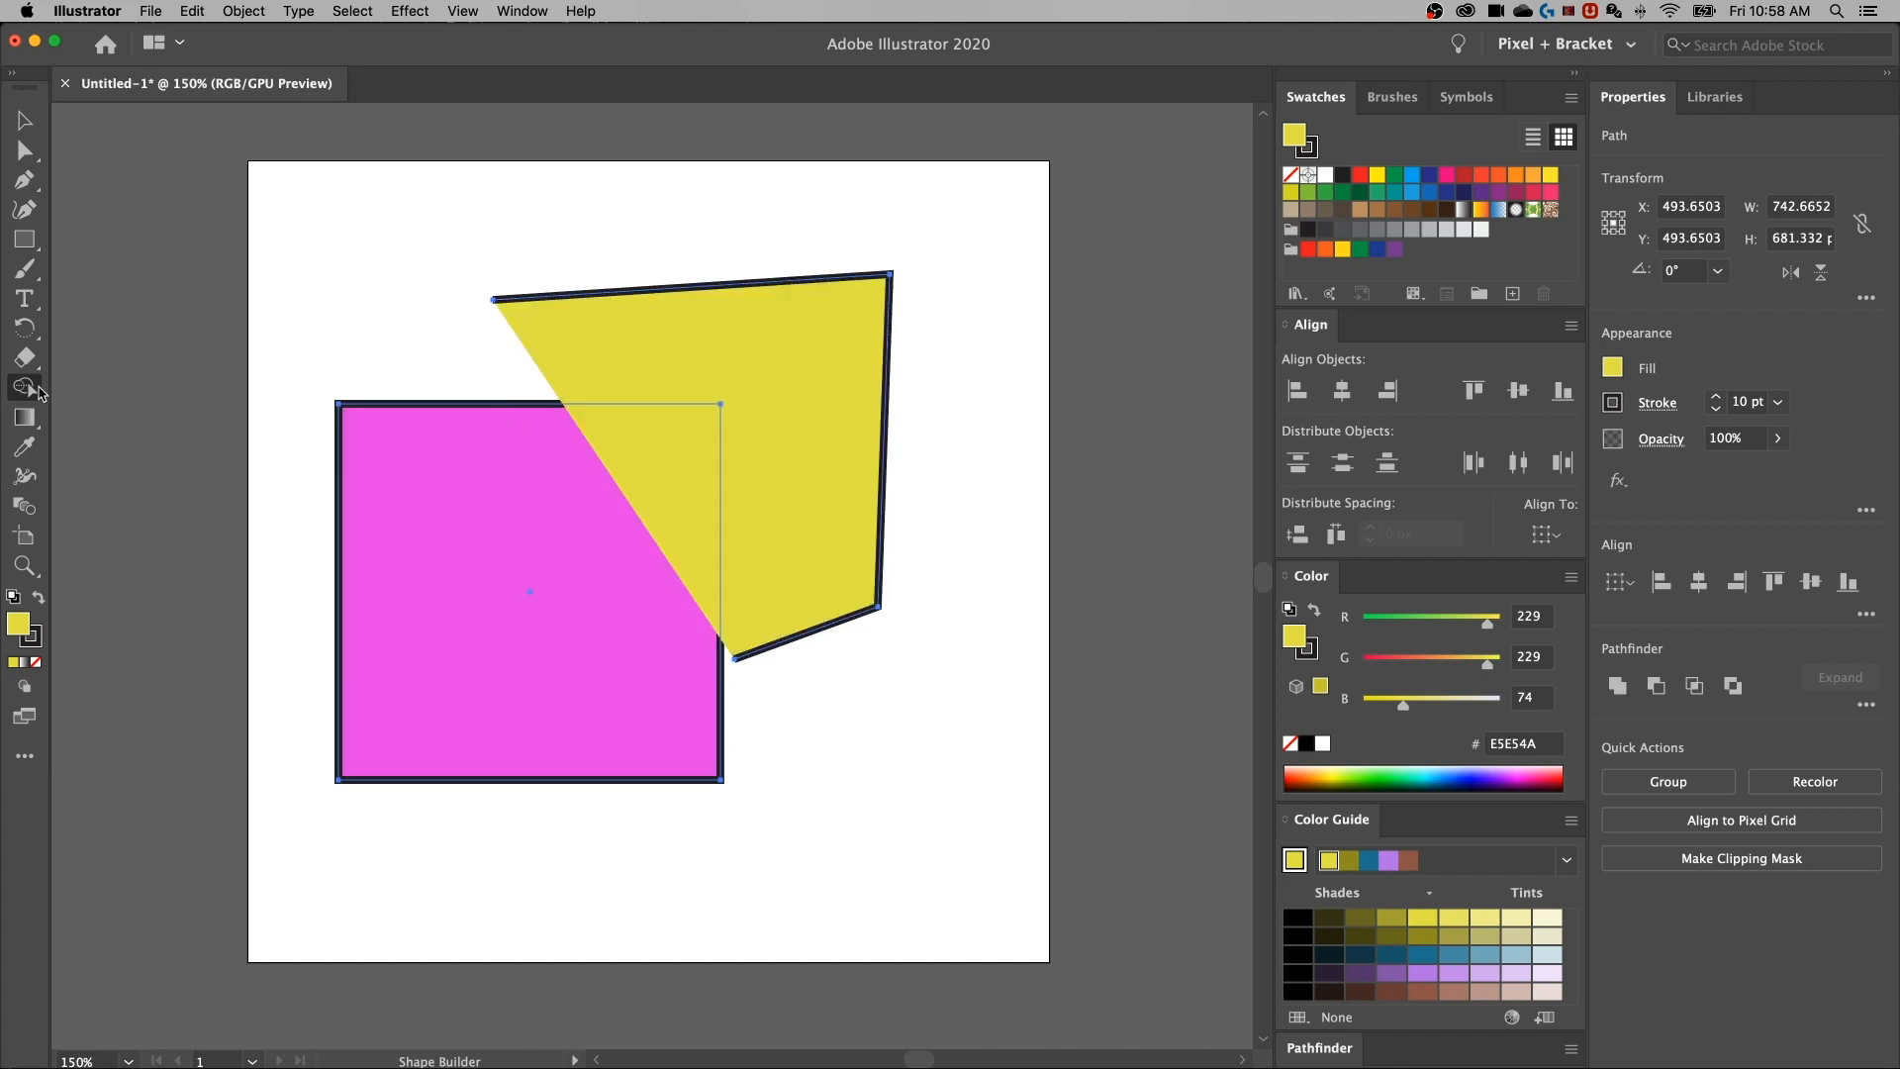
Uncheck Consider Open Filled Path as Closed and move the yellow shape lower
{"action": "double_click", "coordinate": [24, 387]}
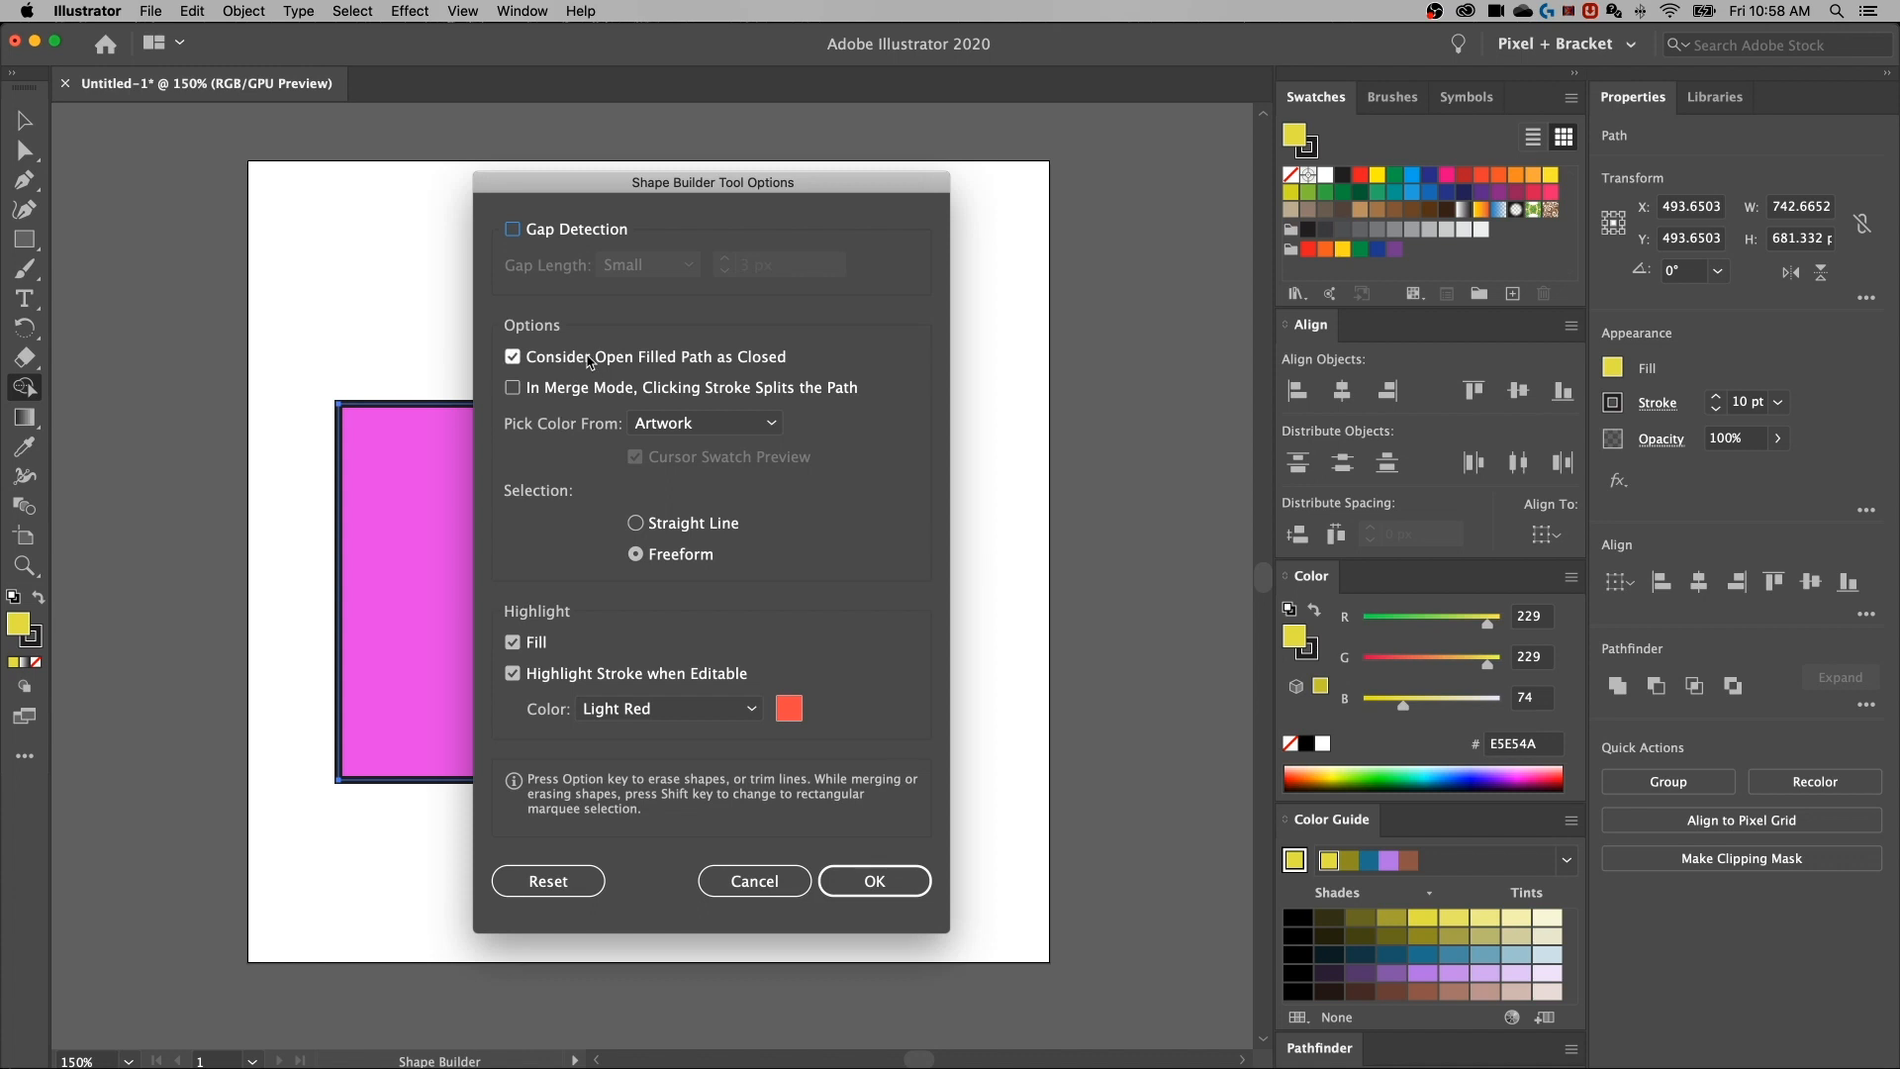
{"action": "left_click", "coordinate": [512, 356]}
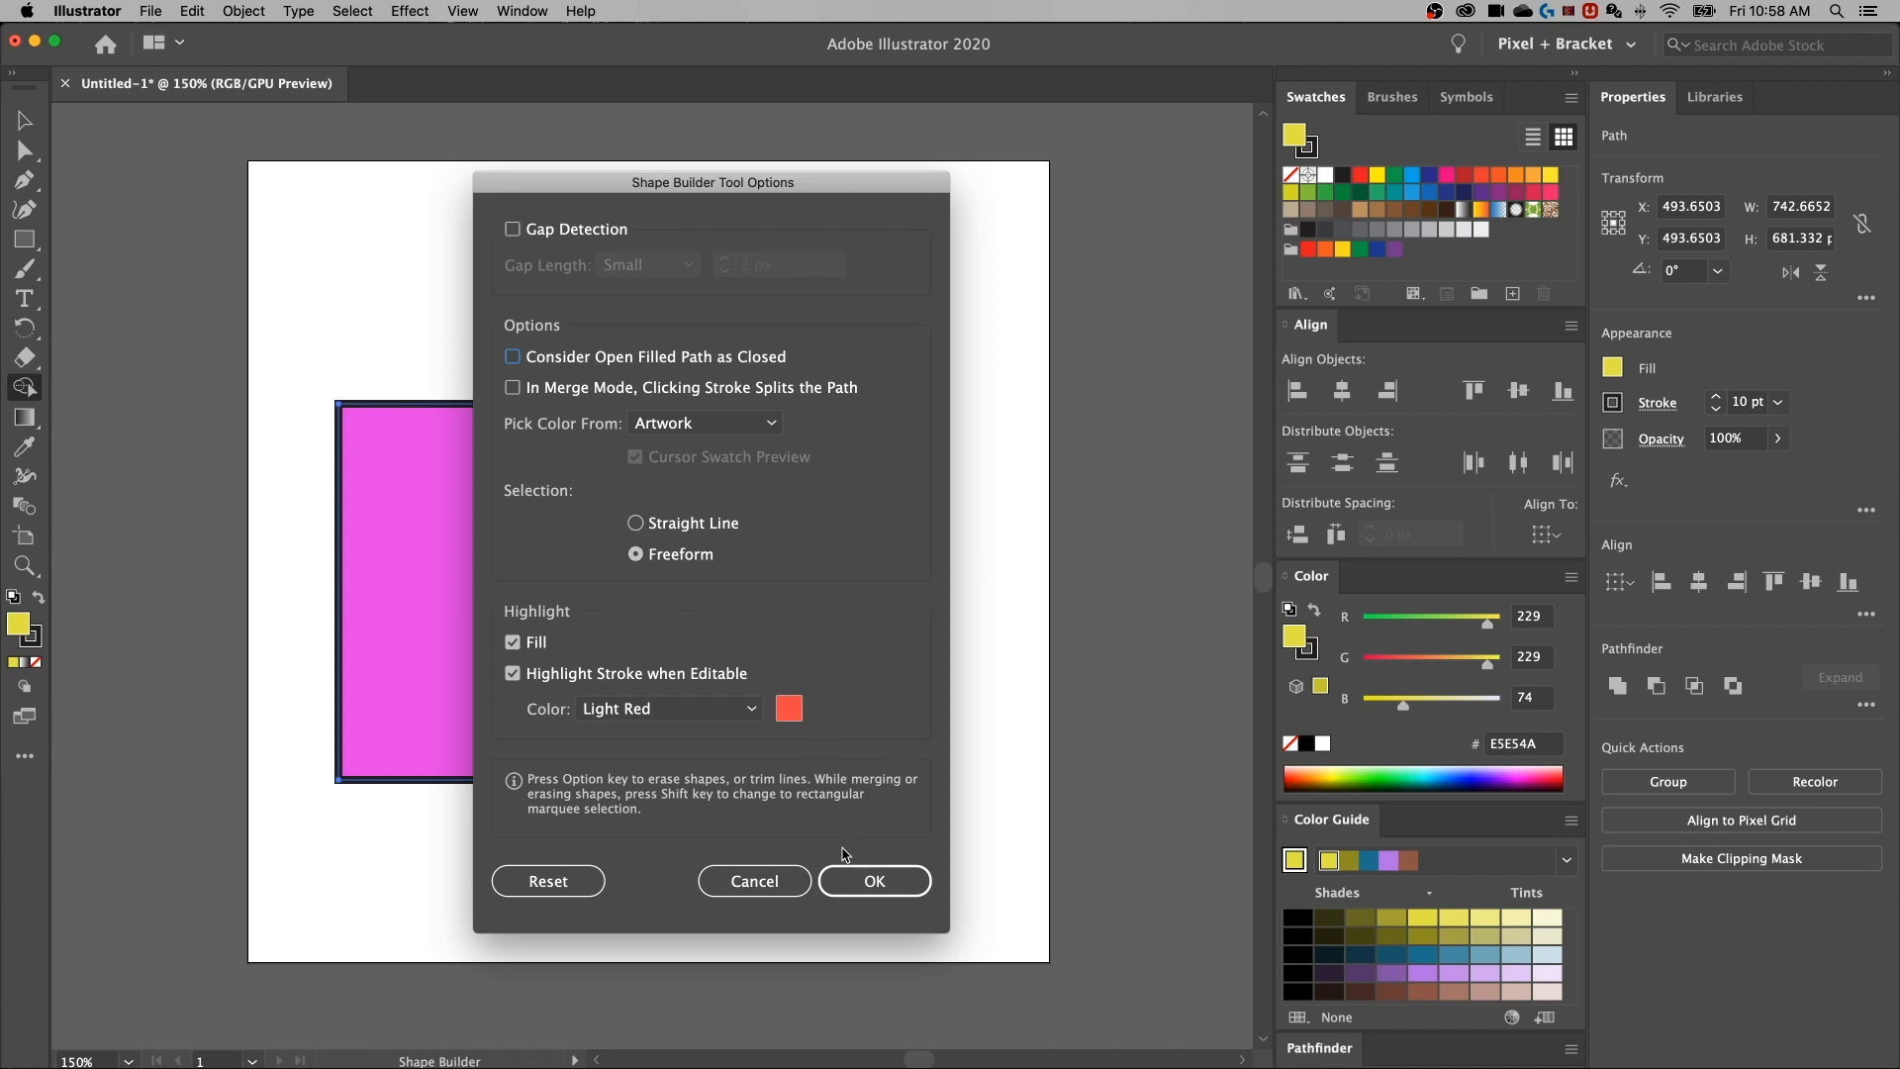
{"action": "left_click", "coordinate": [874, 881]}
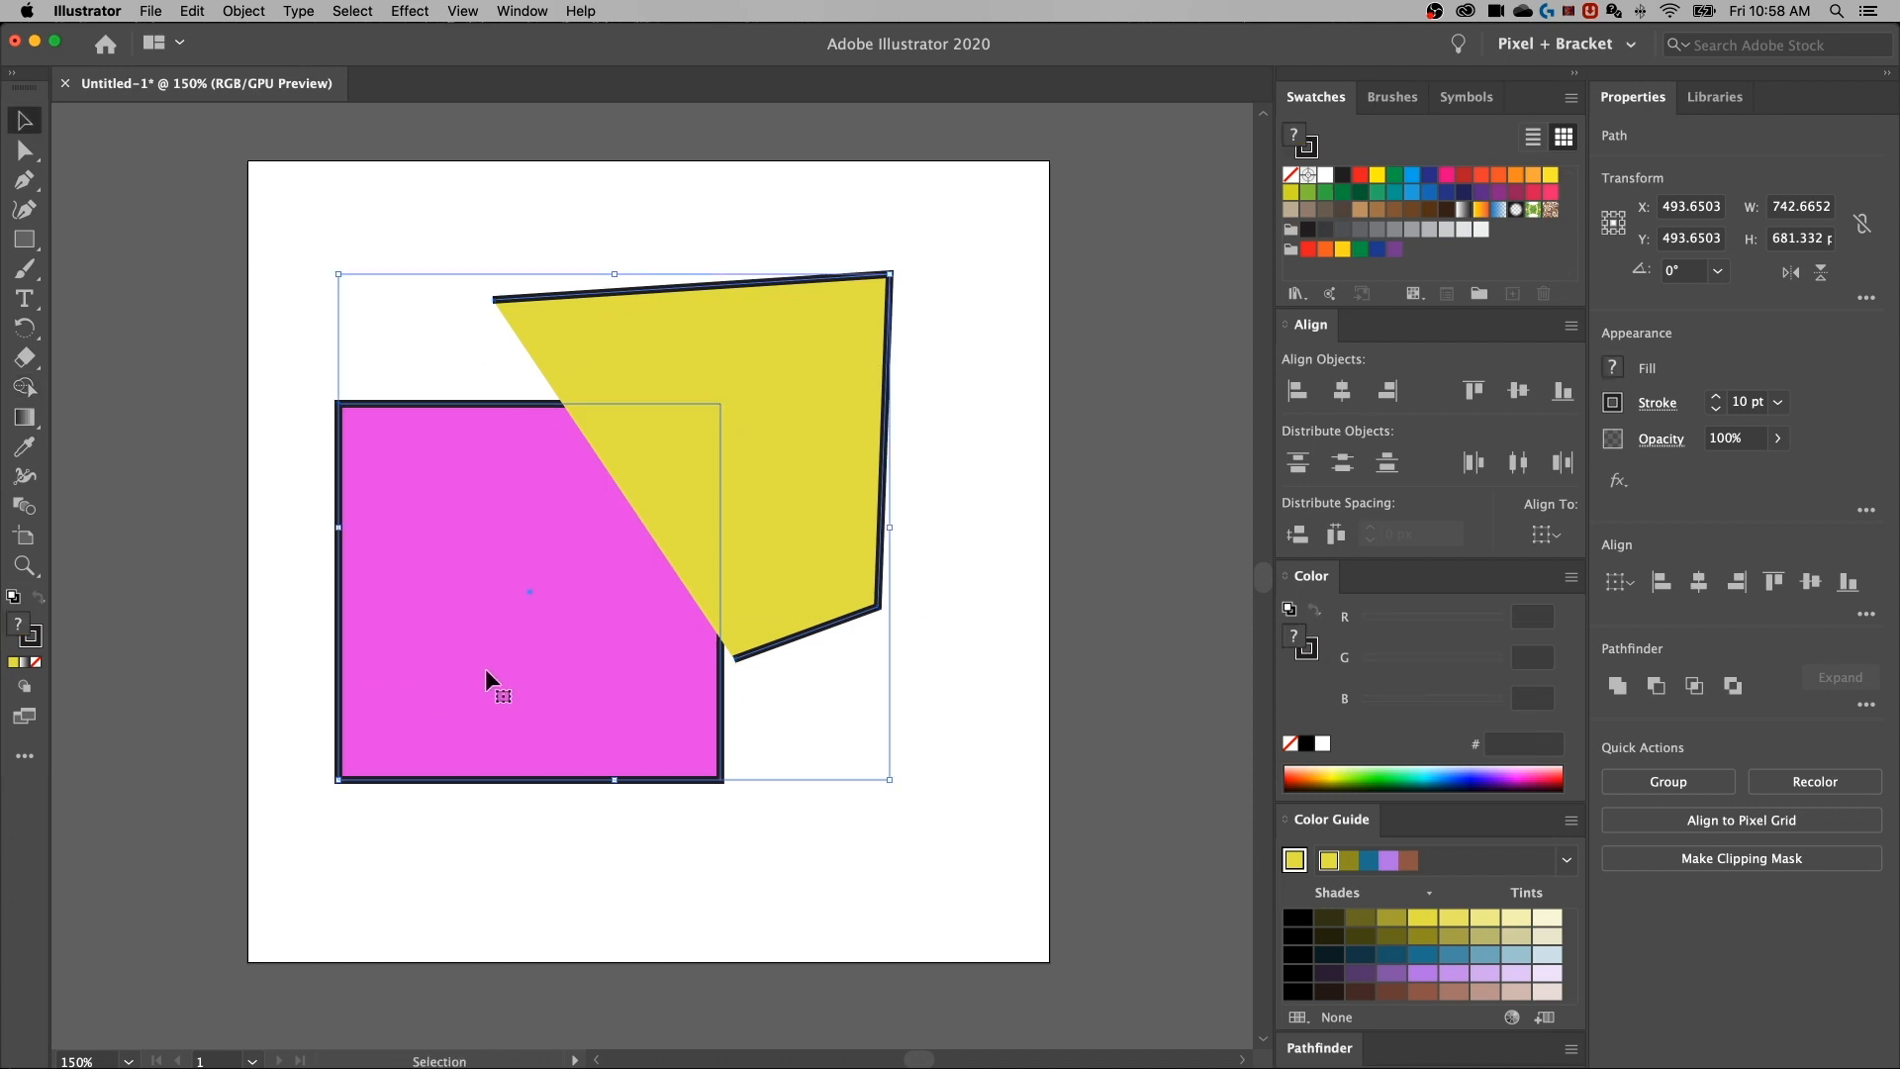
{"action": "mouse_move", "coordinate": [503, 741]}
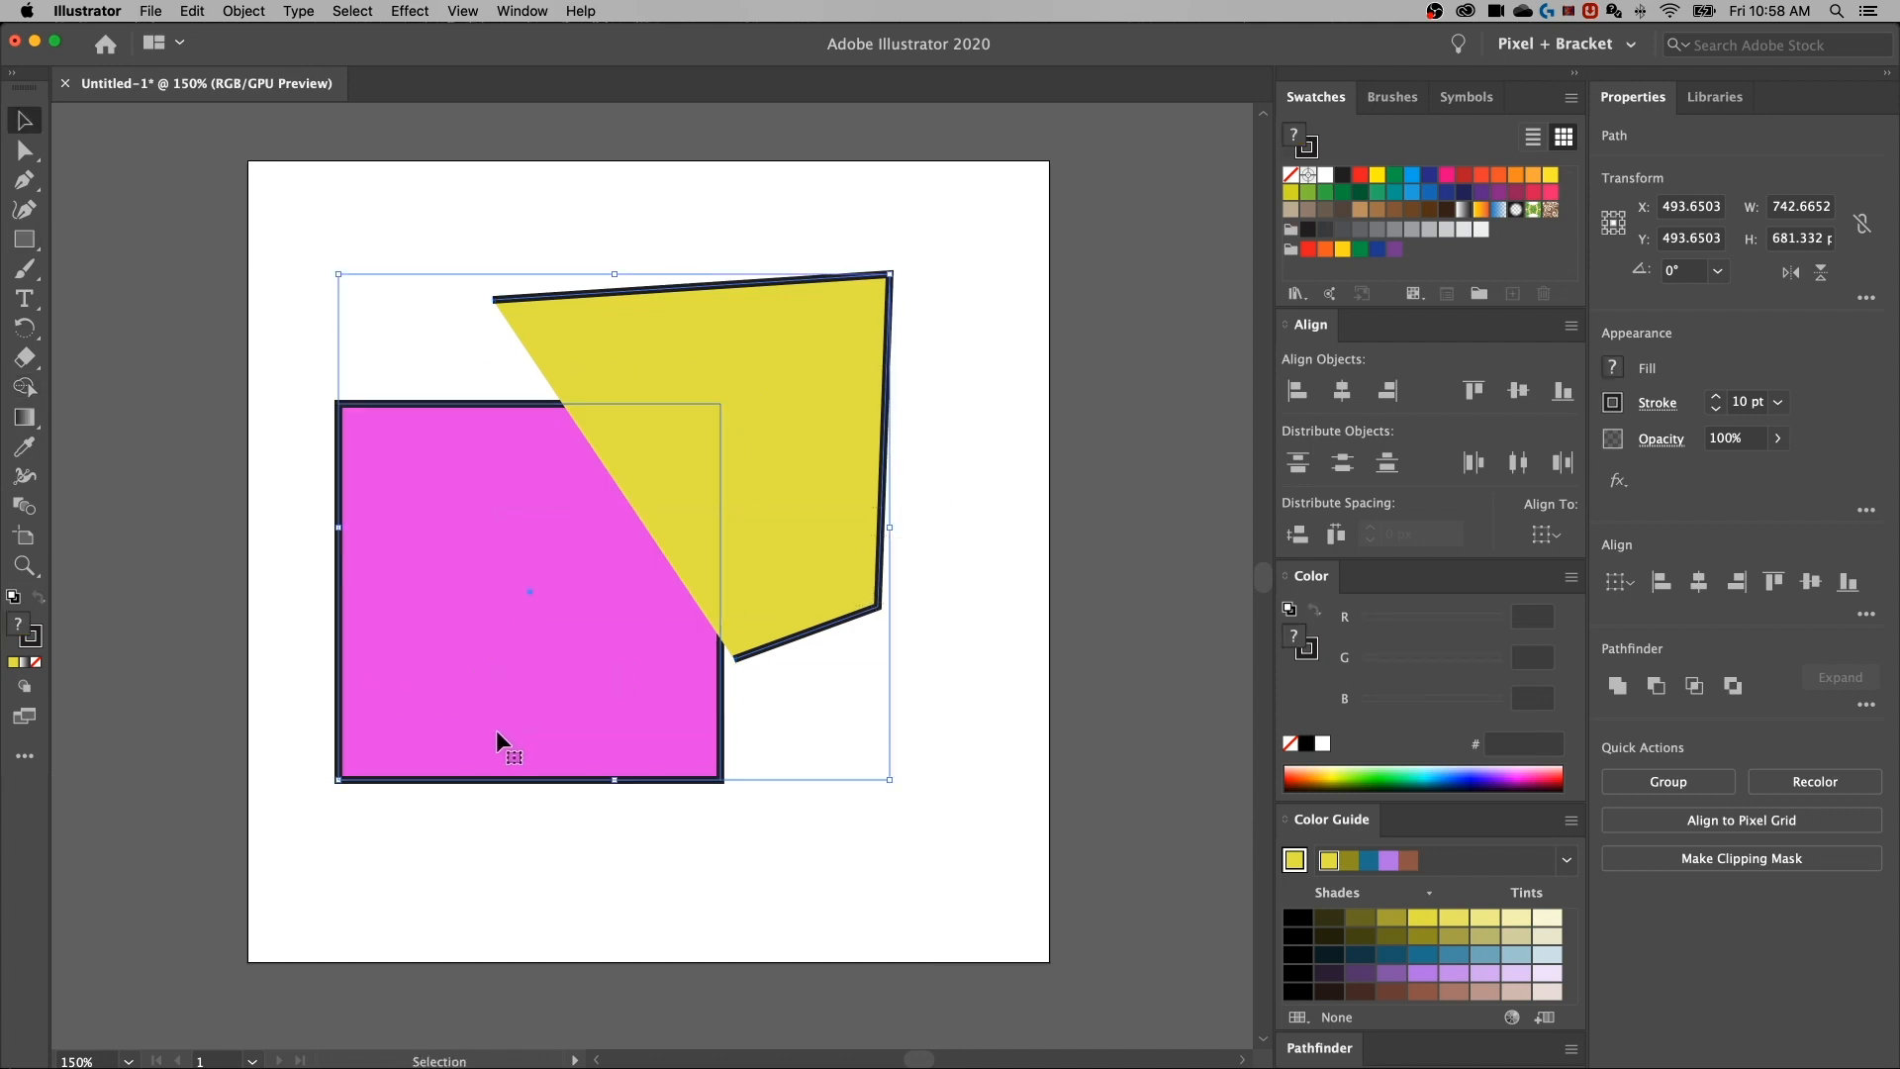
{"action": "left_click", "coordinate": [24, 388]}
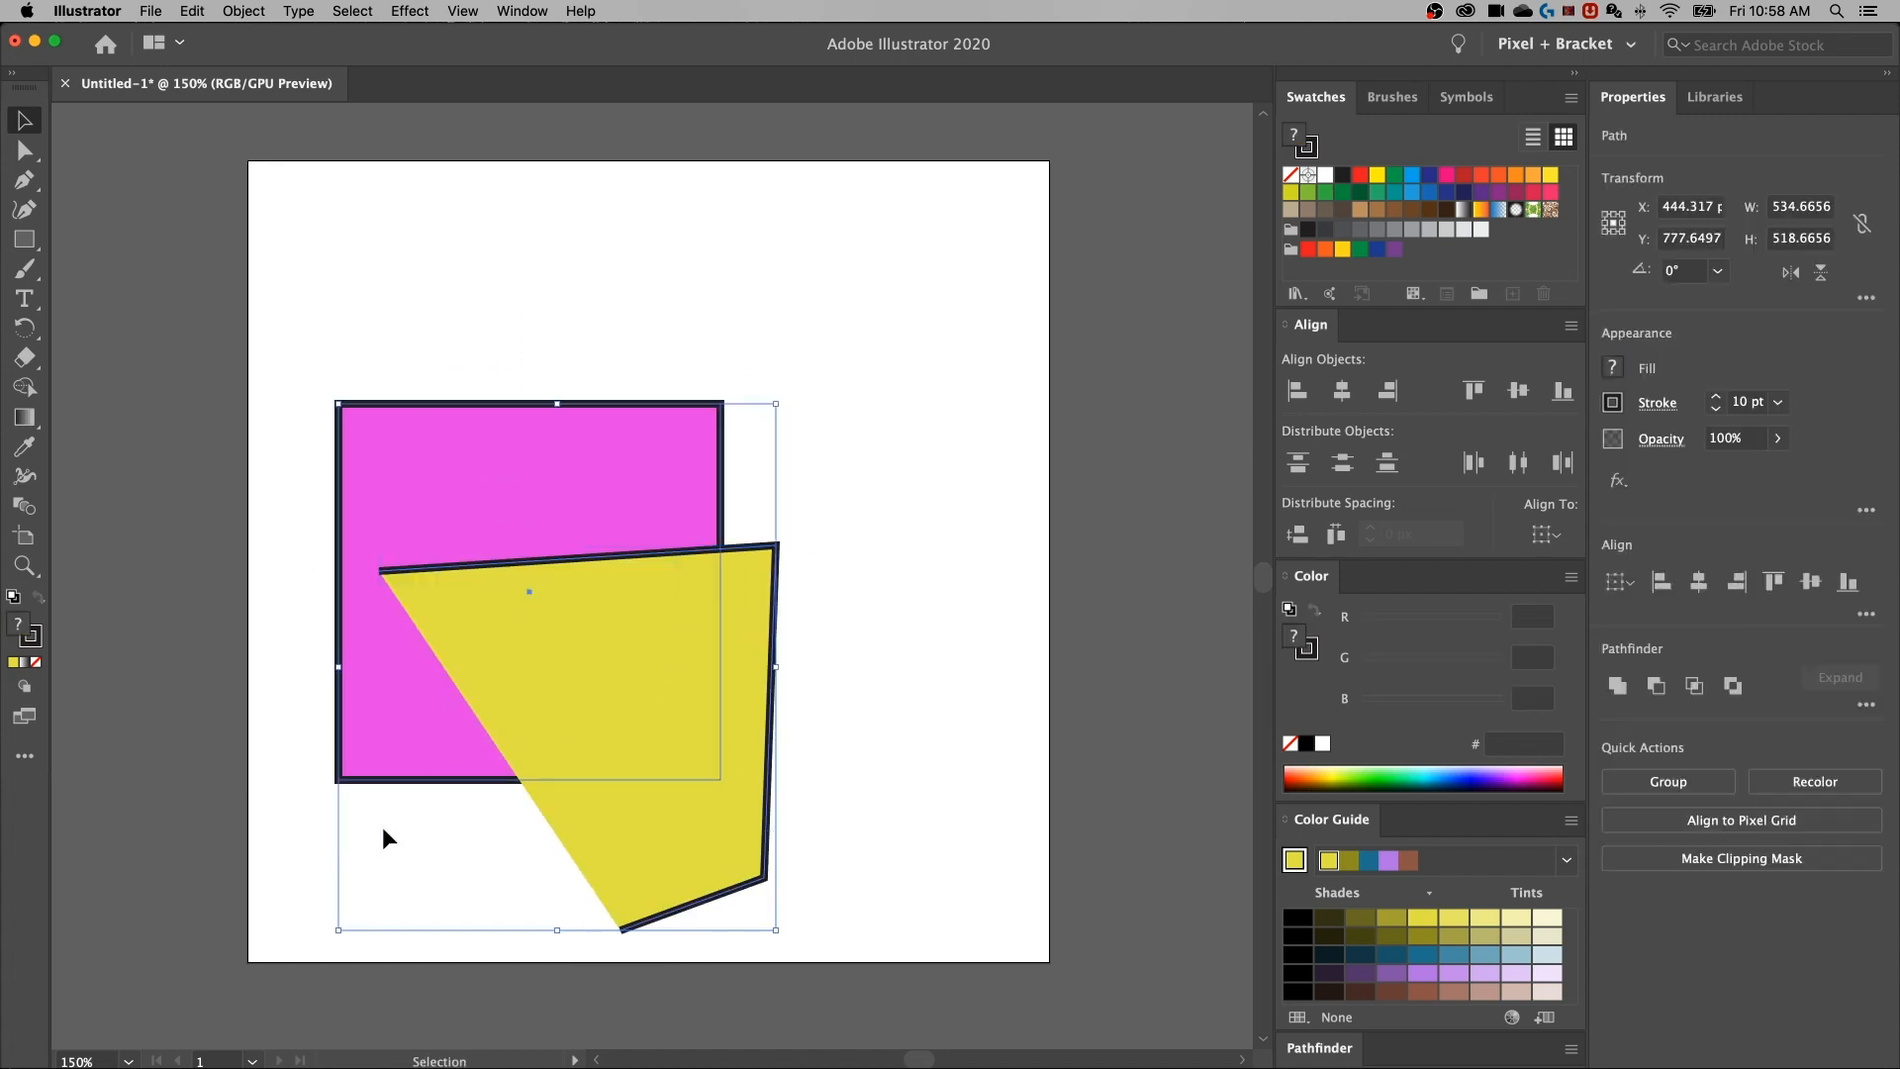
Drag the yellow shape's left anchor past the square's left edge, then reselect Shape Builder
{"action": "left_click", "coordinate": [24, 387]}
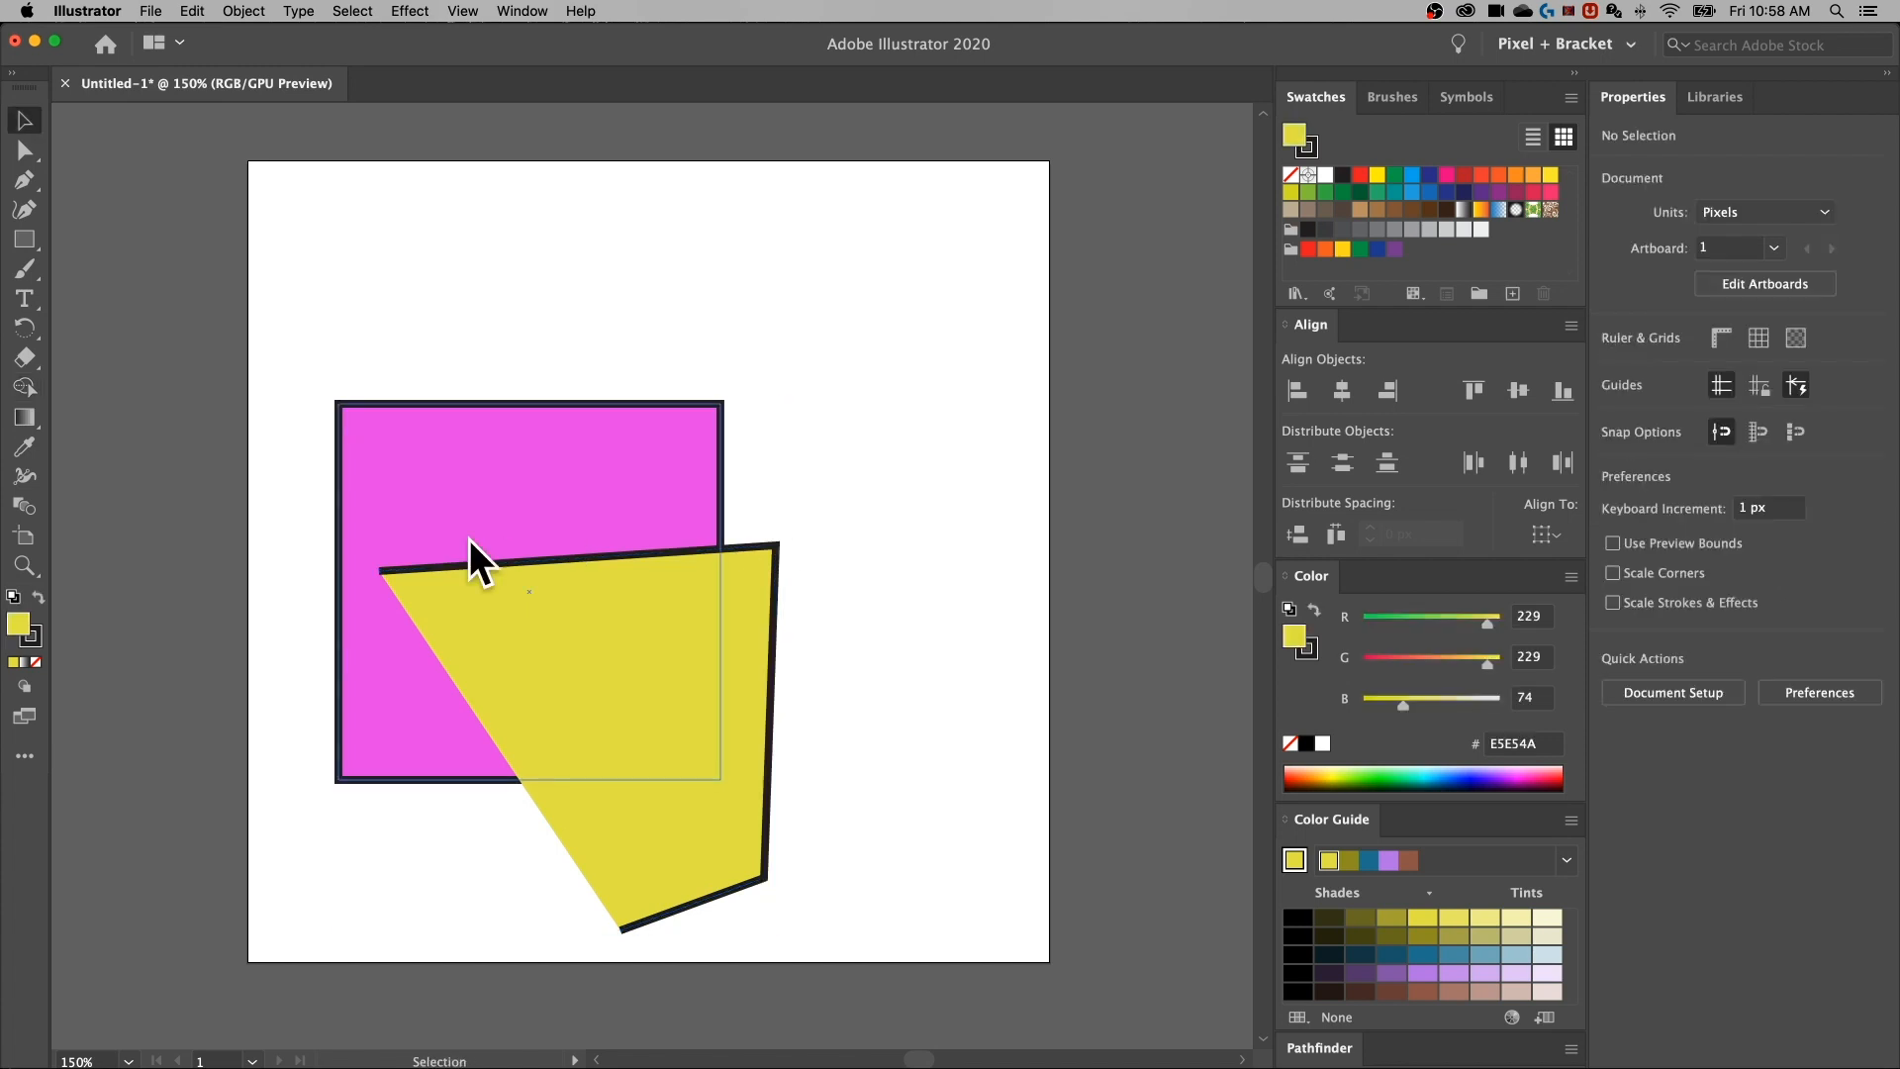
{"action": "left_click", "coordinate": [385, 582]}
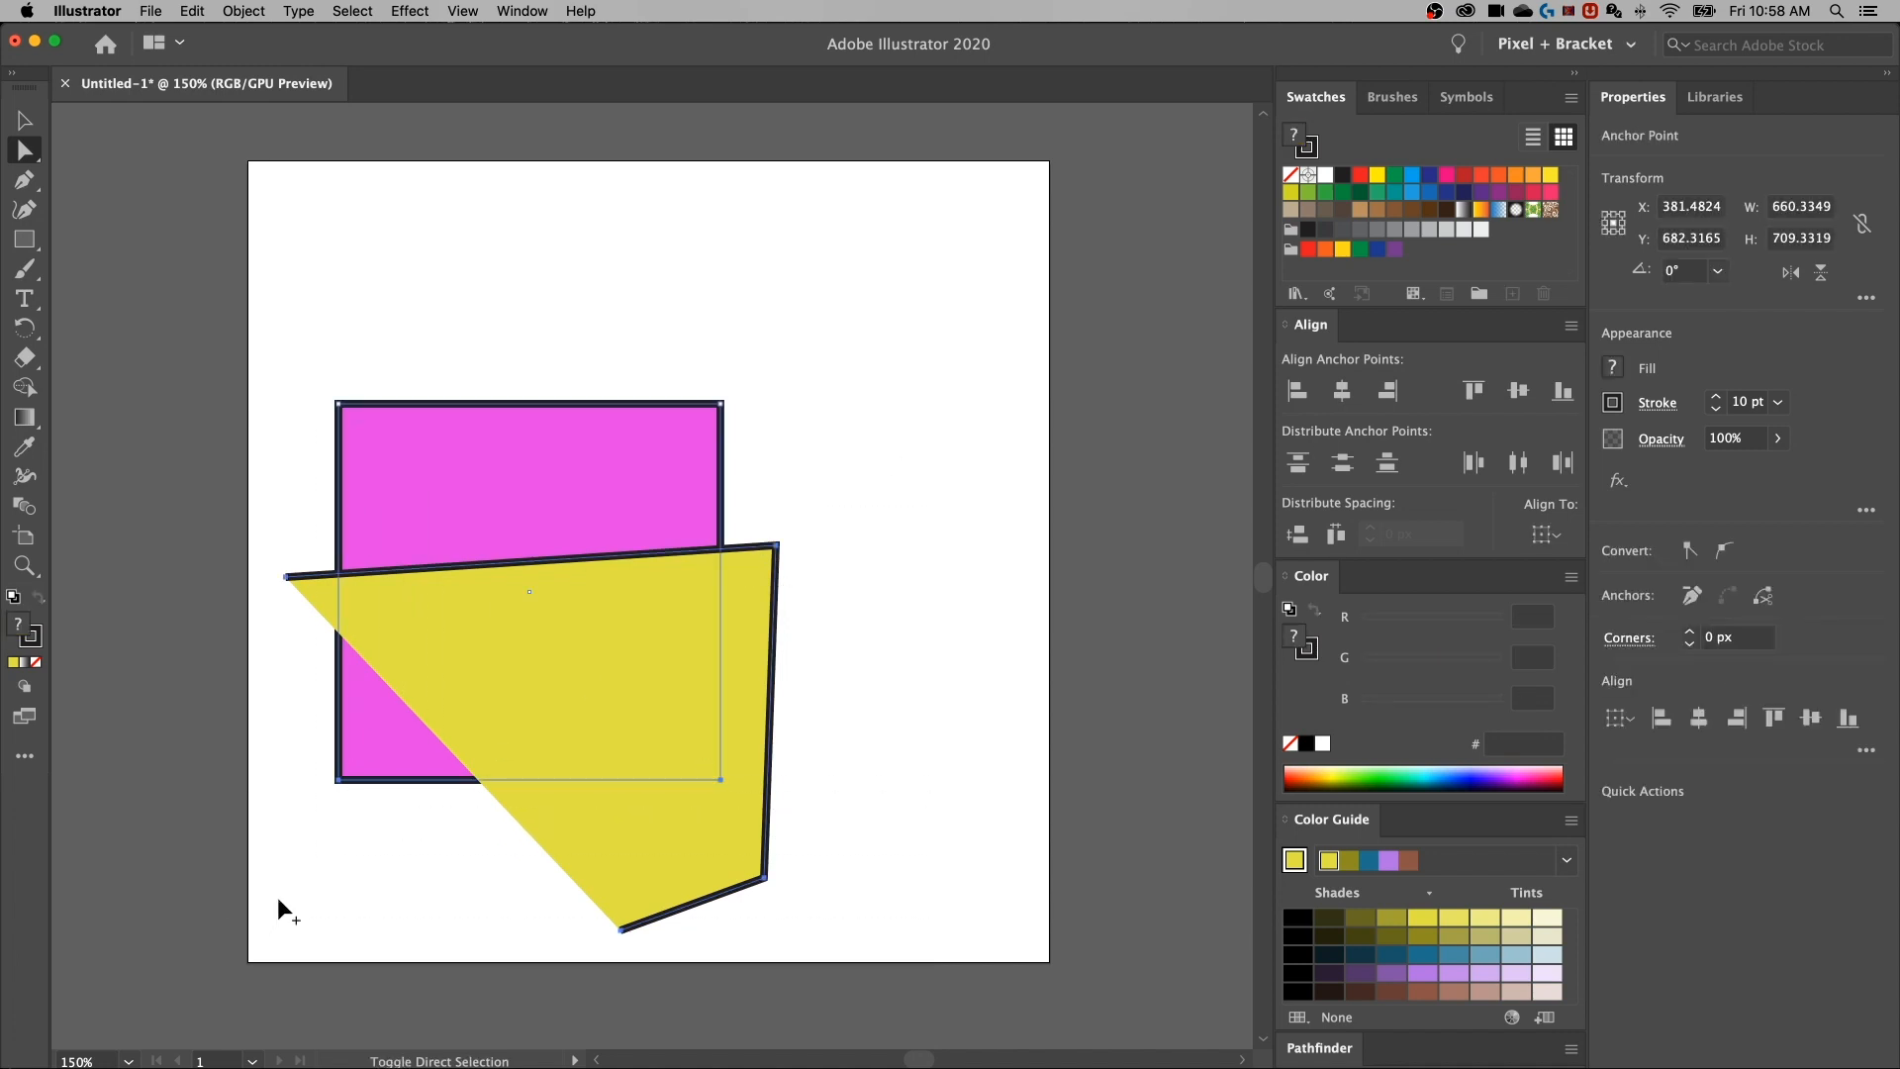
{"action": "left_click", "coordinate": [21, 385]}
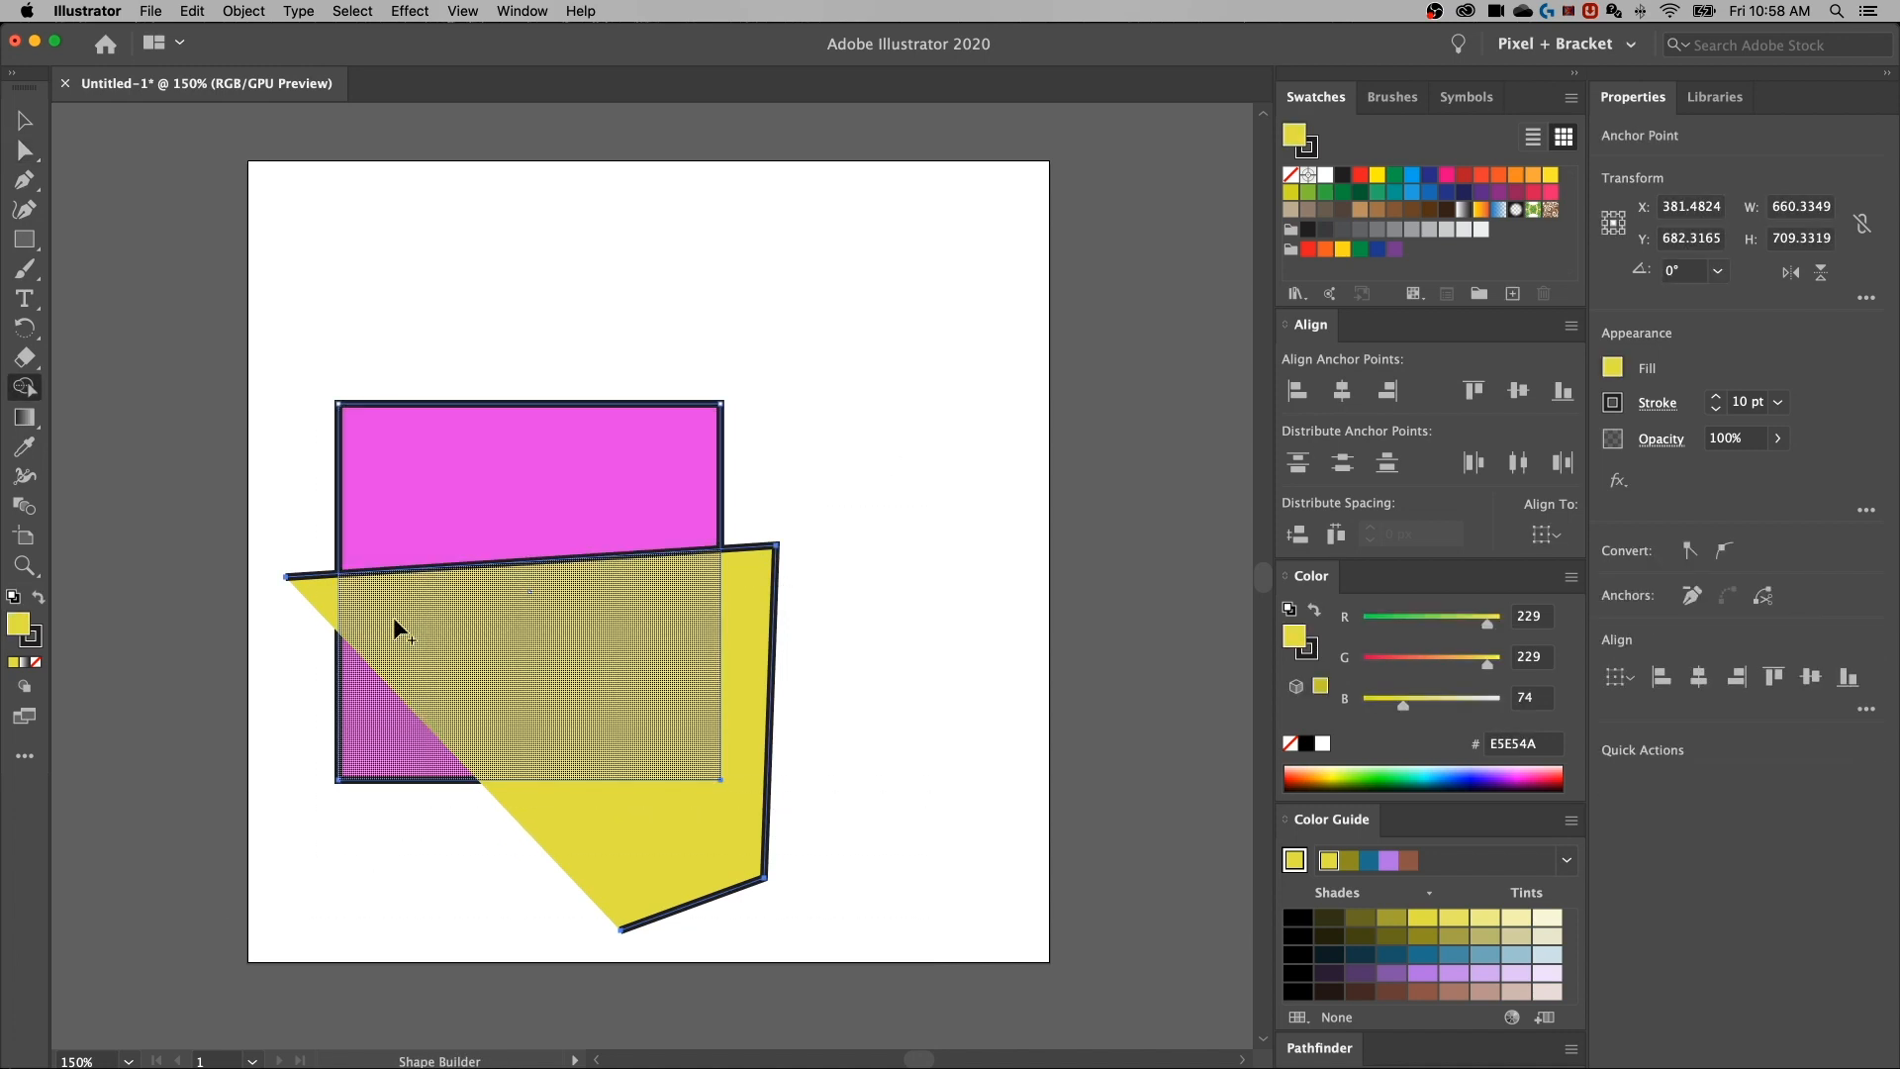
{"action": "mouse_move", "coordinate": [367, 649]}
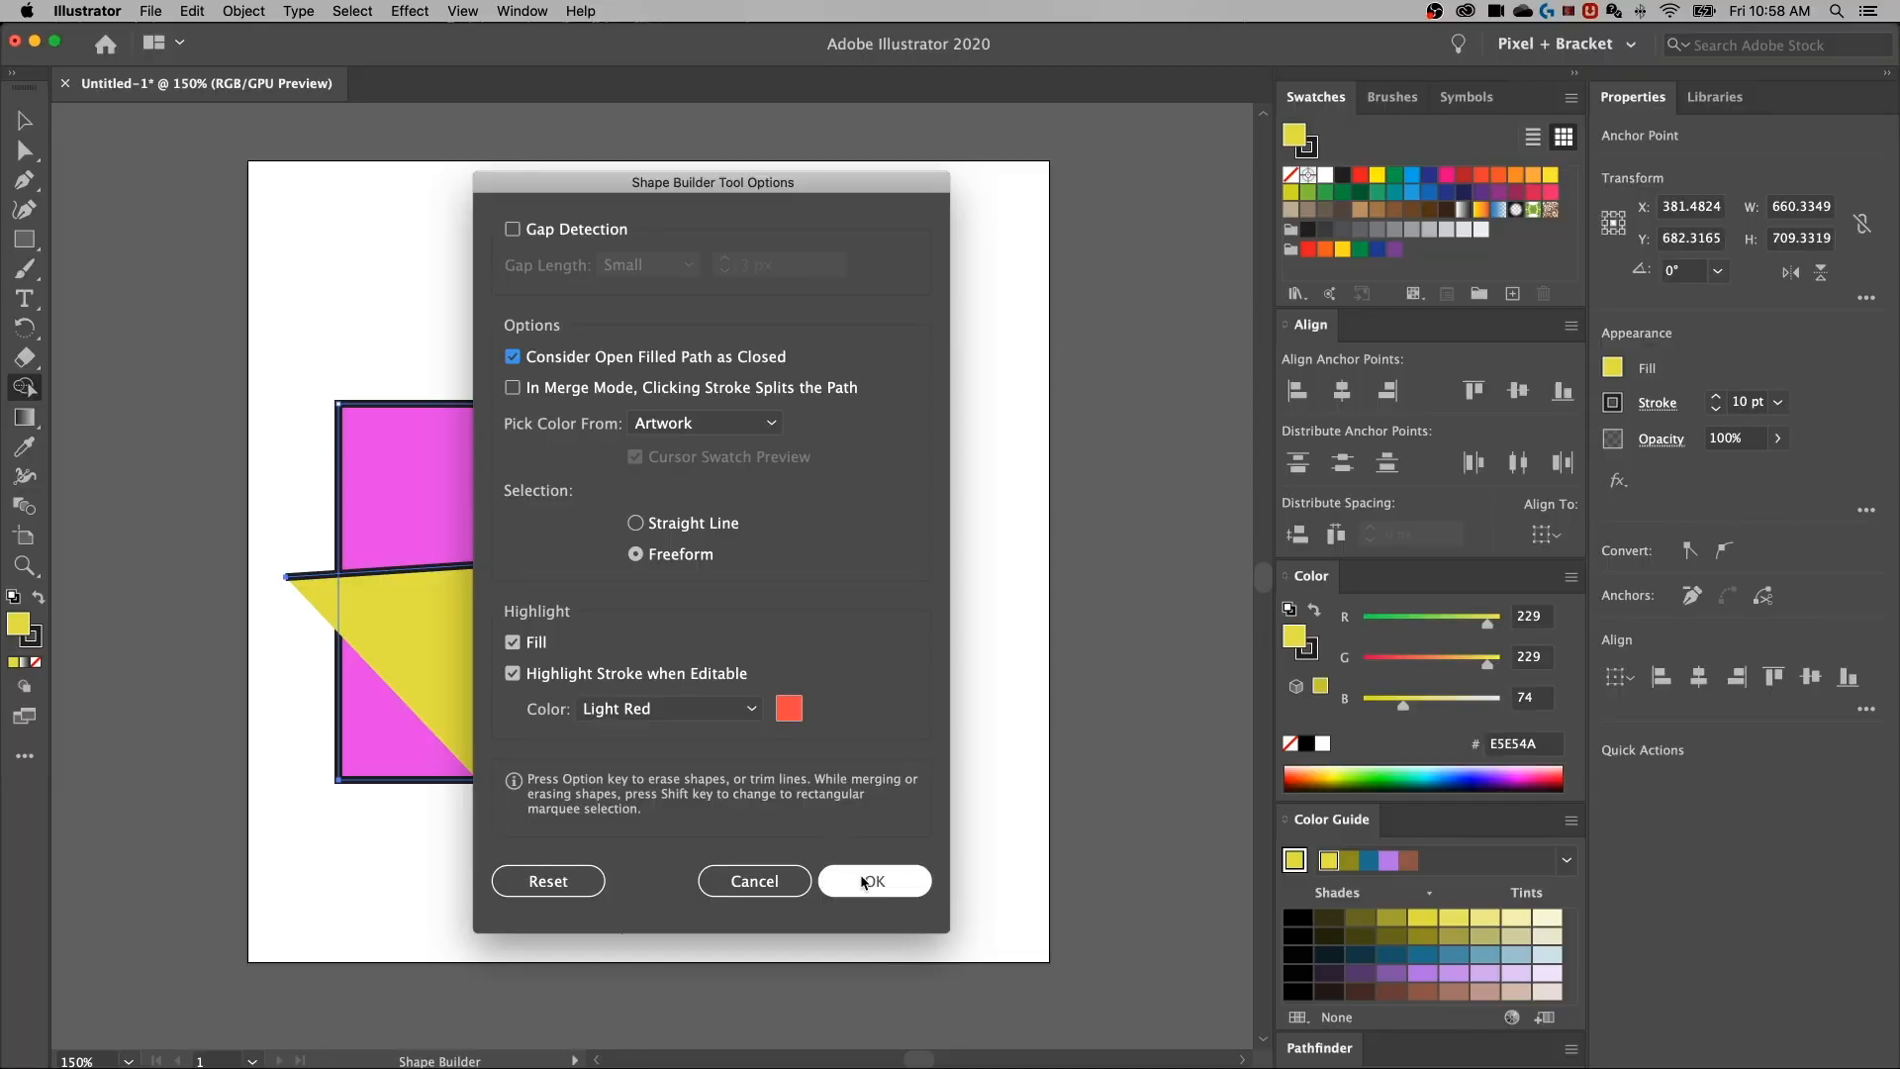
Apply the Shape Builder options and hover over the overlapping regions
{"action": "left_click", "coordinate": [872, 881]}
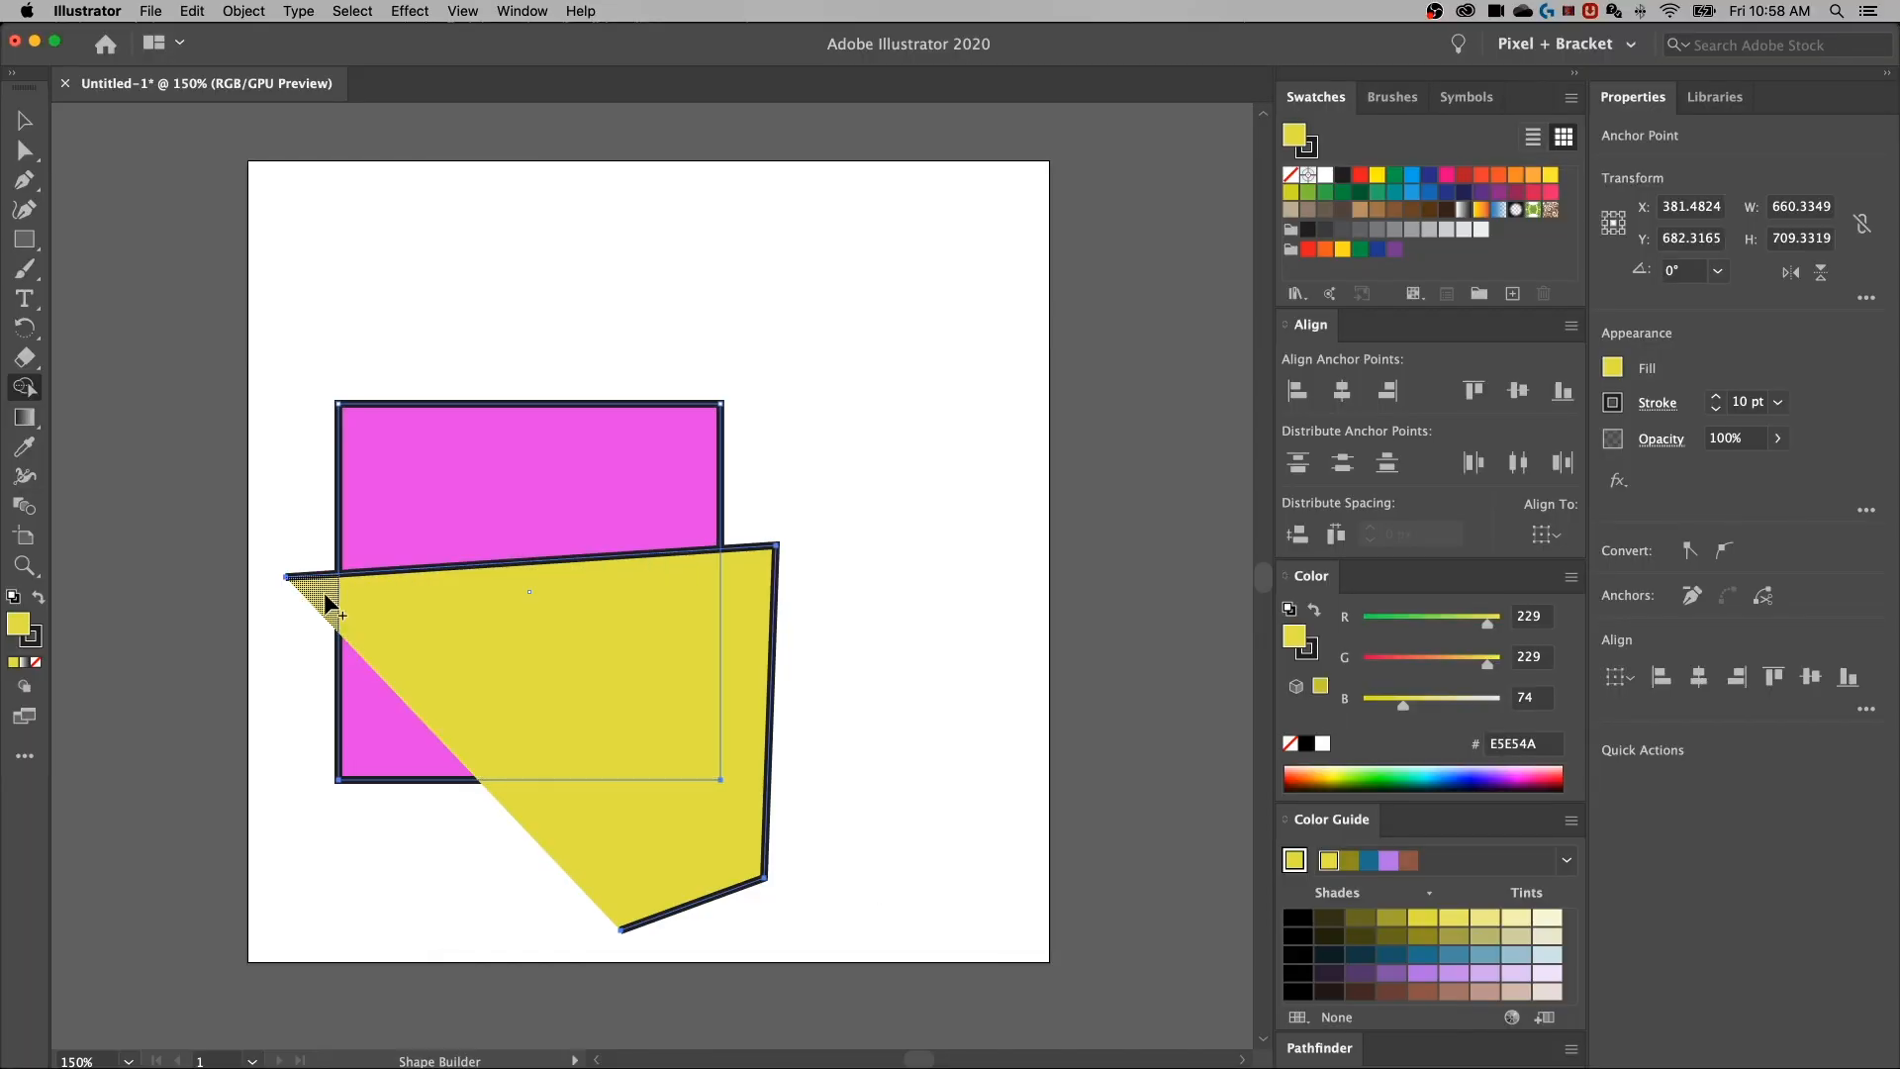
{"action": "mouse_move", "coordinate": [654, 840]}
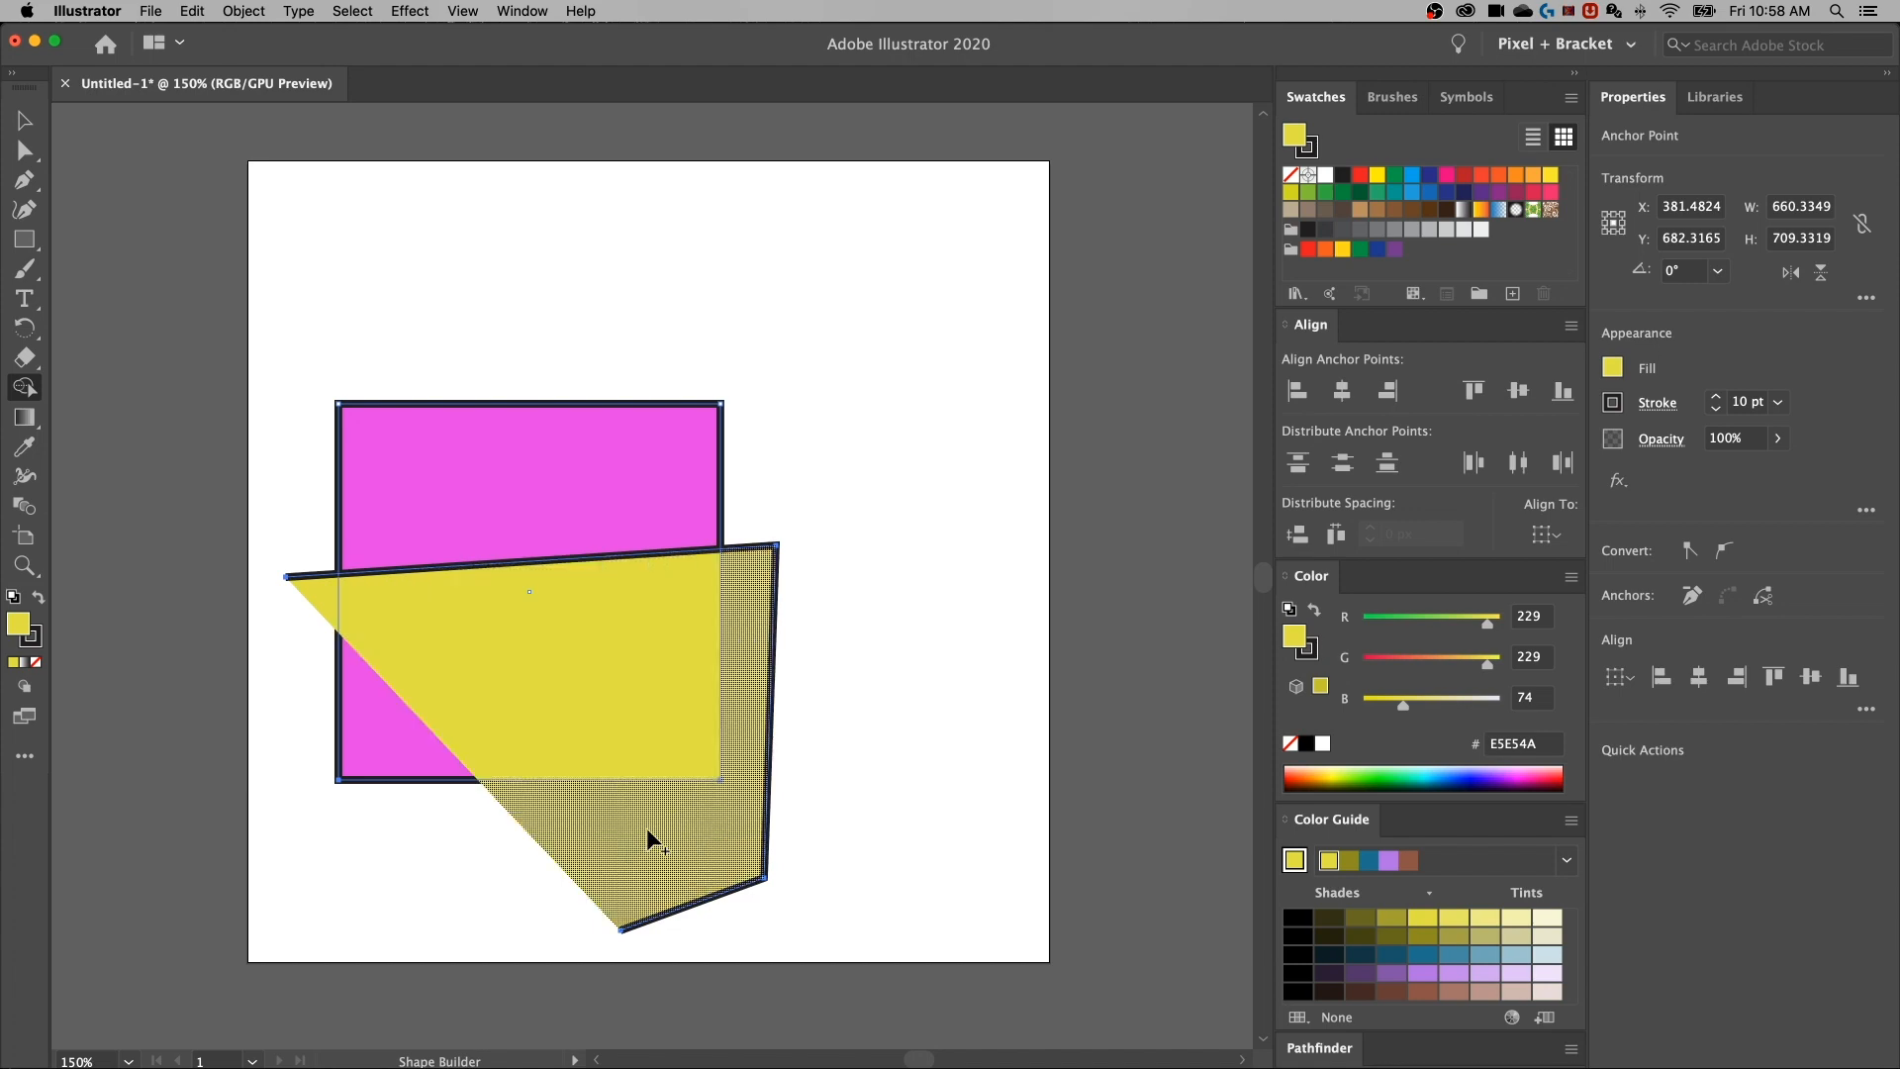
{"action": "mouse_move", "coordinate": [654, 828]}
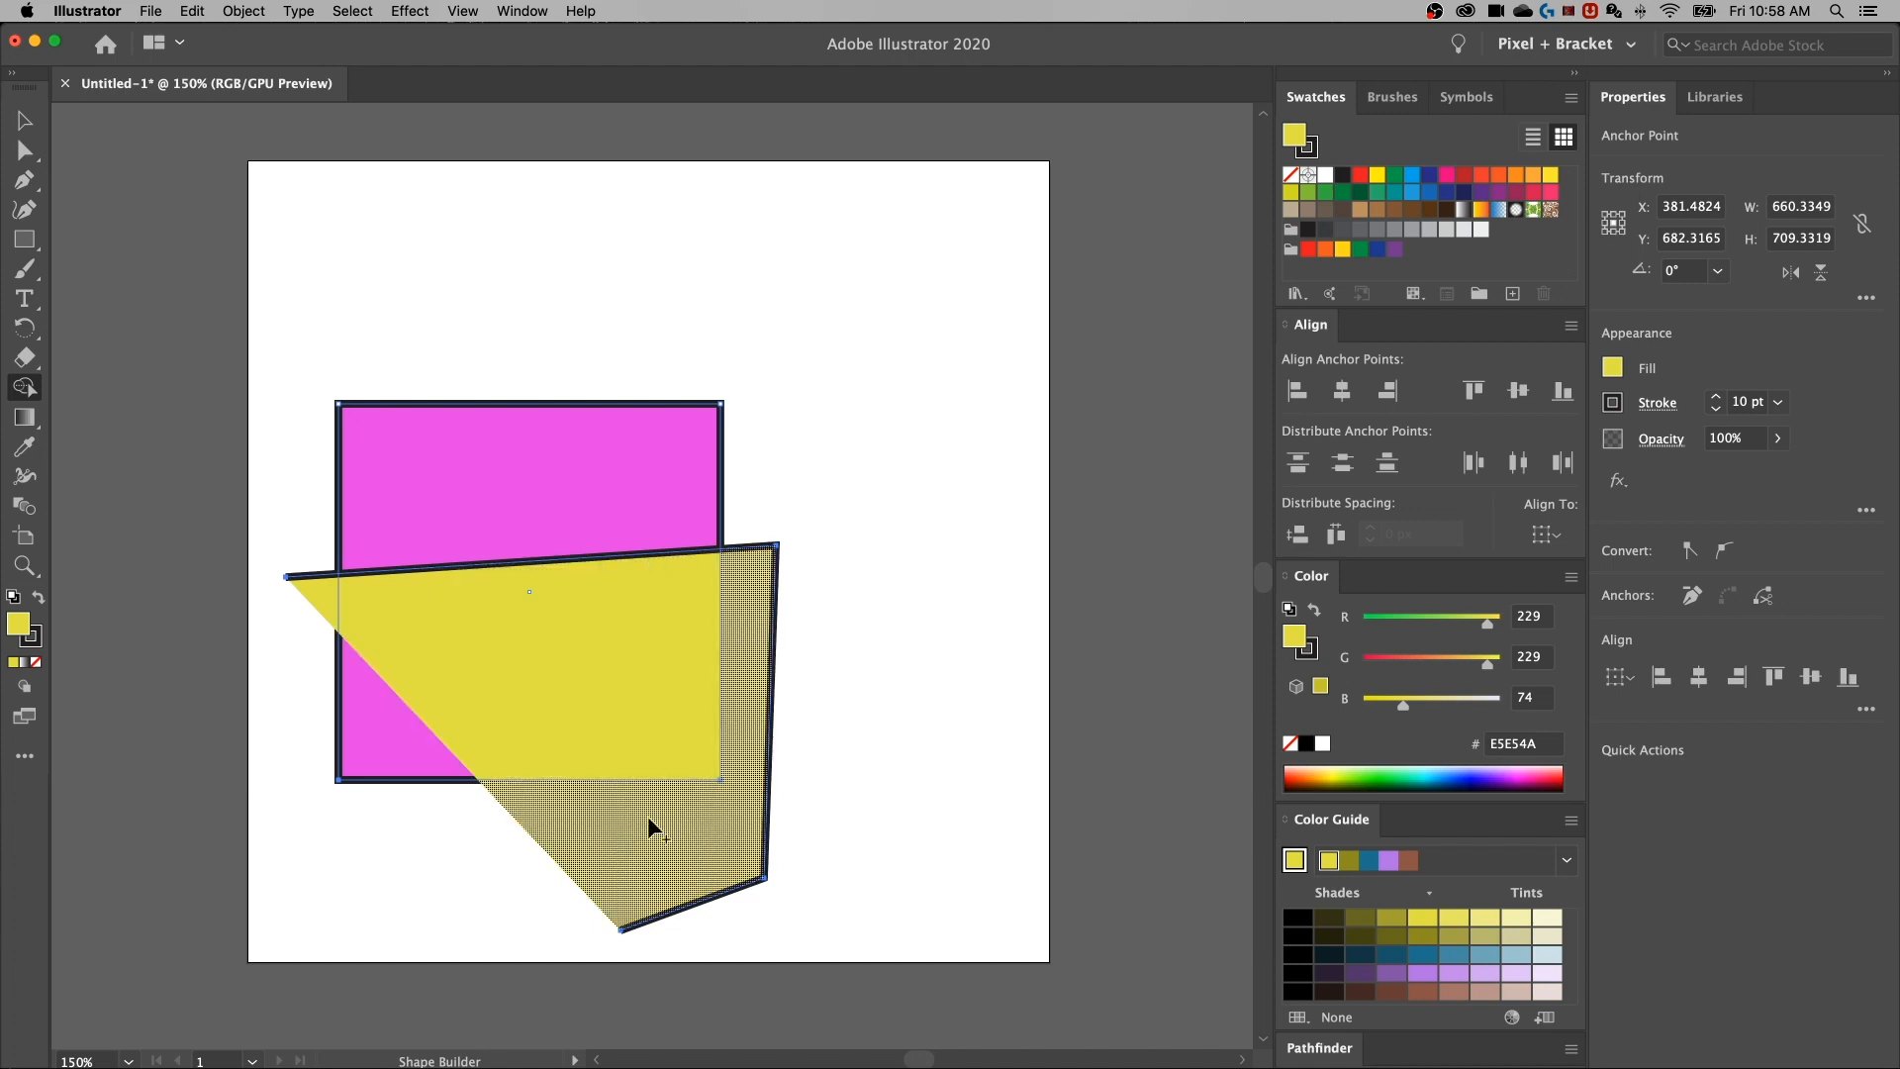
{"action": "left_click", "coordinate": [551, 602]}
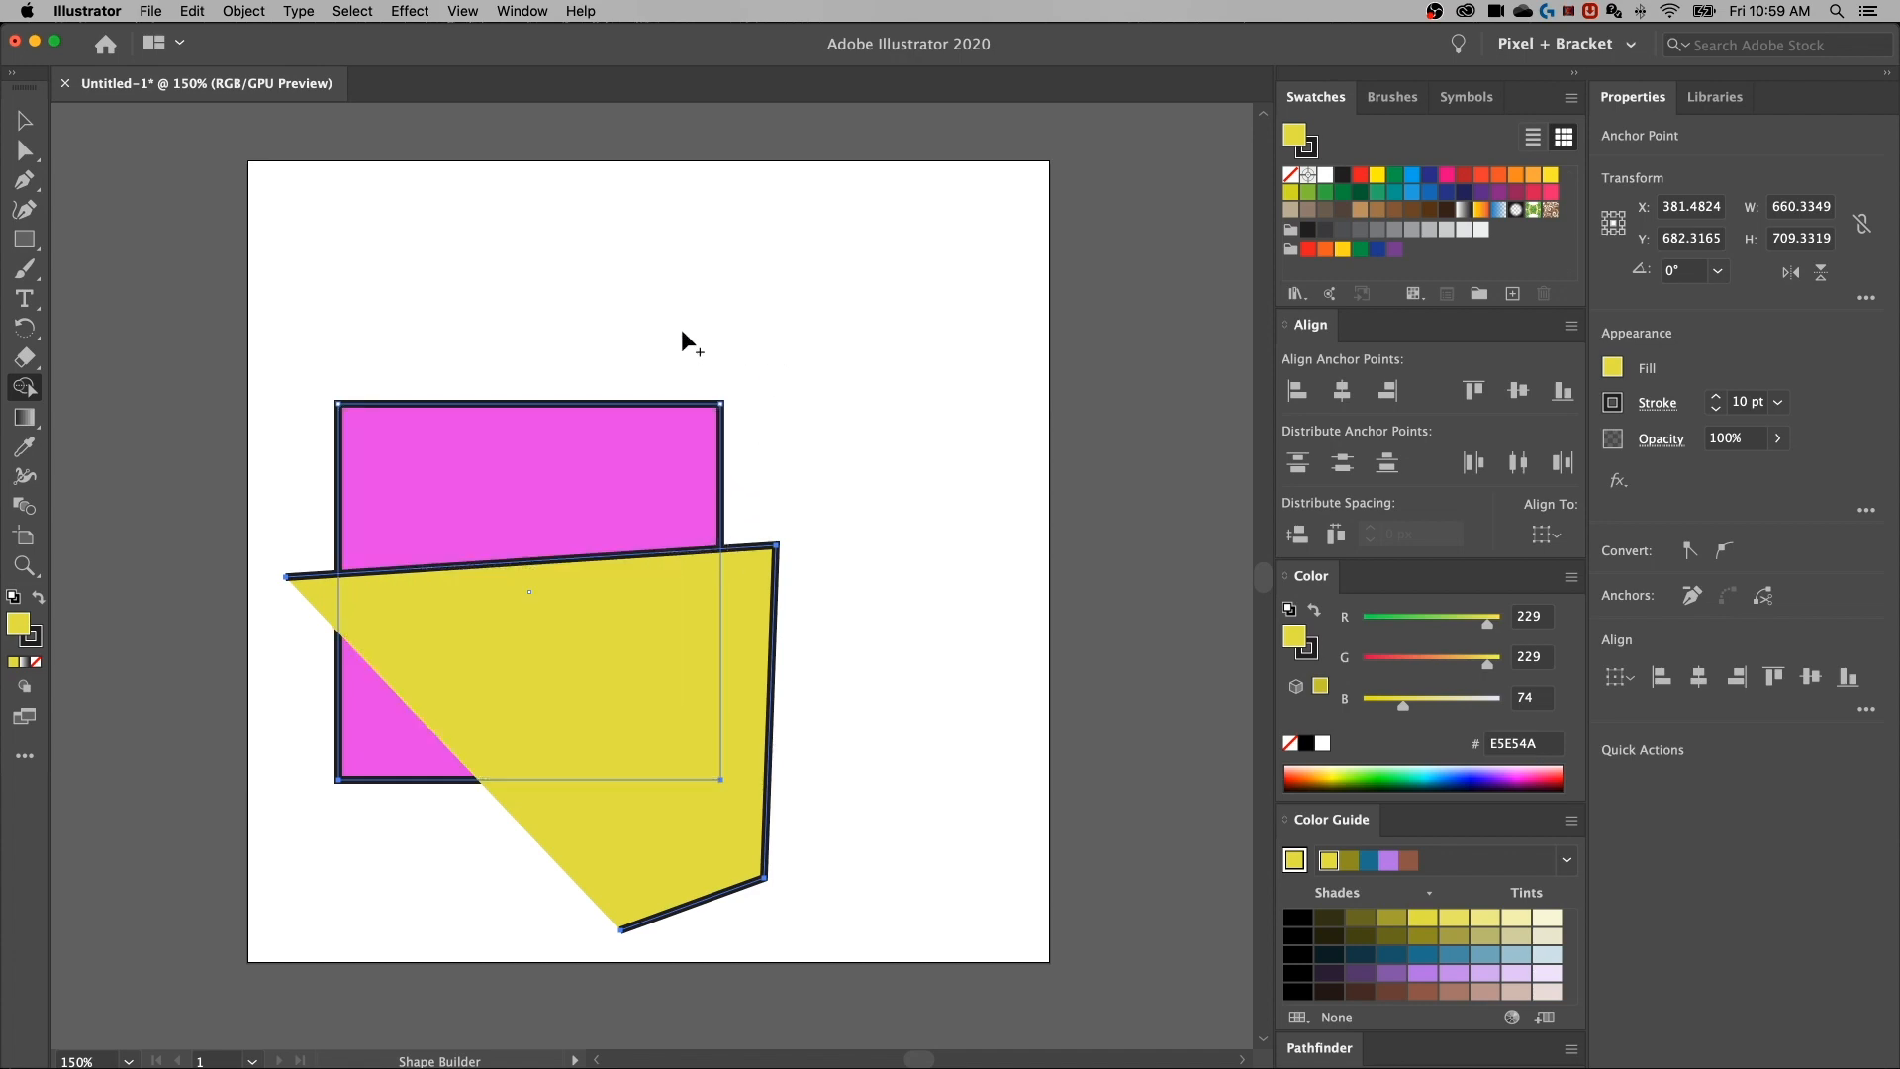
{"action": "mouse_move", "coordinate": [622, 438]}
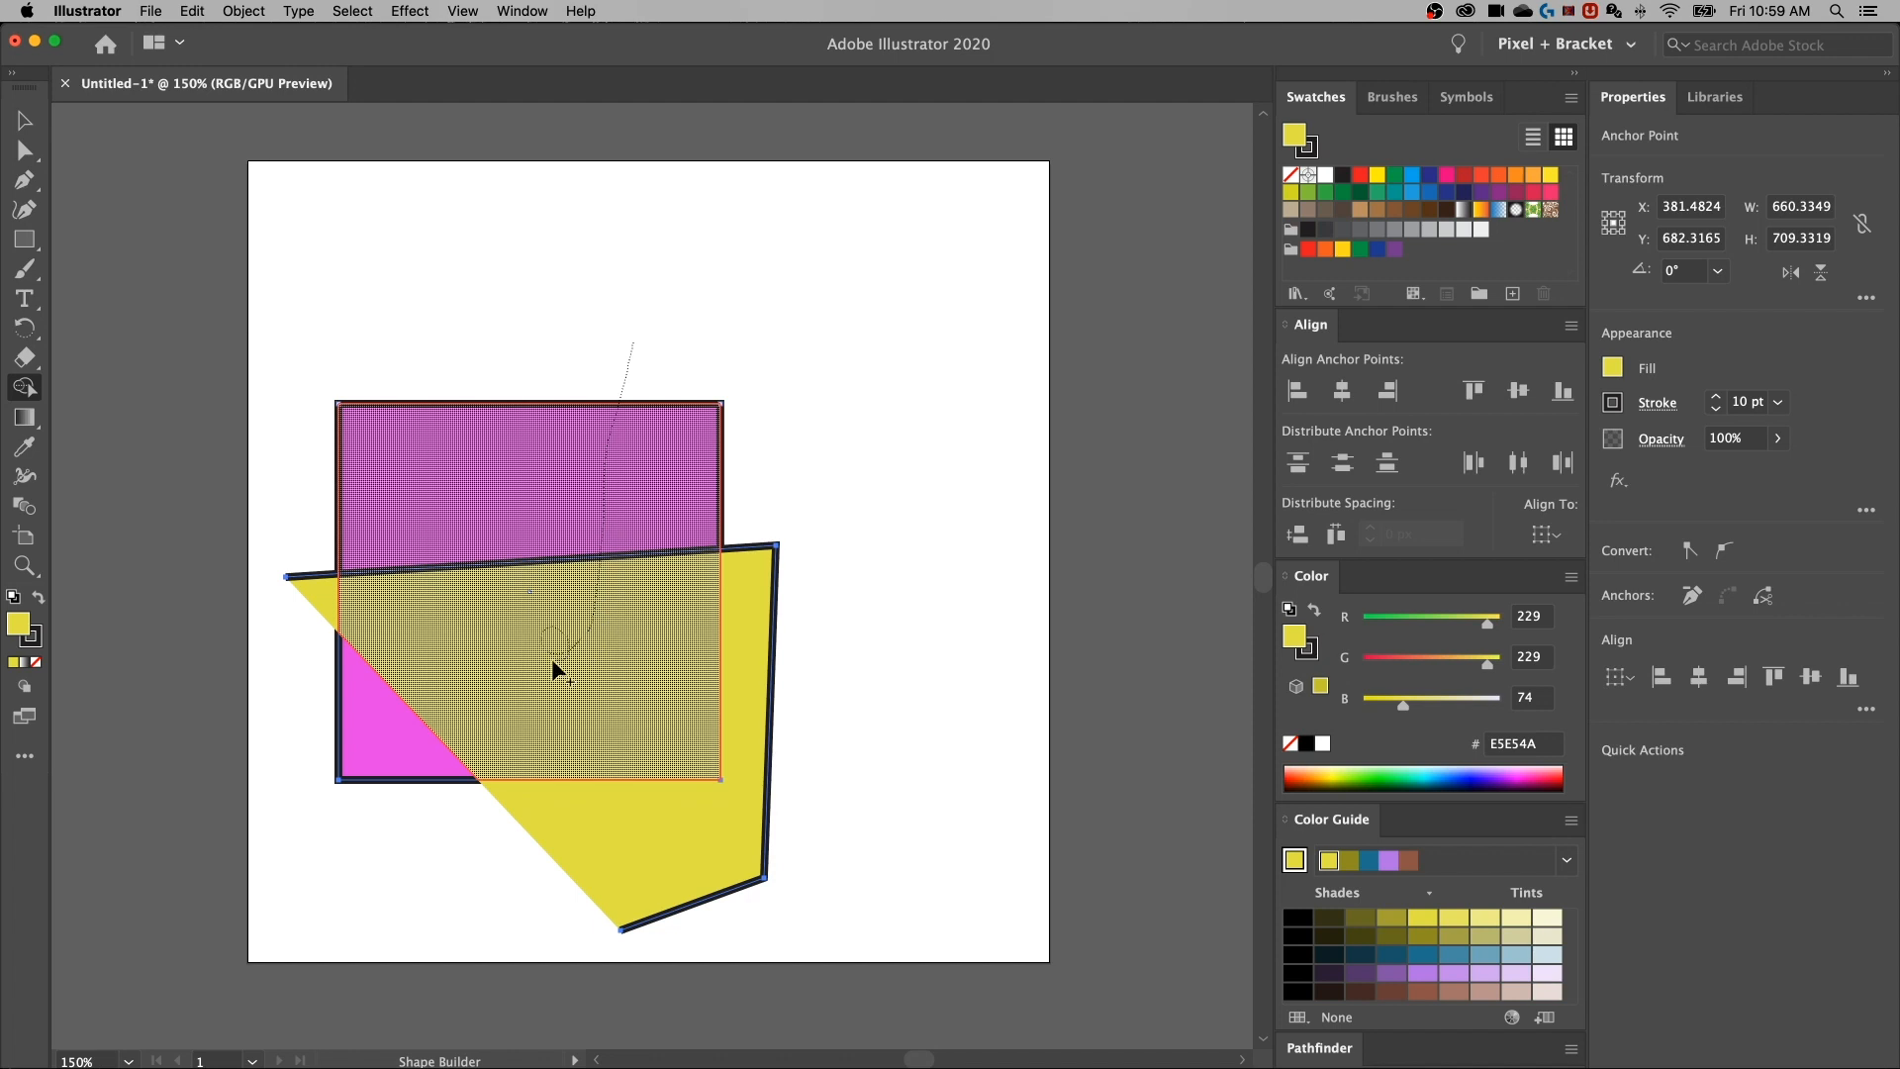
Release the Shape Builder stroke and reopen Shape Builder Tool Options
{"action": "left_click", "coordinate": [557, 673]}
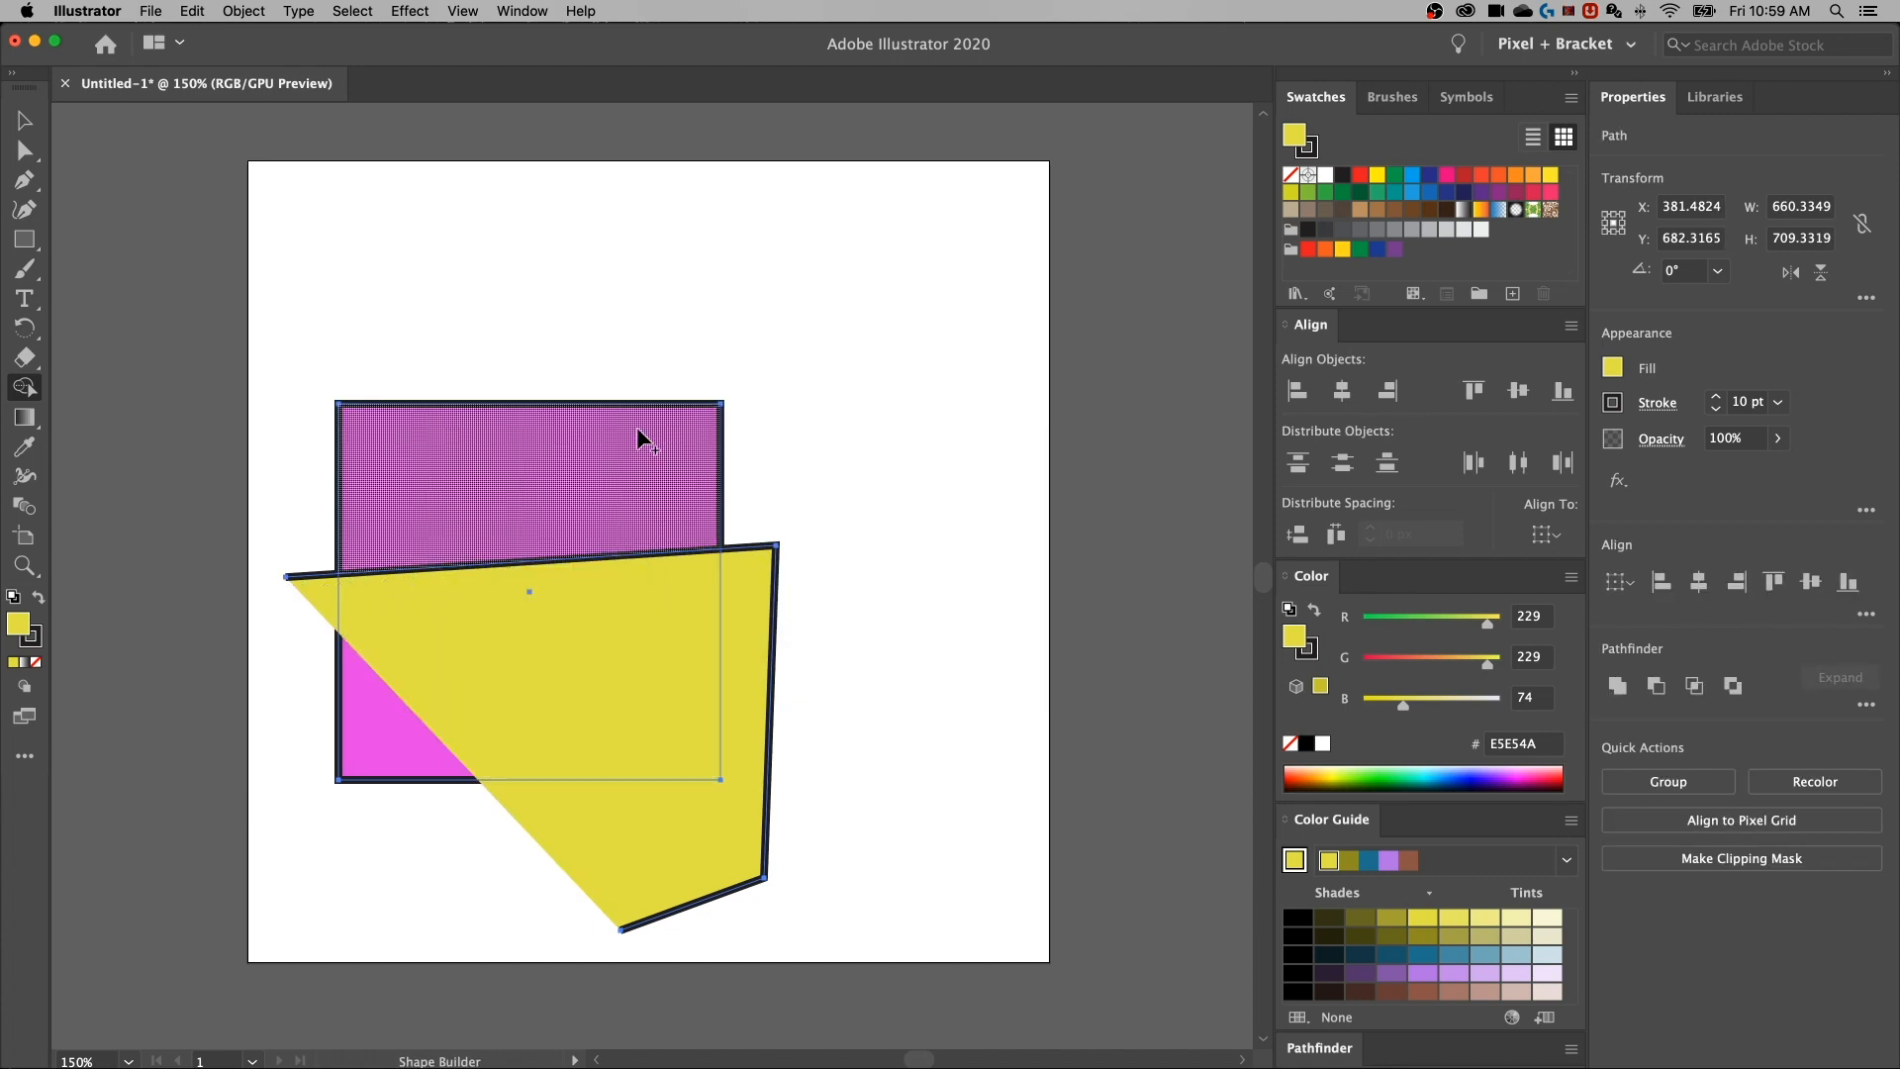
{"action": "left_click", "coordinate": [85, 389]}
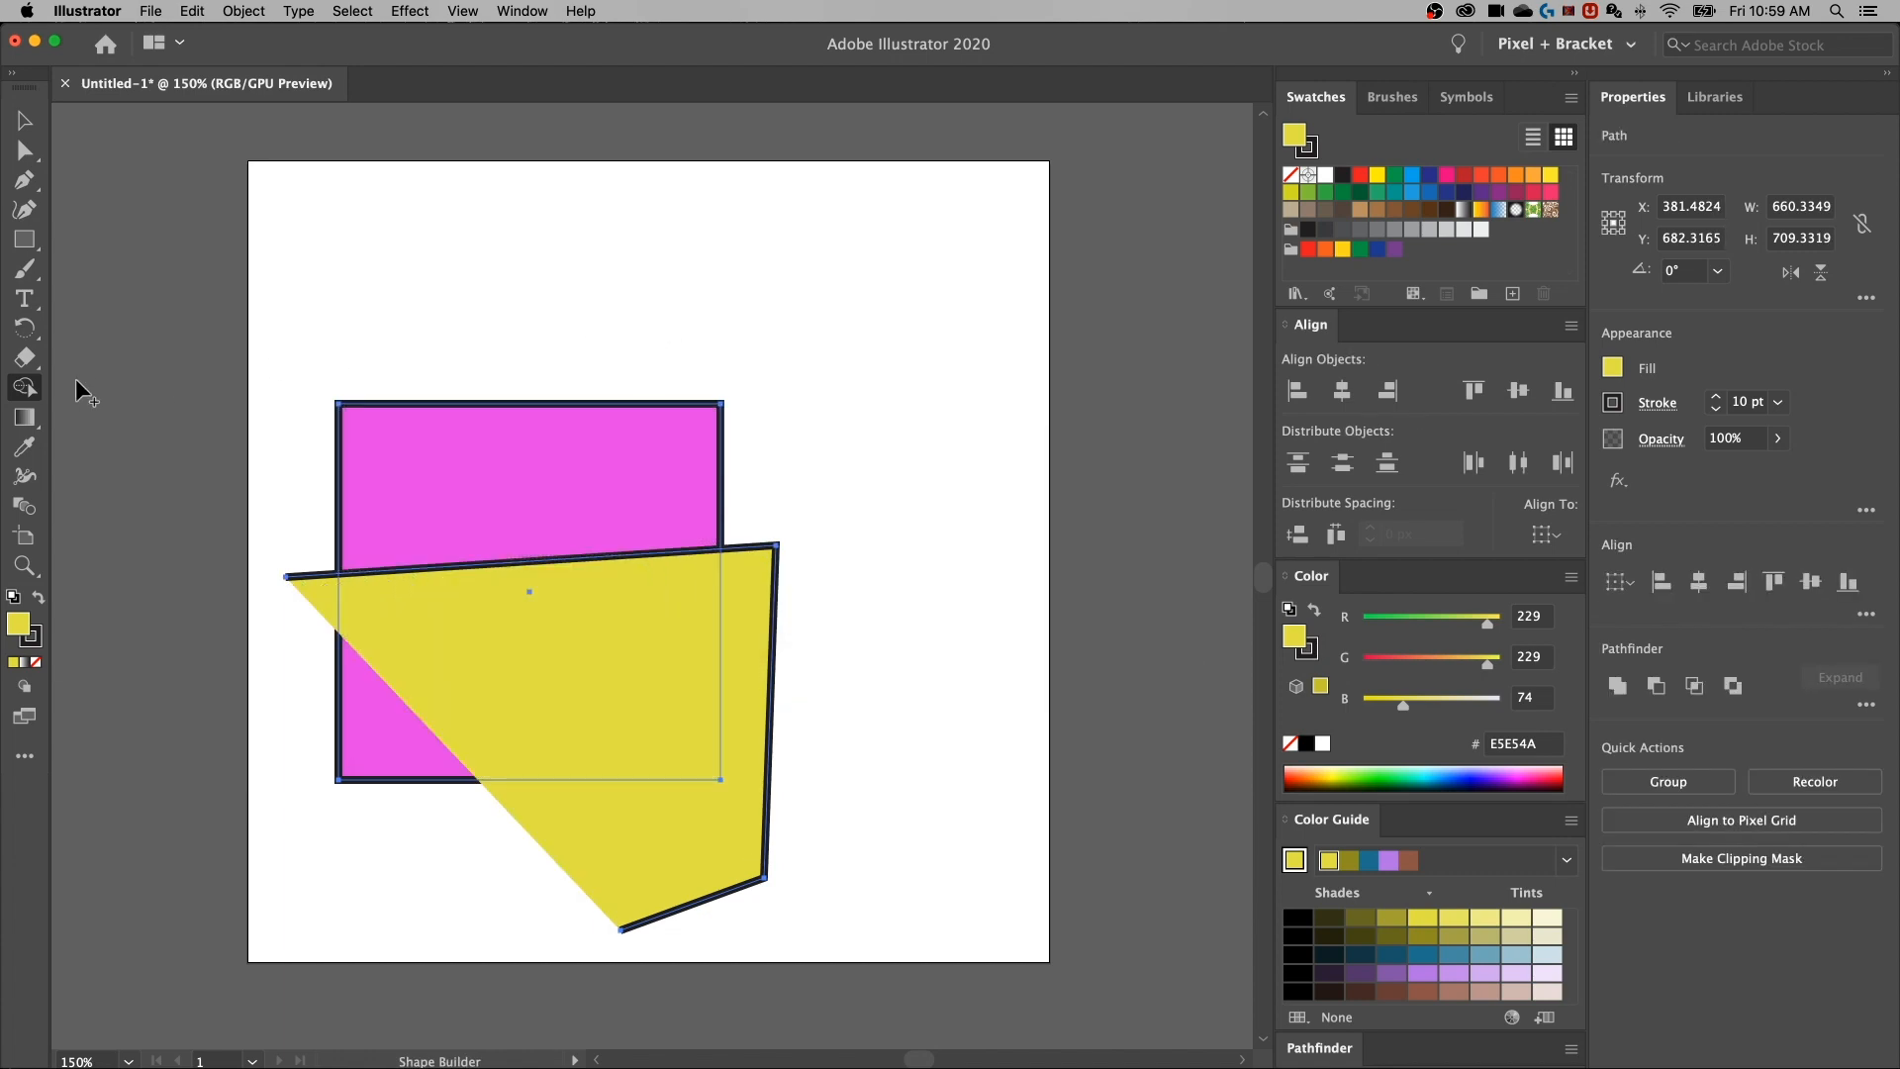
{"action": "double_click", "coordinate": [24, 387]}
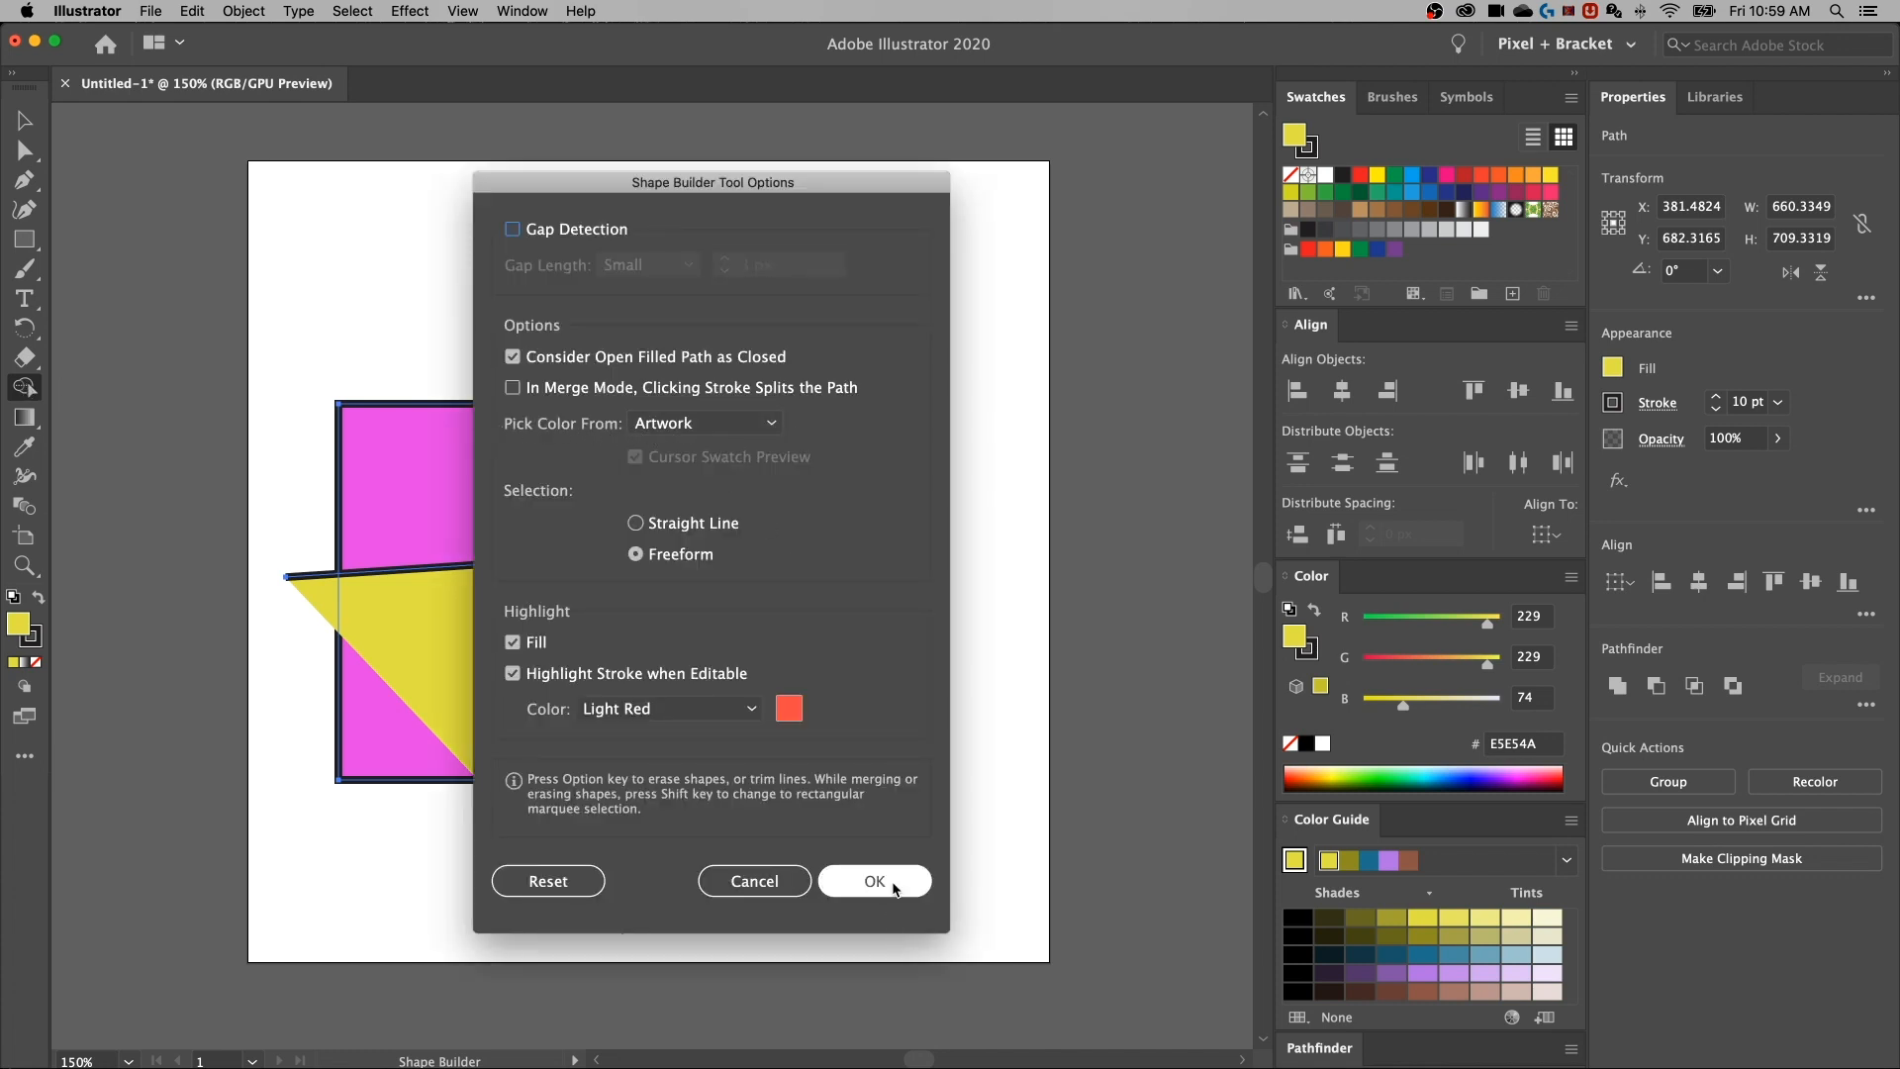
Close the options and drag from the square through the overlap to merge it magenta
{"action": "left_click", "coordinate": [874, 881]}
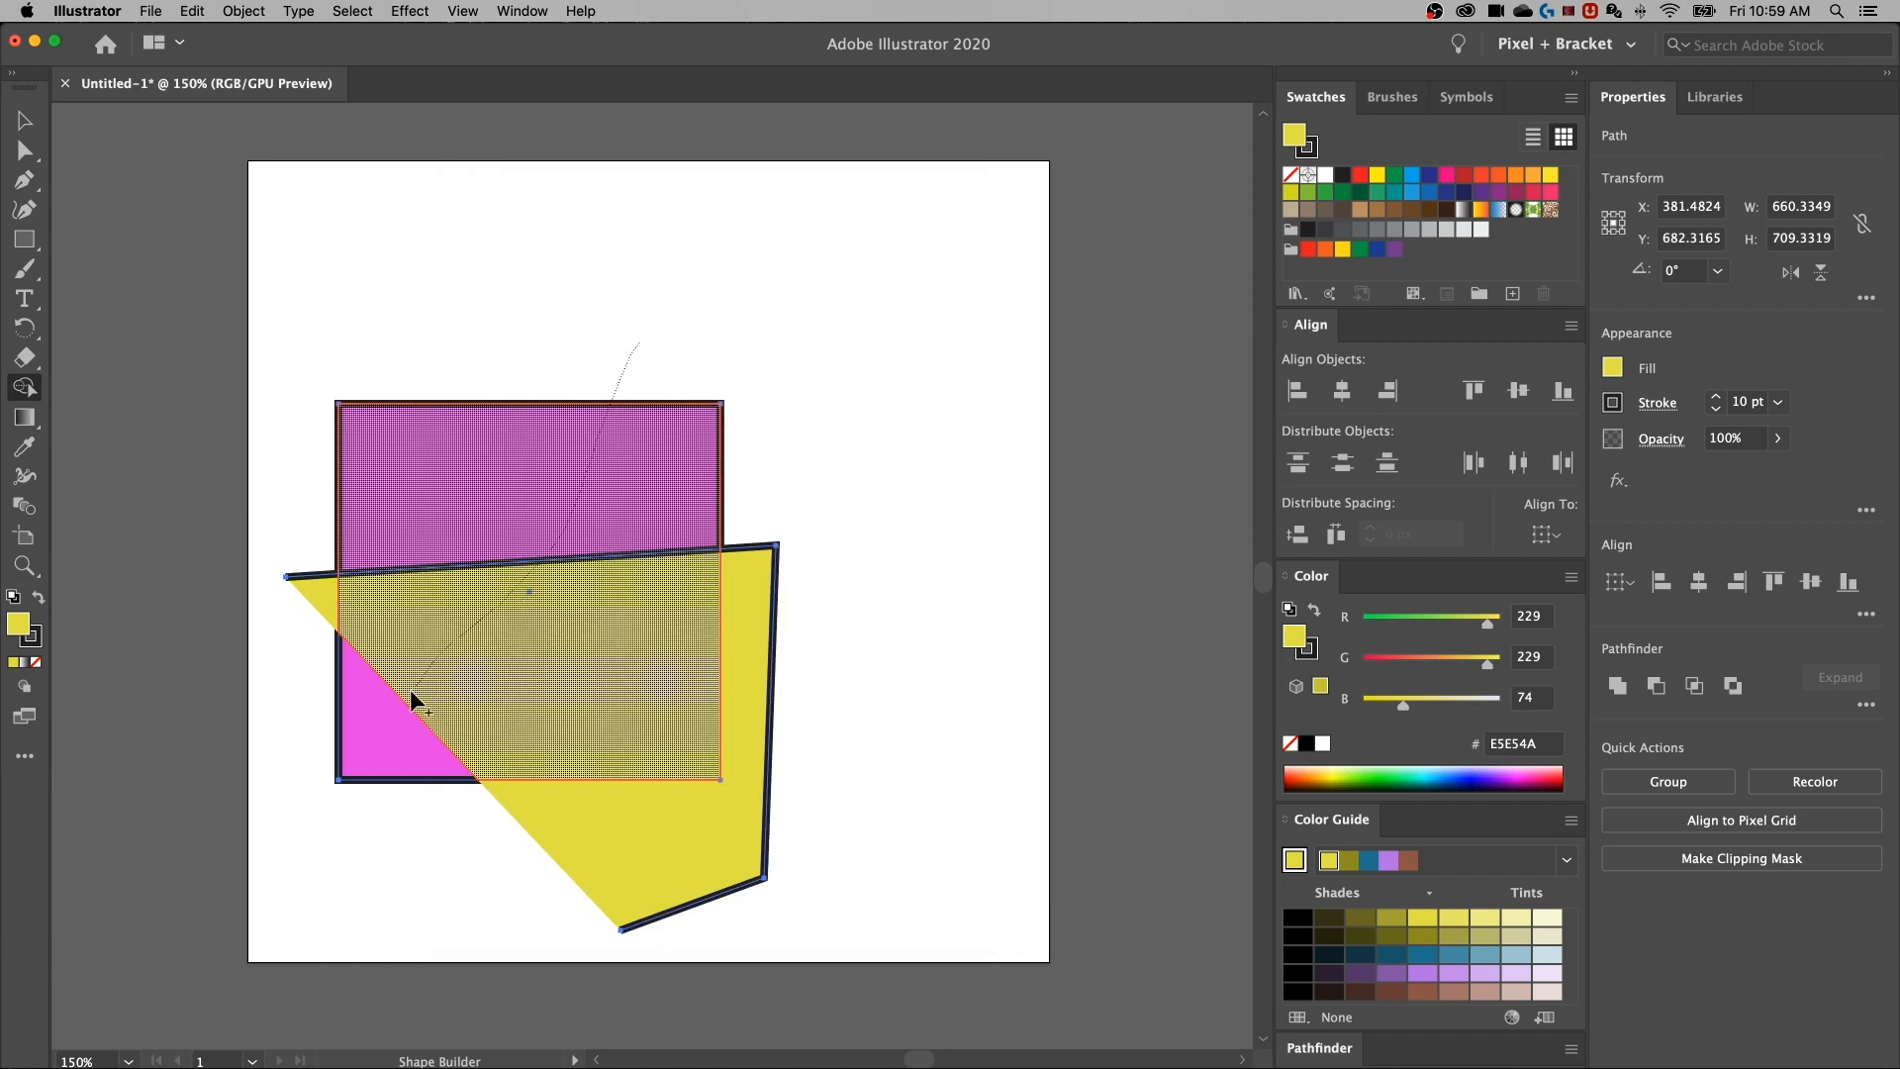
{"action": "left_click", "coordinate": [414, 700]}
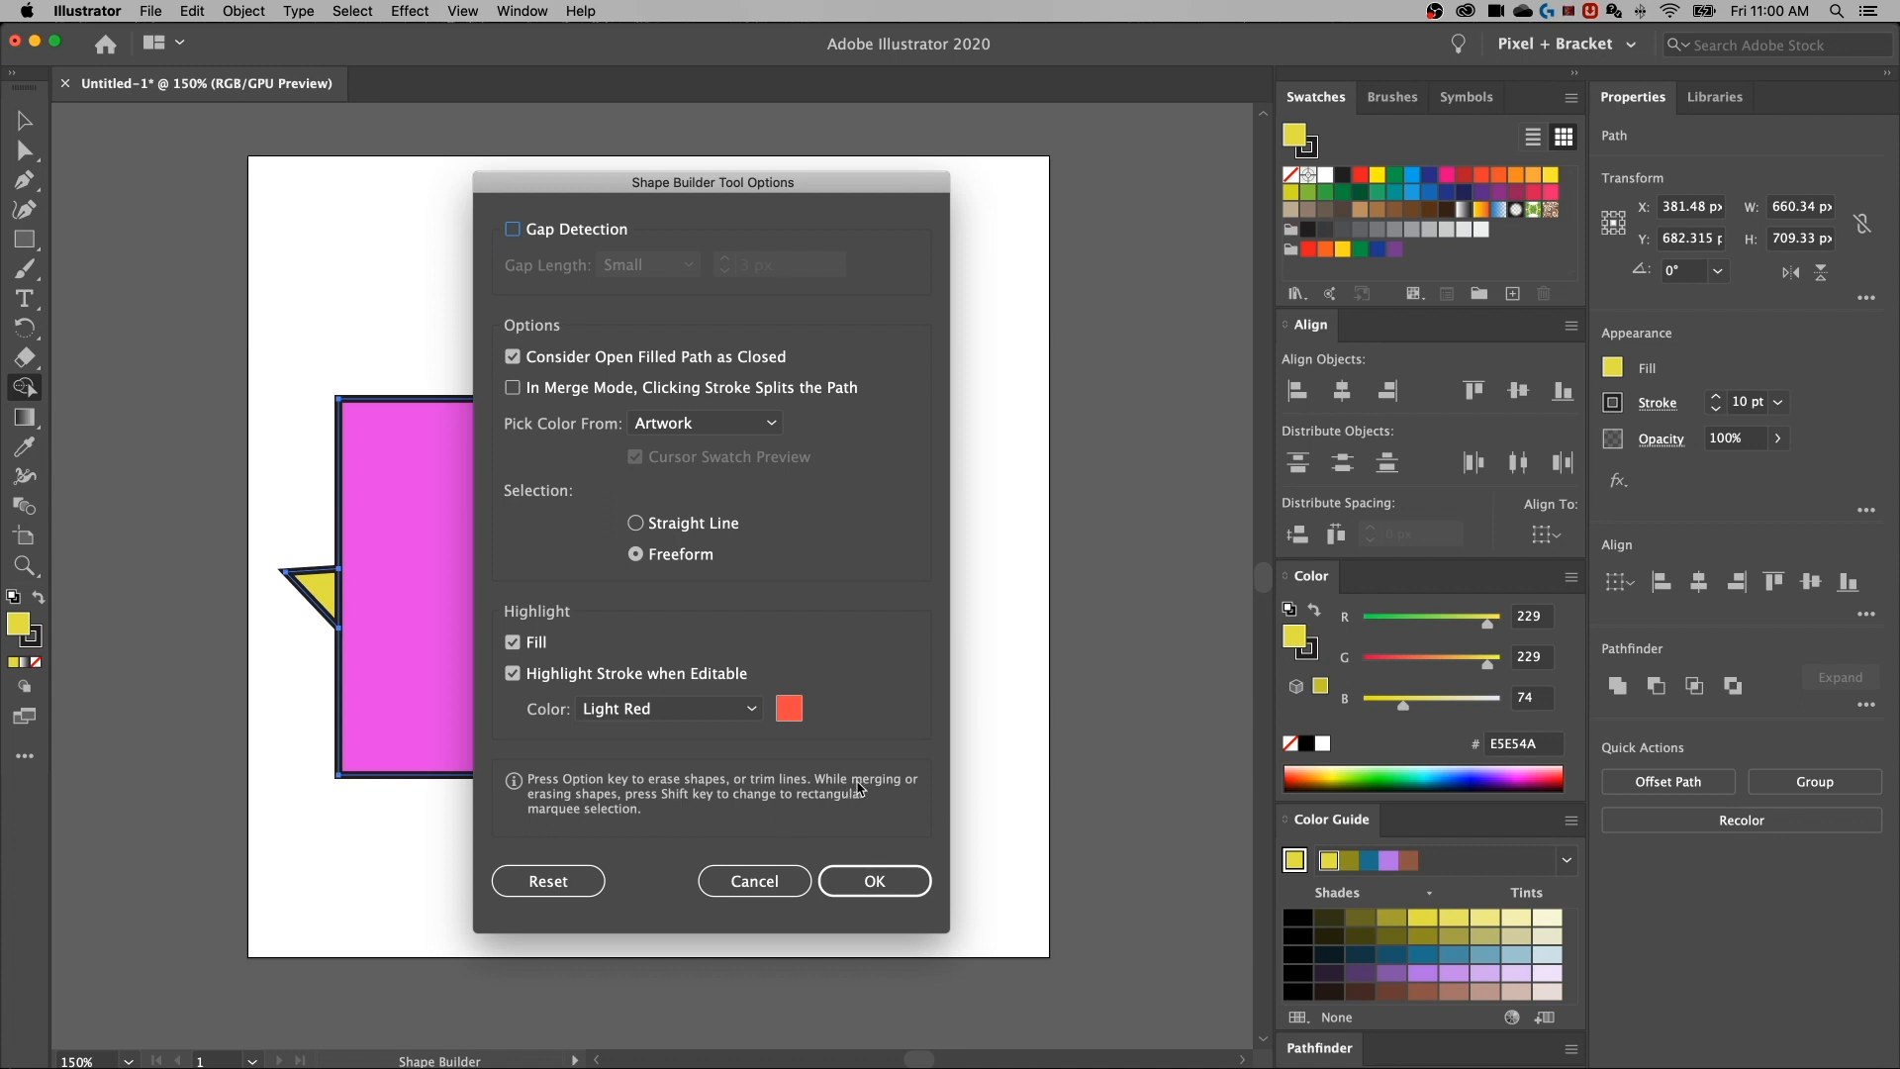
{"action": "mouse_move", "coordinate": [824, 814]}
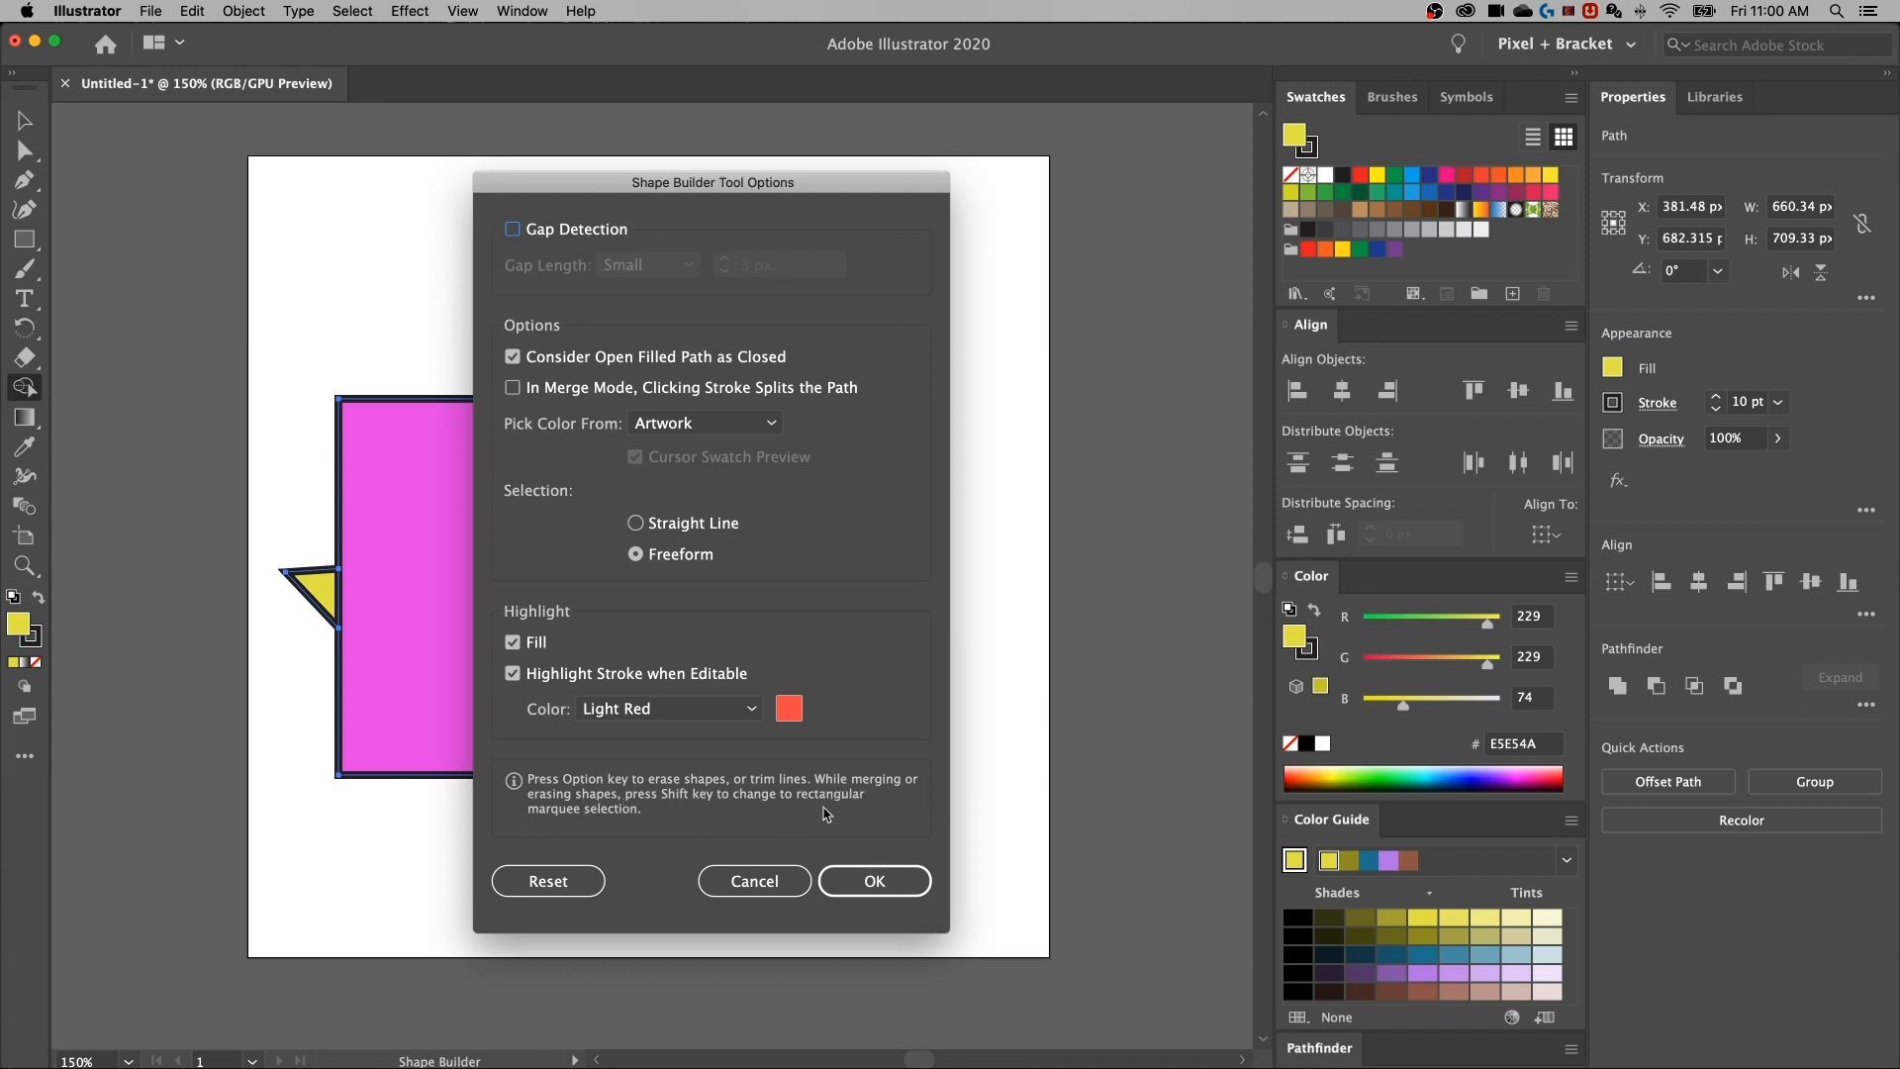
{"action": "mouse_move", "coordinate": [647, 821]}
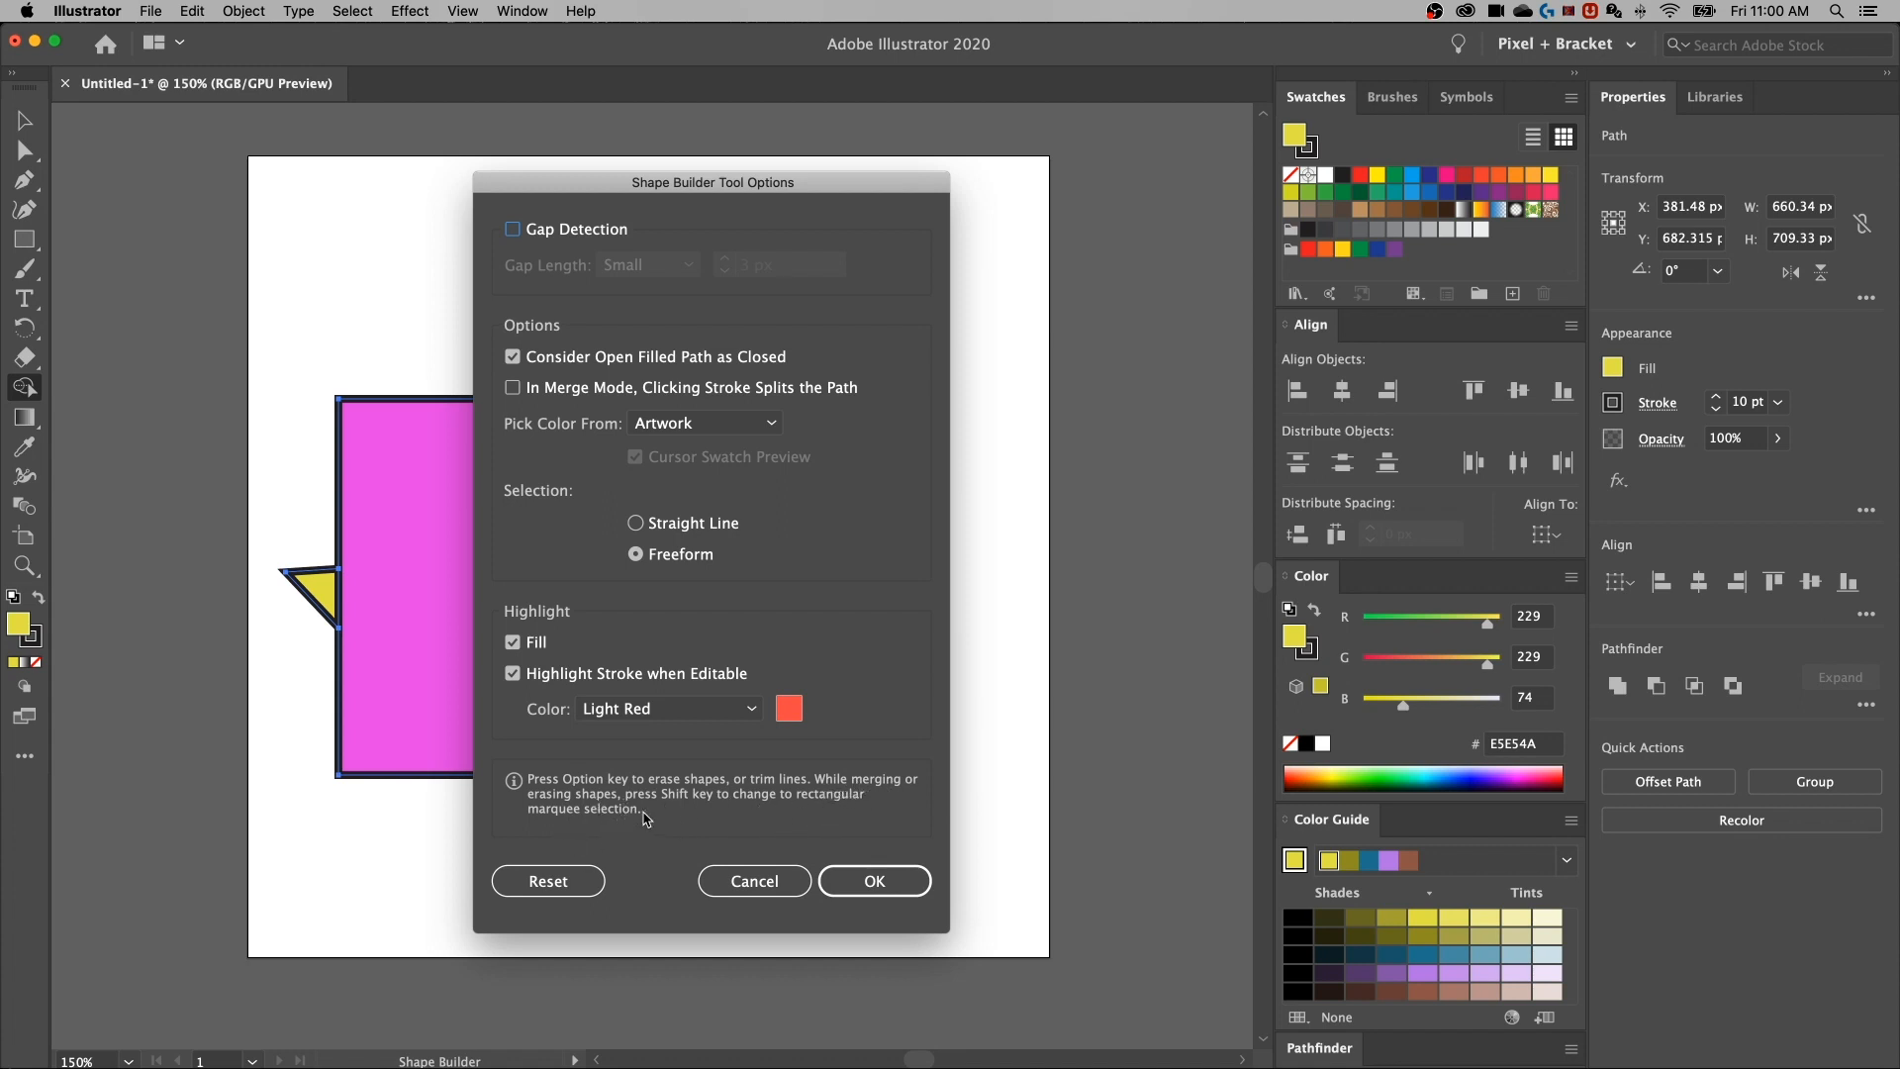
{"action": "mouse_move", "coordinate": [711, 810]}
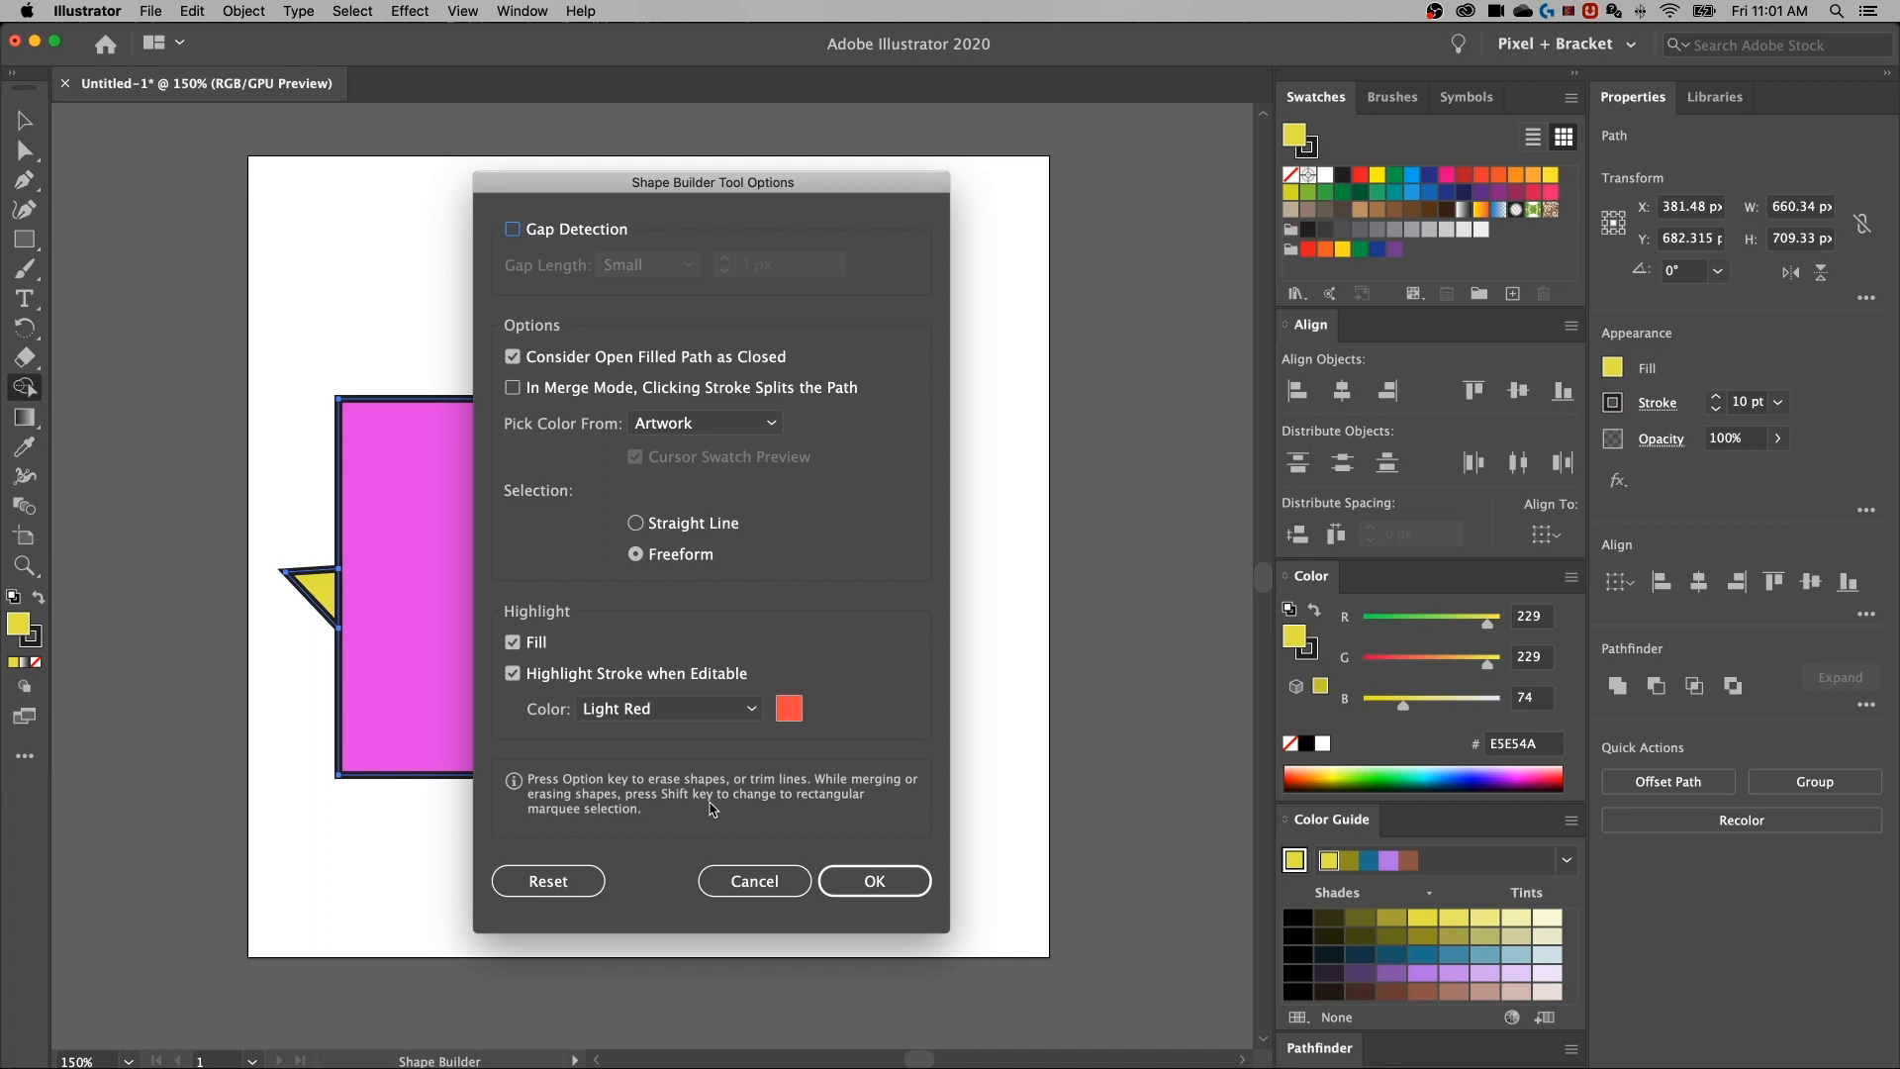
Close Shape Builder Tool Options and undo the merge
{"action": "left_click", "coordinate": [874, 880]}
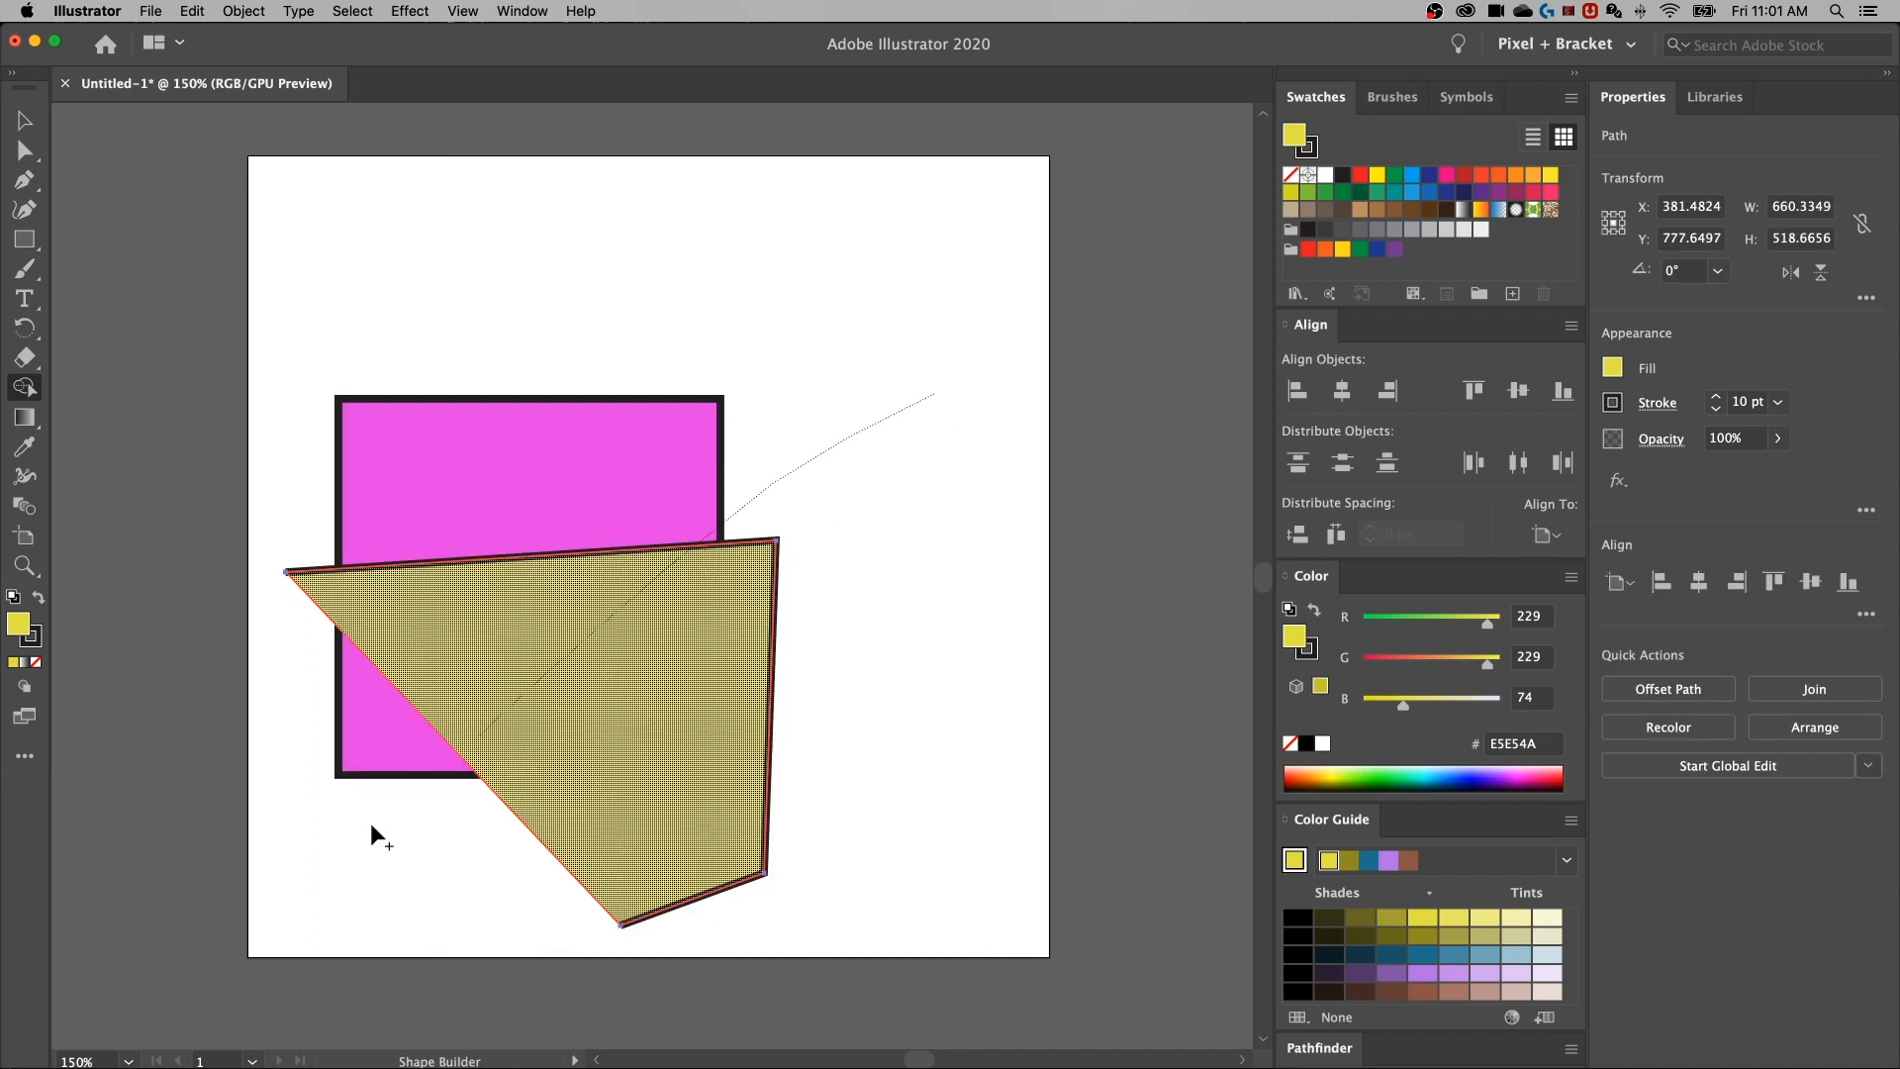
Select the Shape Builder tool in the toolbar
{"action": "left_click", "coordinate": [24, 119]}
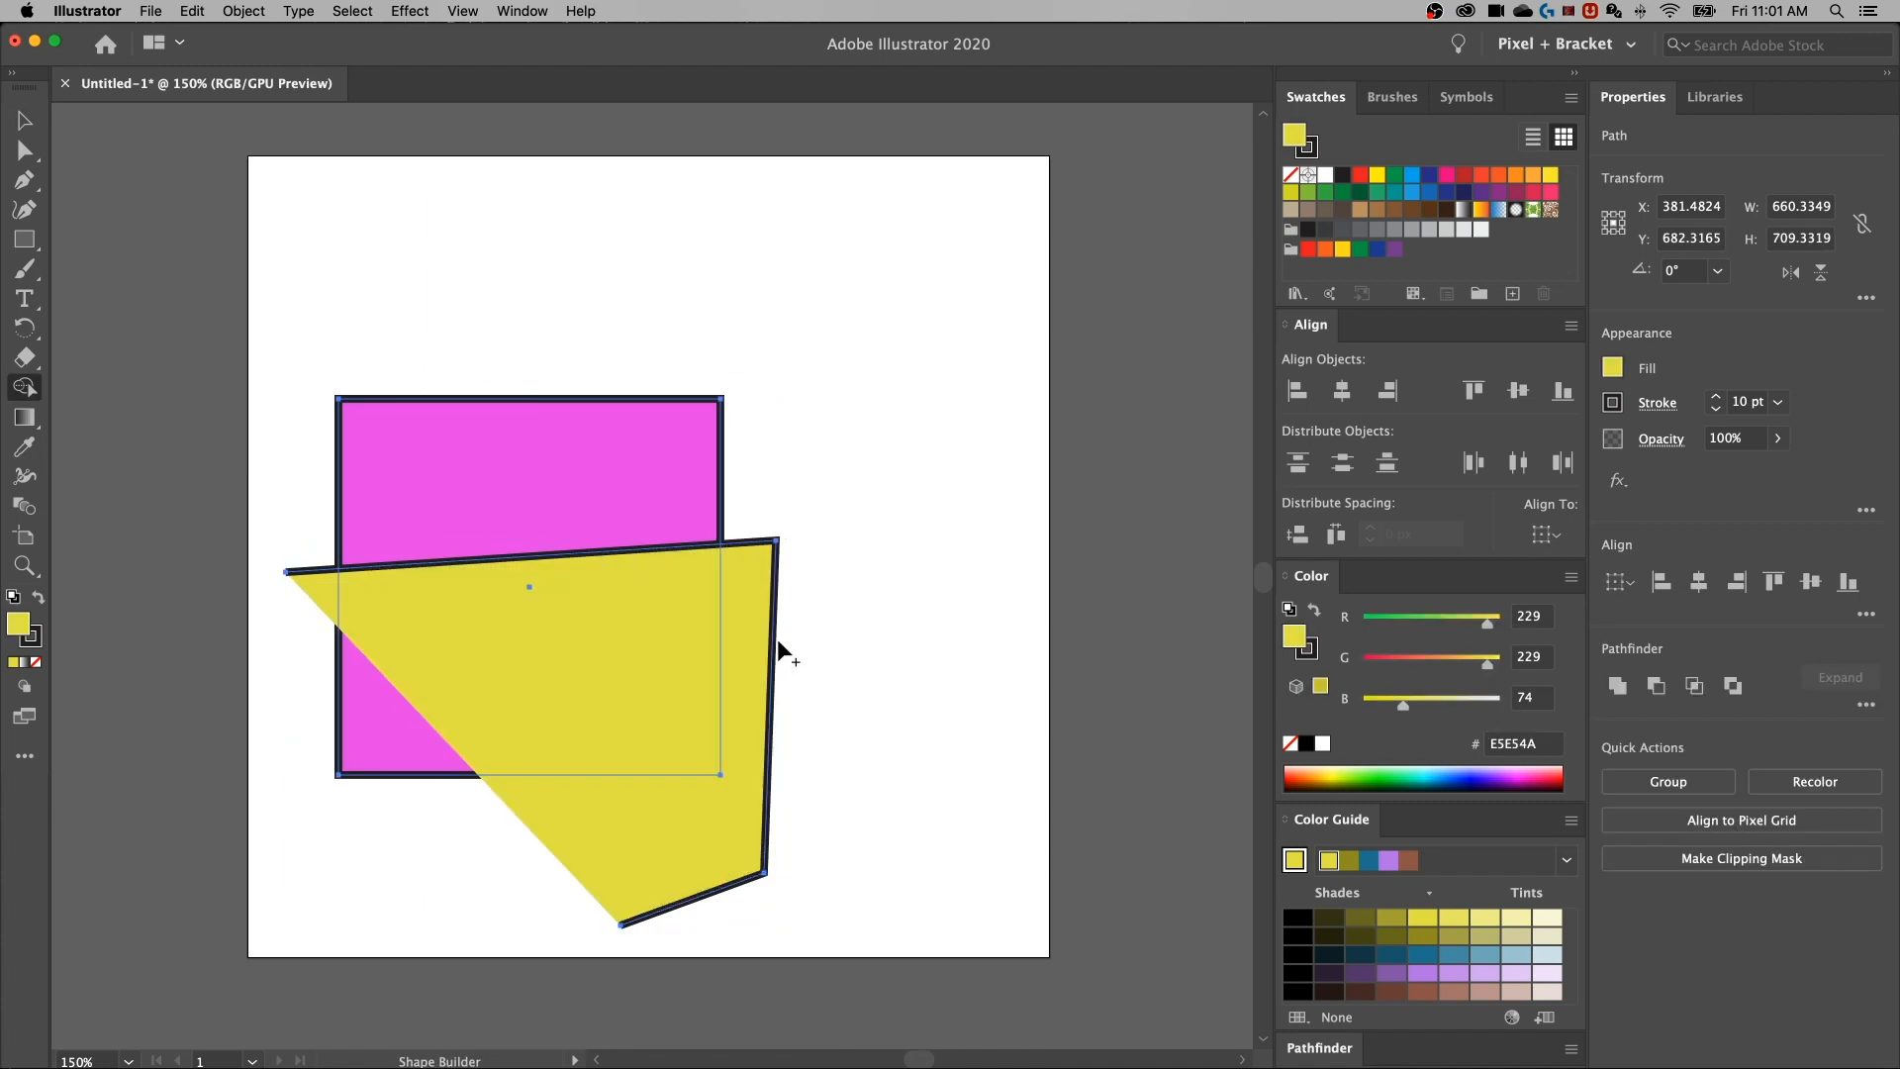
{"action": "mouse_move", "coordinate": [578, 567]}
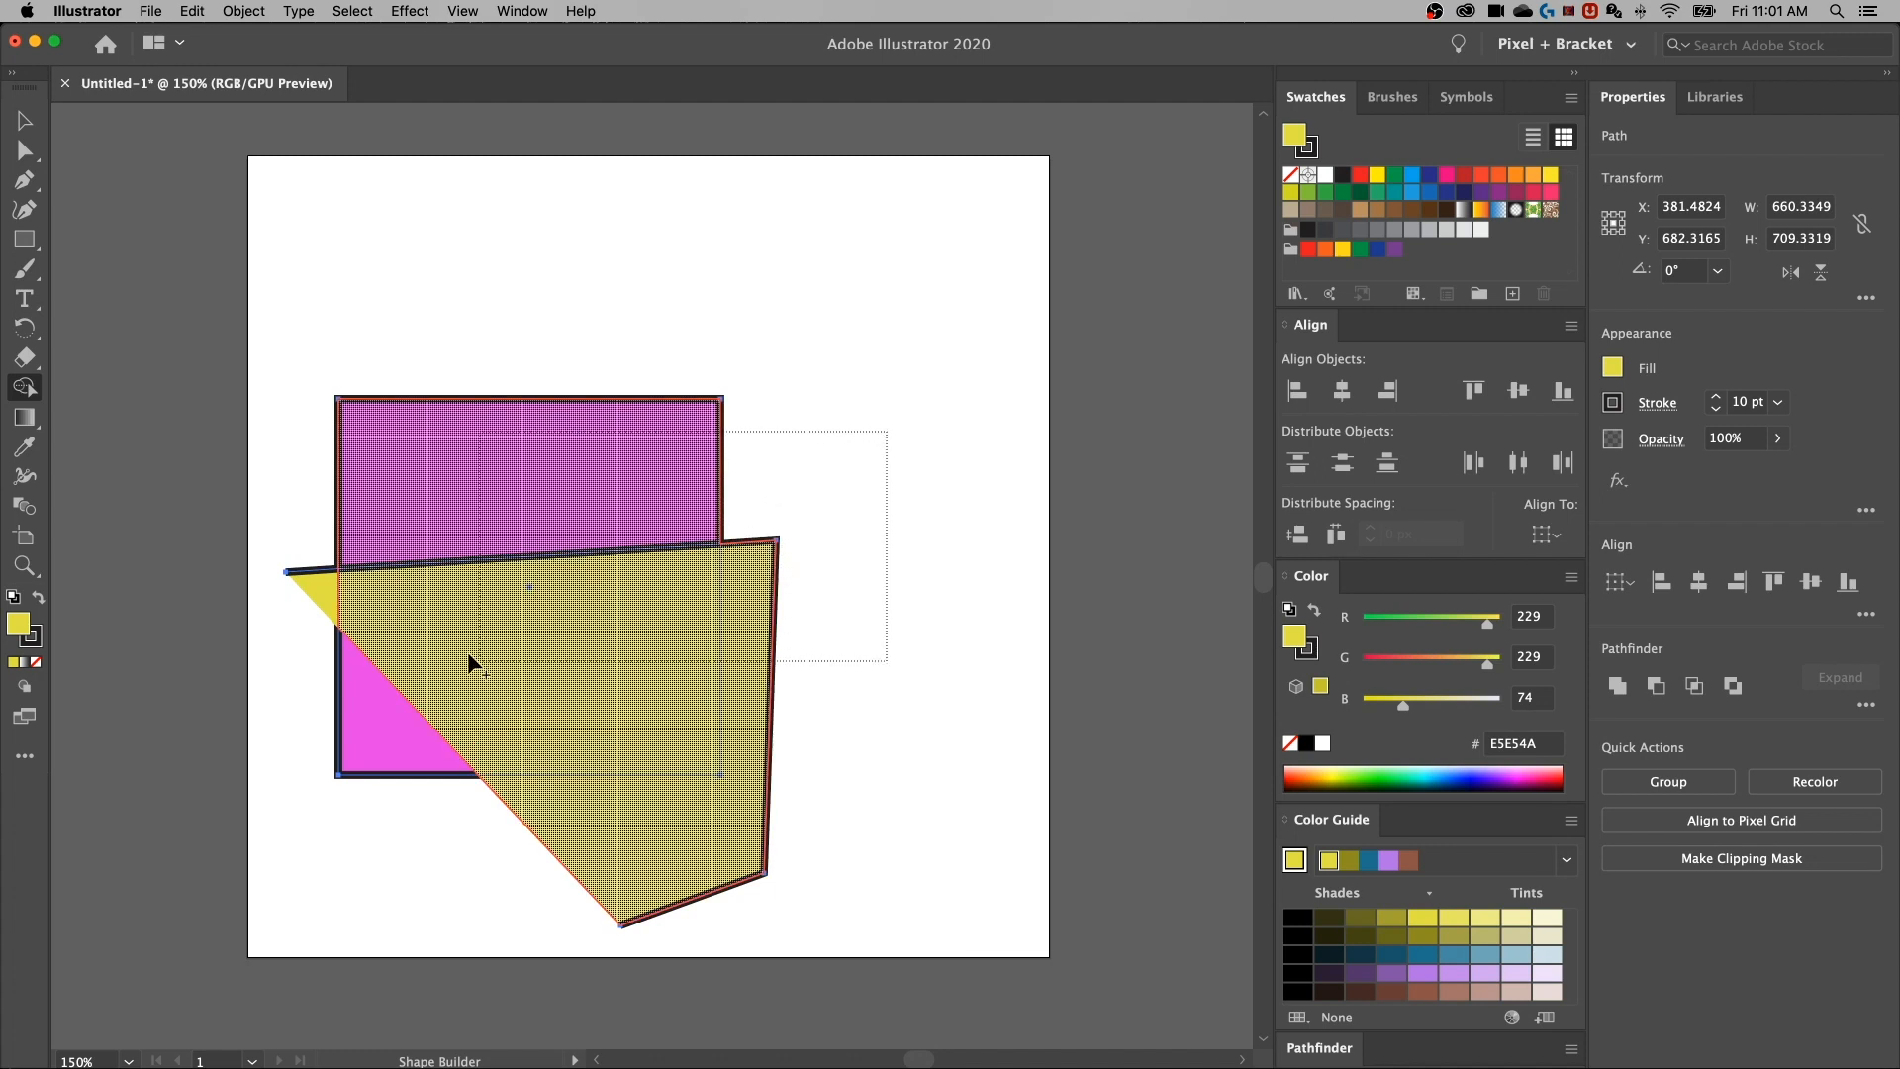
{"action": "mouse_move", "coordinate": [417, 707]}
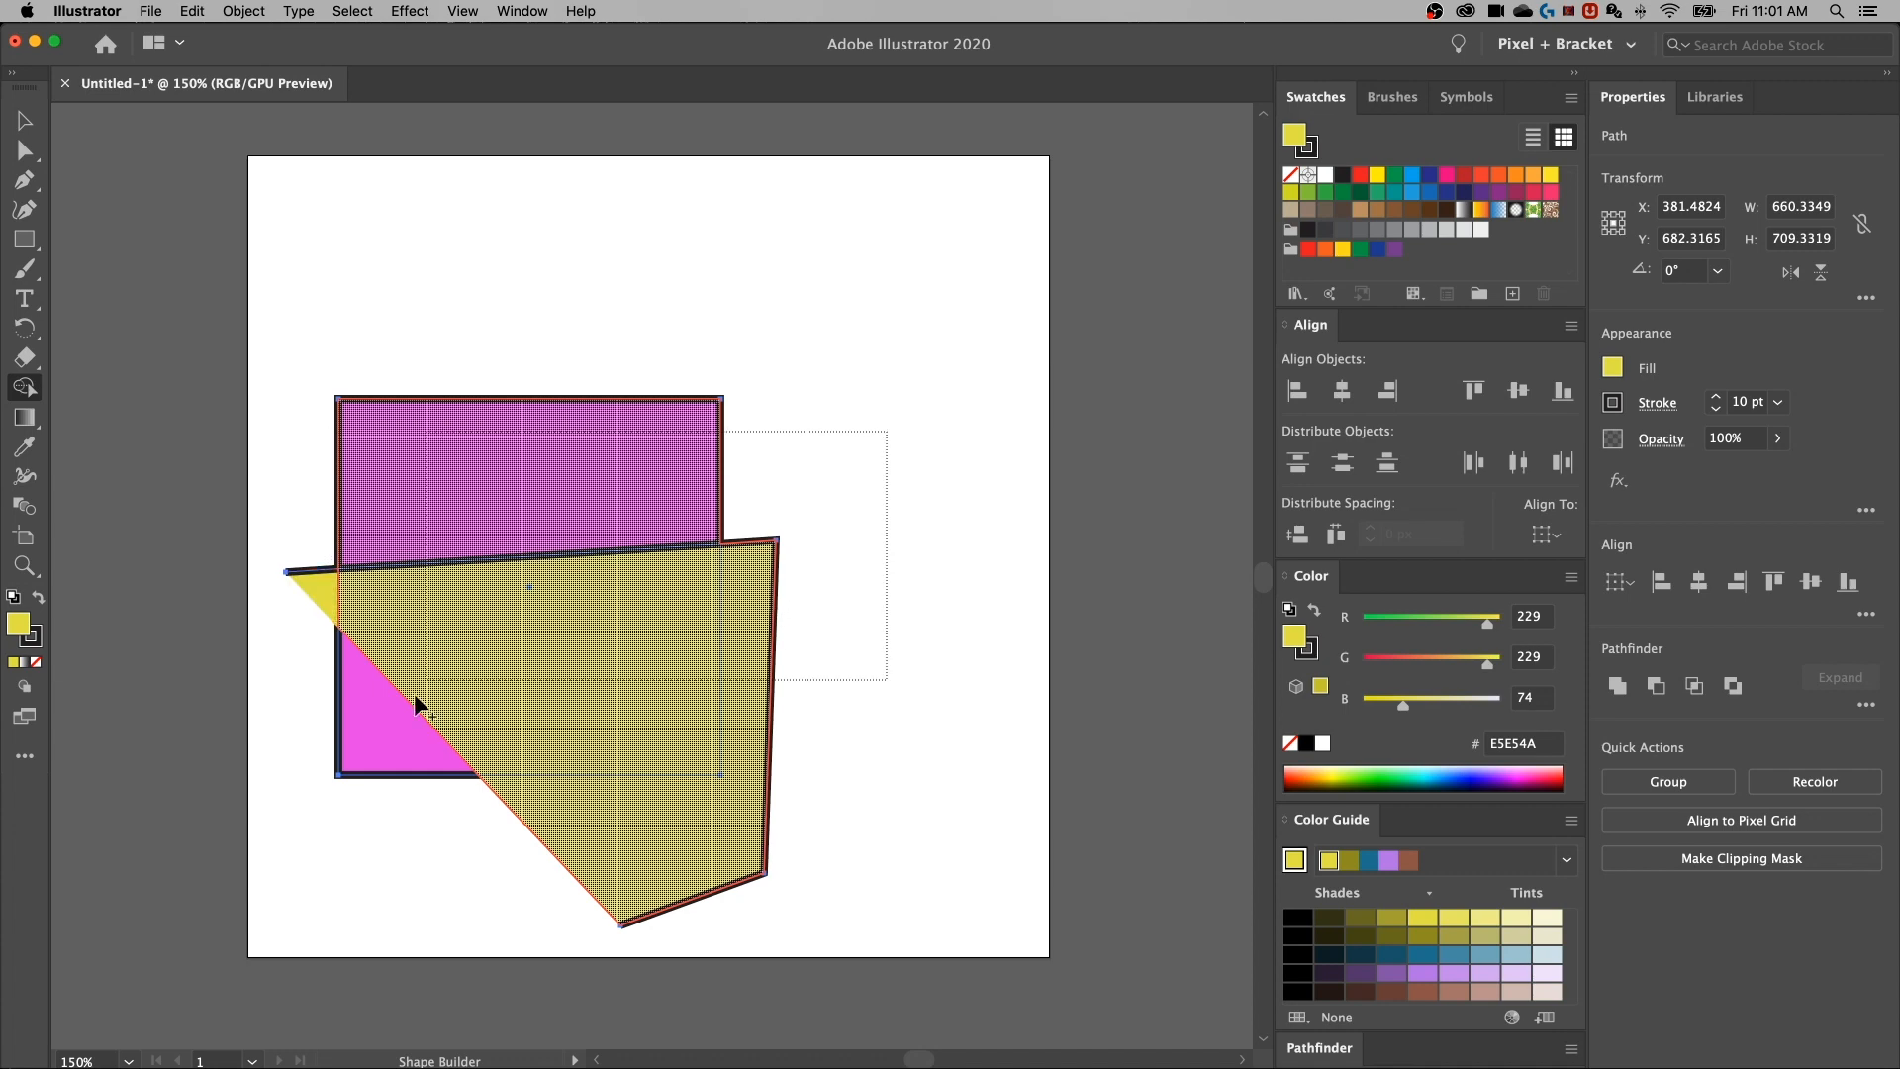
{"action": "mouse_move", "coordinate": [579, 663]}
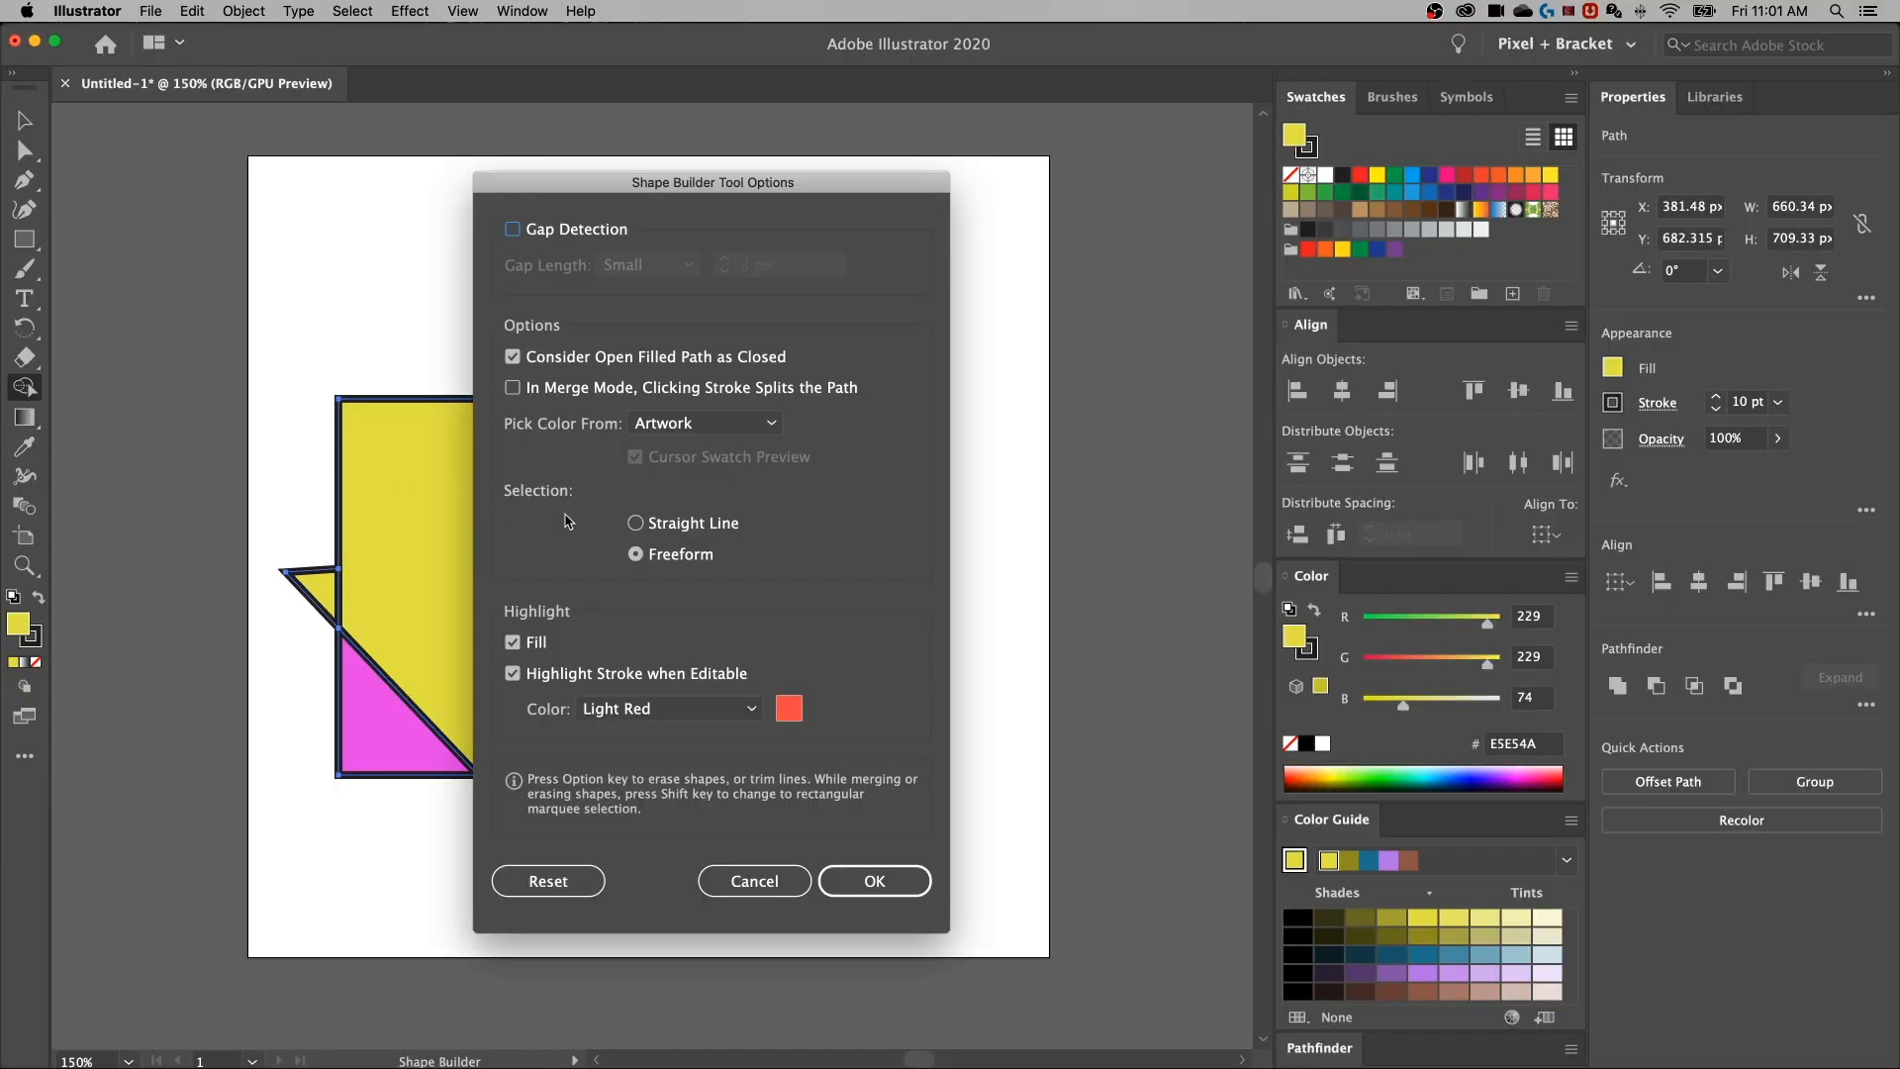
Set the Shape Builder selection mode to Straight Line and confirm
{"action": "left_click", "coordinate": [635, 522]}
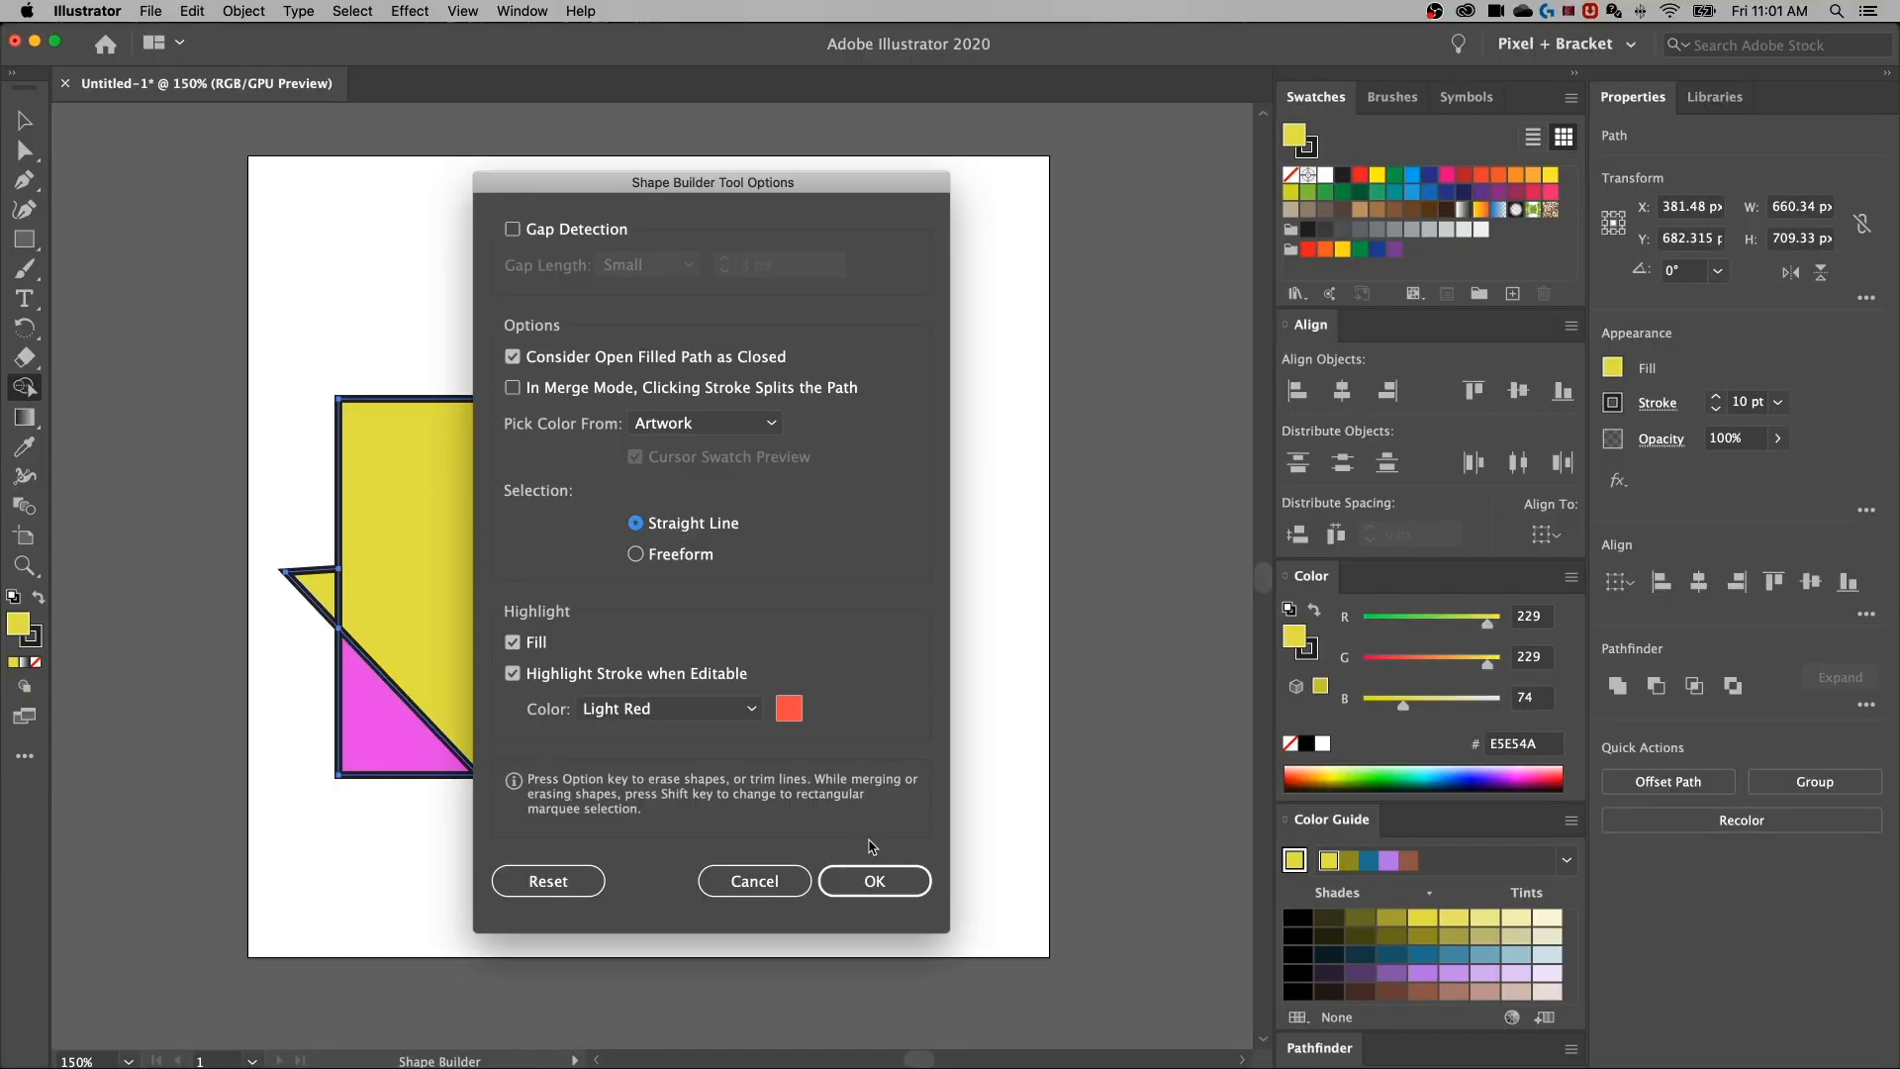
{"action": "left_click", "coordinate": [874, 881]}
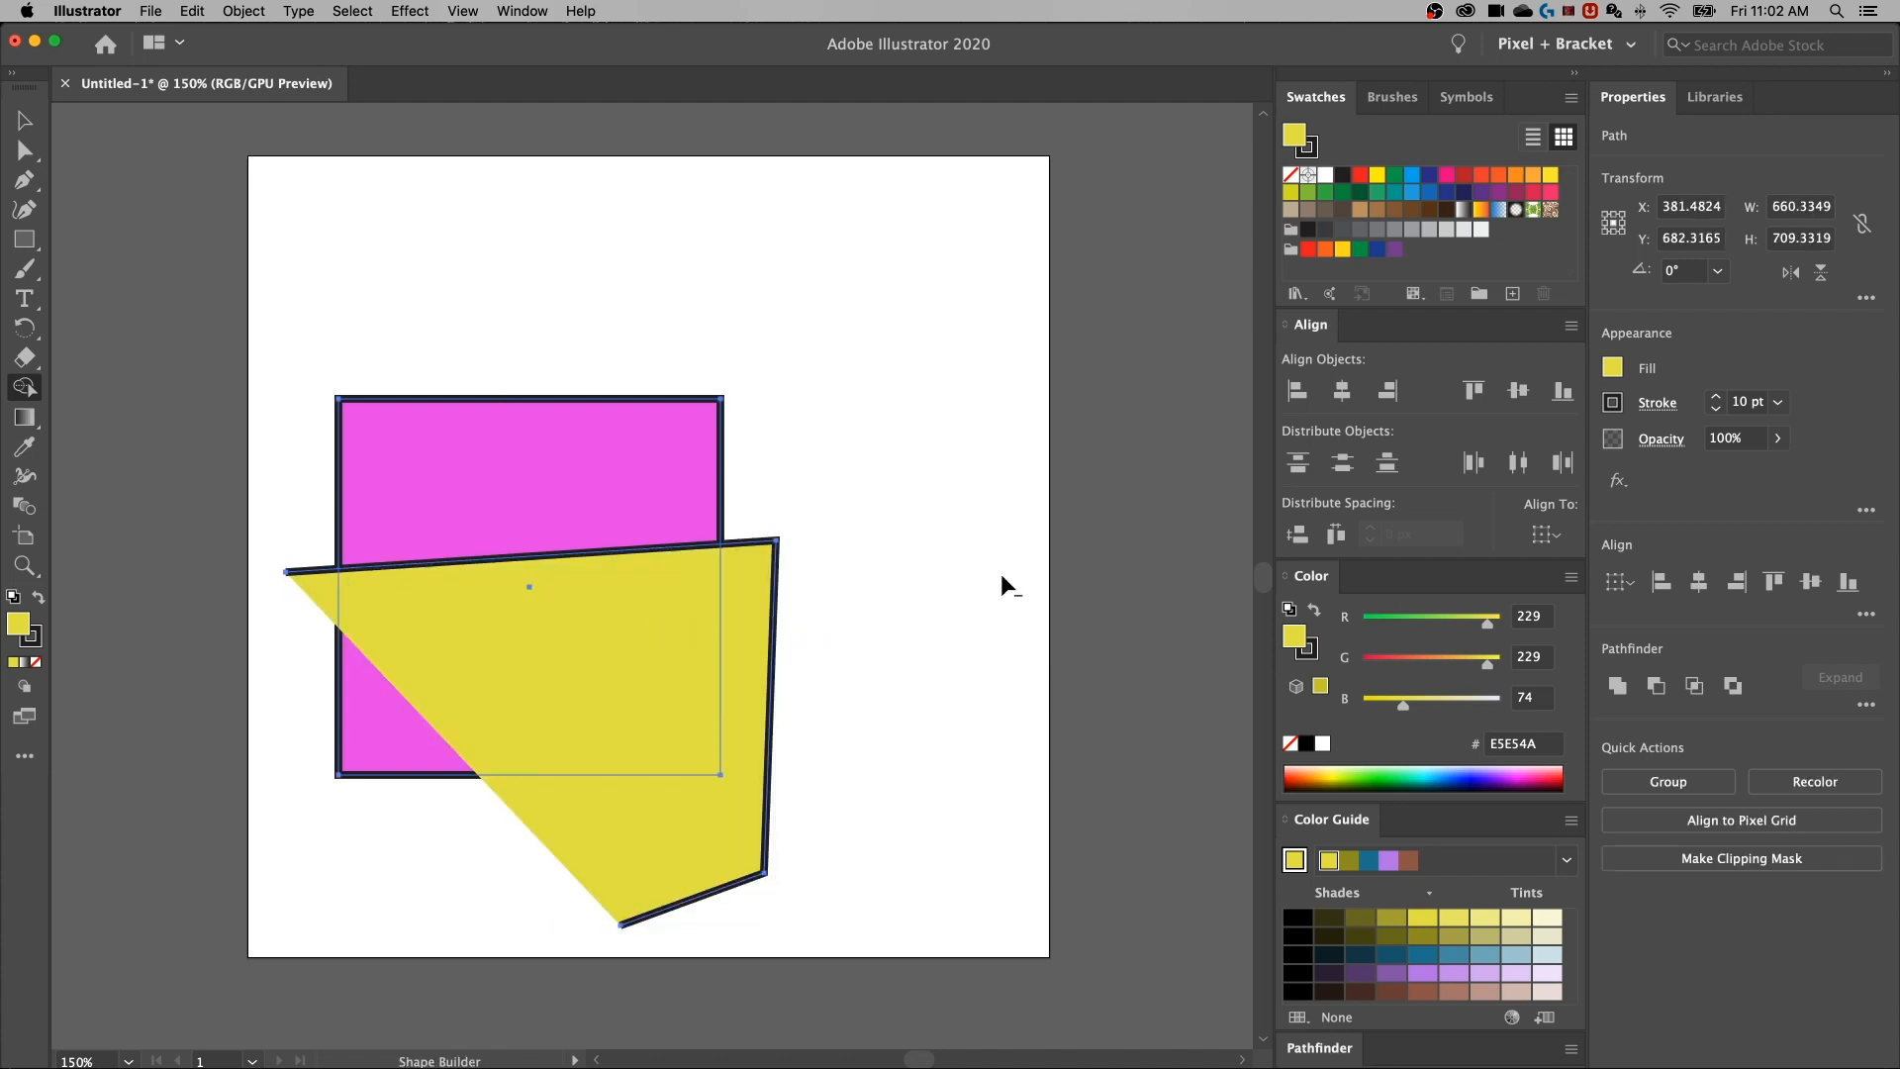
{"action": "mouse_move", "coordinate": [691, 642]}
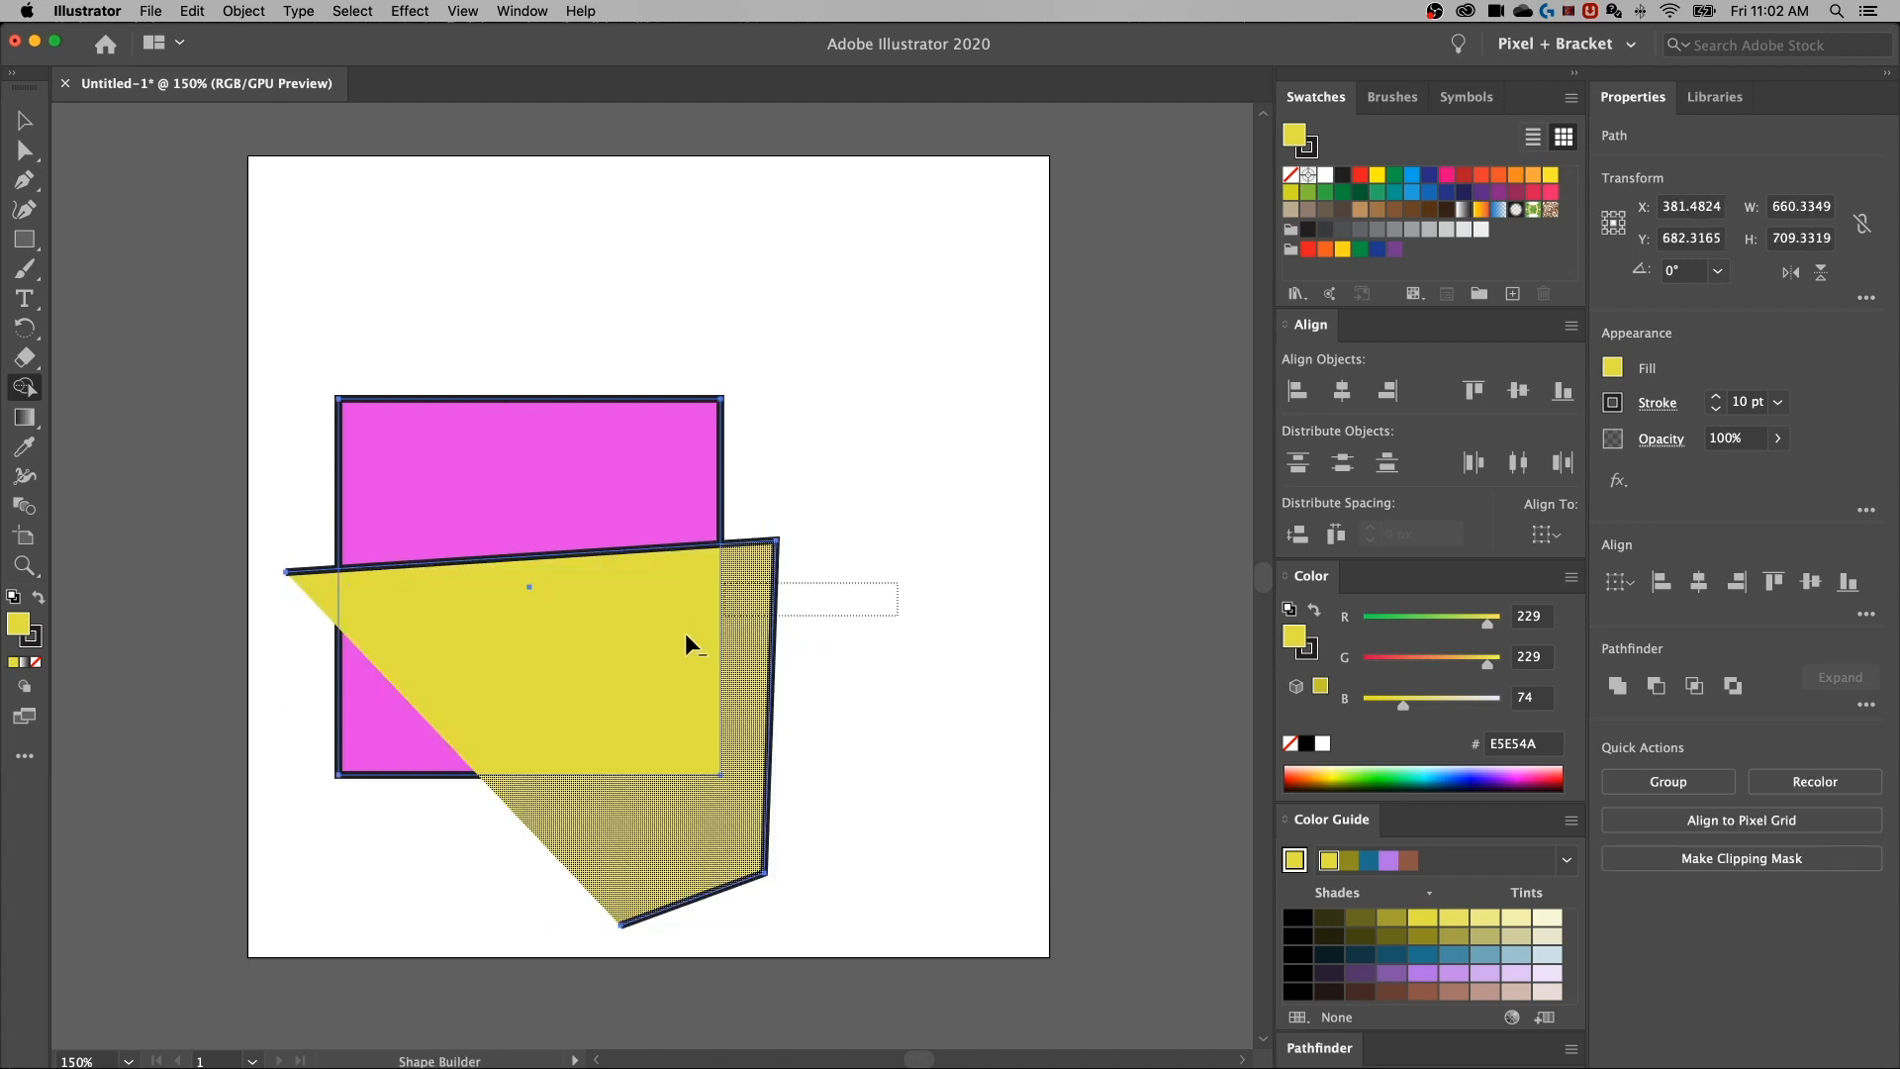